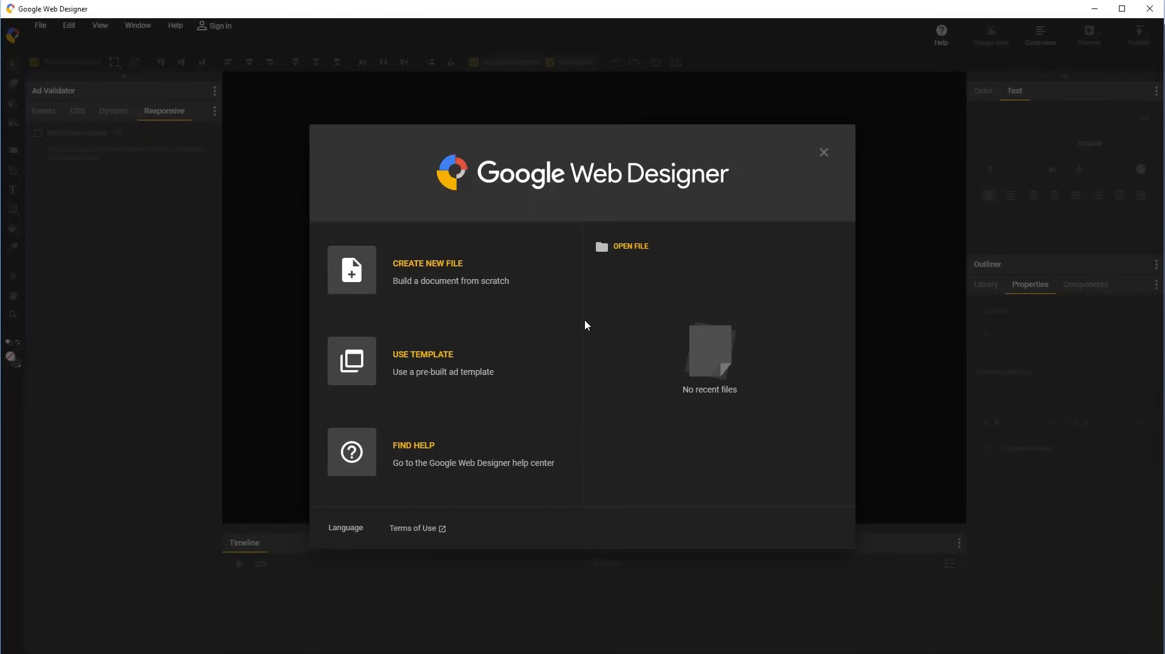
pyautogui.moveTo(430, 272)
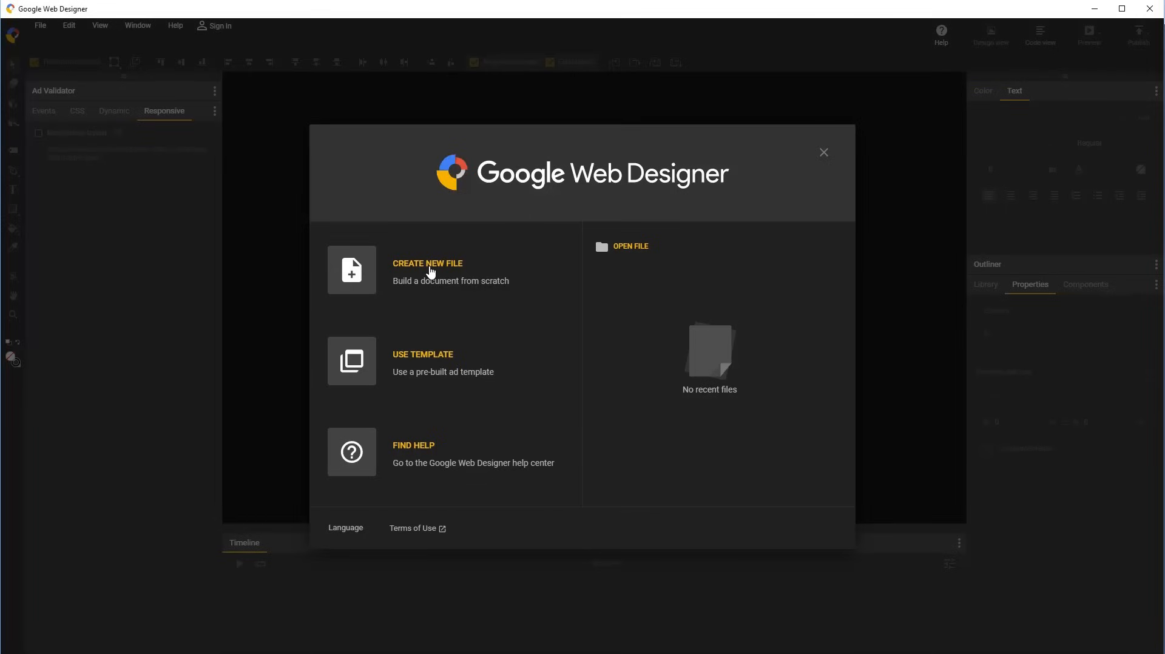
# Create a 300 x 250 banner named responsive_overview, with responsive layout left off.
pyautogui.click(427, 270)
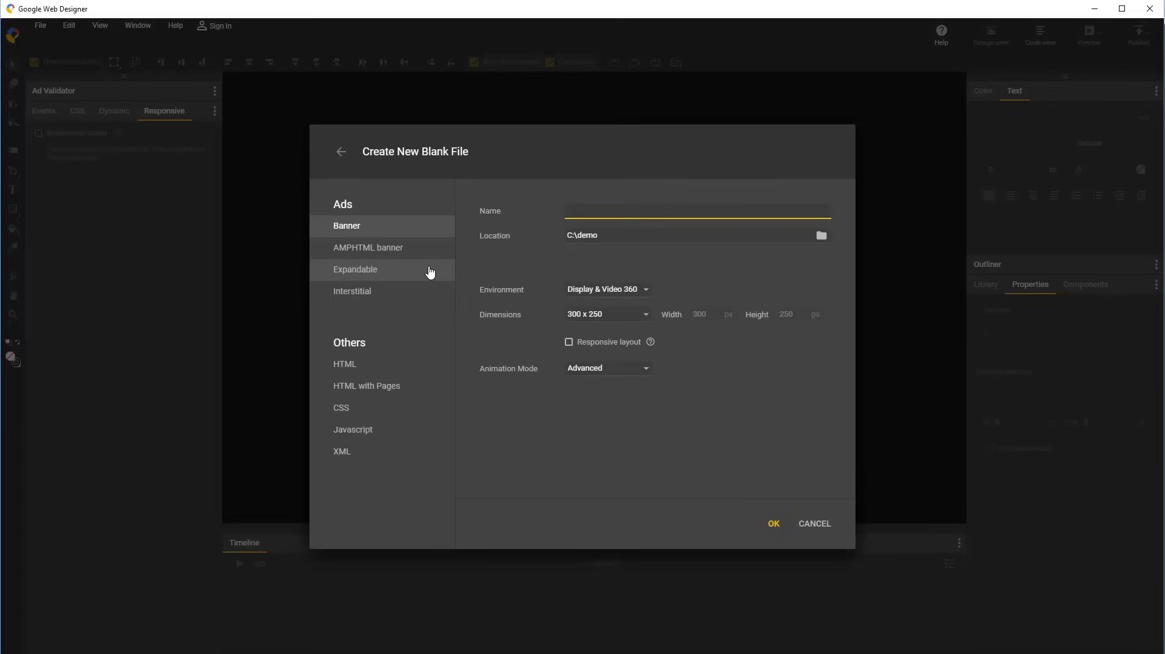
pyautogui.write('responsive_')
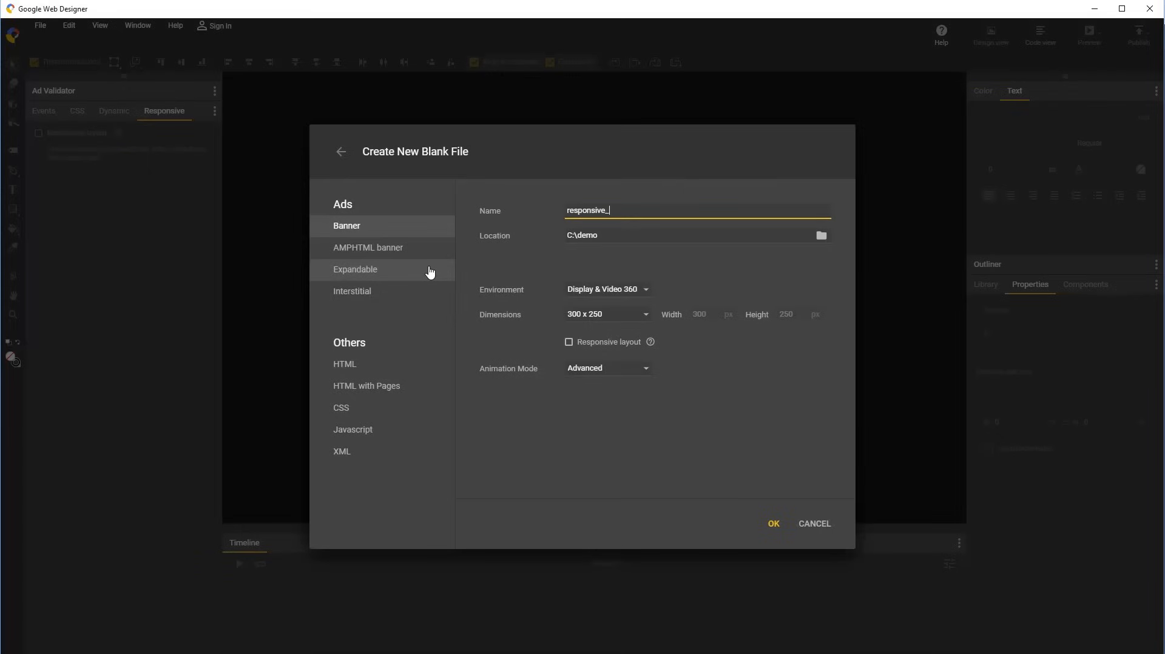
pyautogui.write('overview')
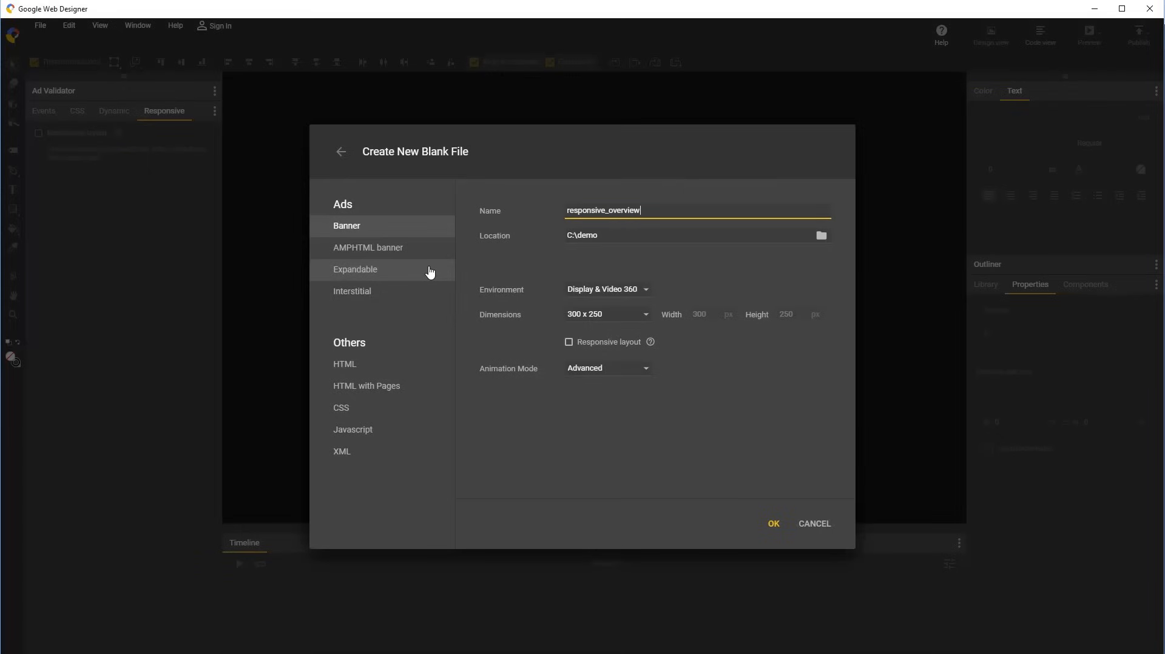
pyautogui.click(569, 342)
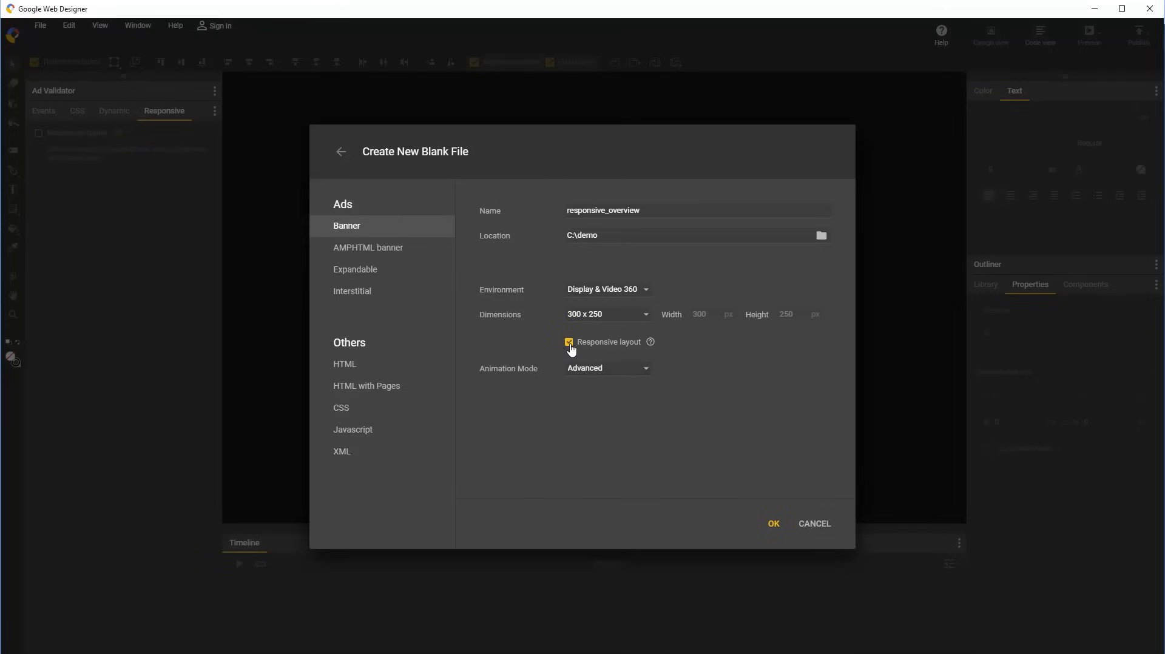
pyautogui.click(568, 341)
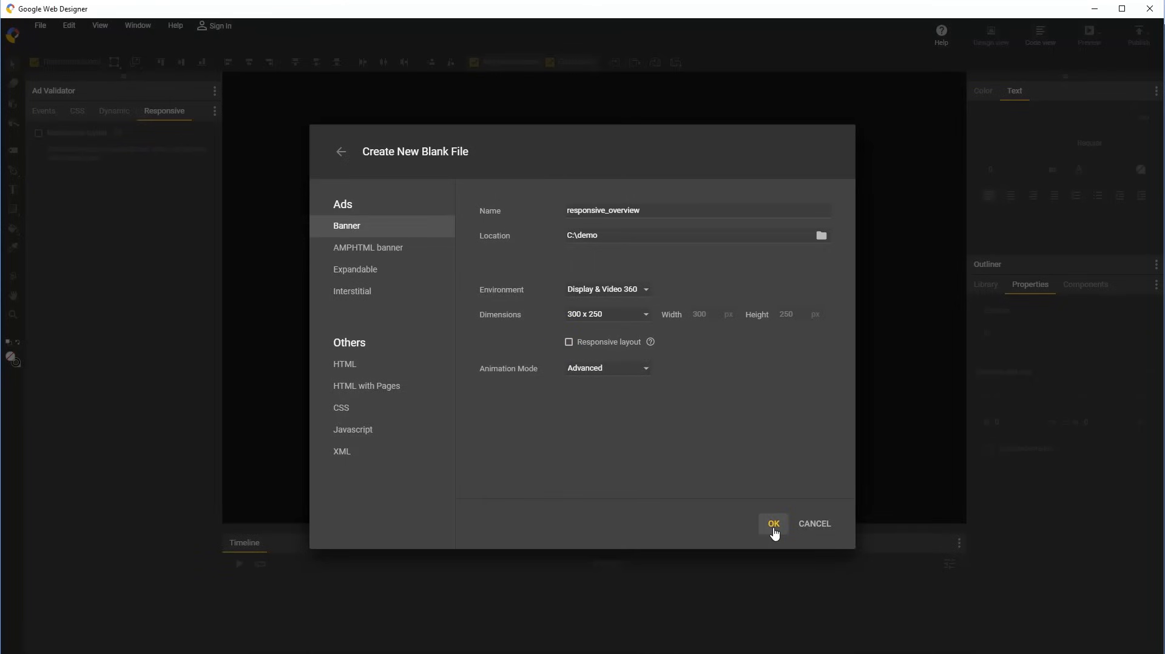
pyautogui.click(773, 524)
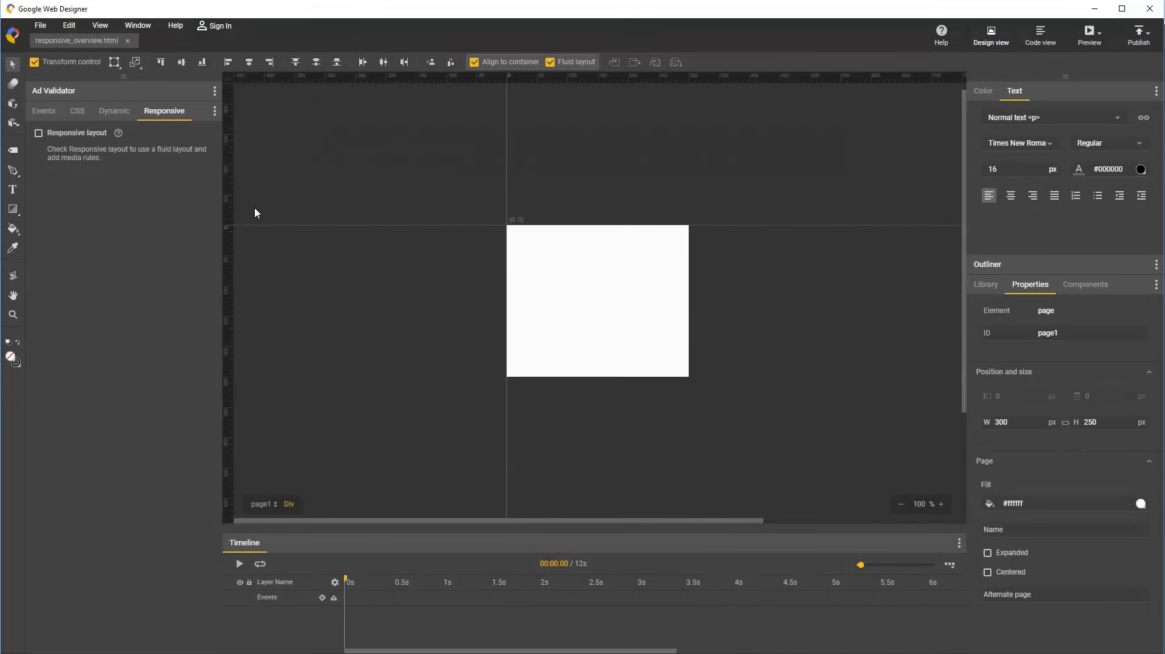
pyautogui.moveTo(165, 112)
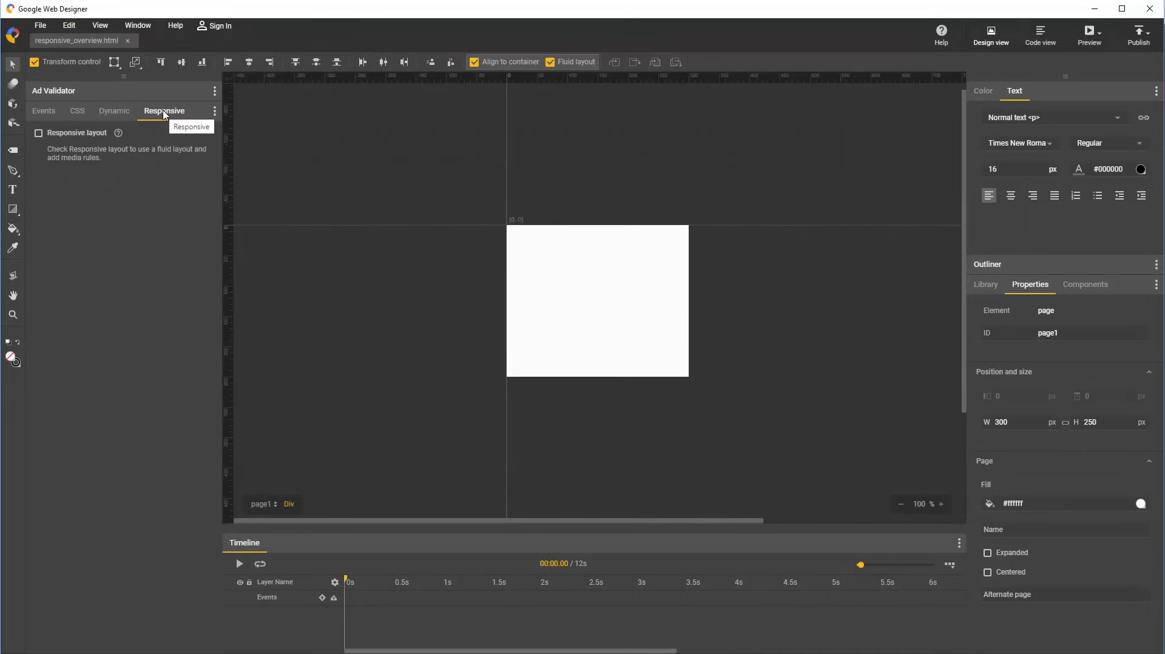
# Tick Responsive layout in the Responsive panel to list the banner's ad sizes.
pyautogui.click(38, 132)
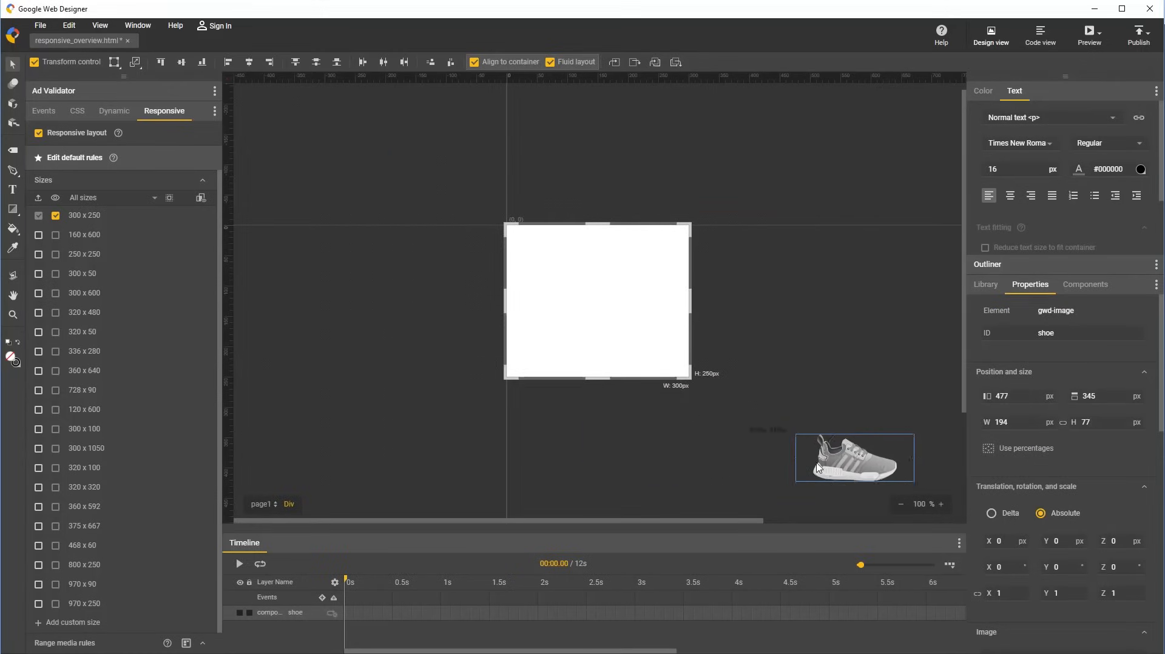
# Place the shoe on the stage and add centred Arial Black 24 px 'Go for it...' below it.
pyautogui.moveTo(853, 457); pyautogui.dragTo(597, 275)
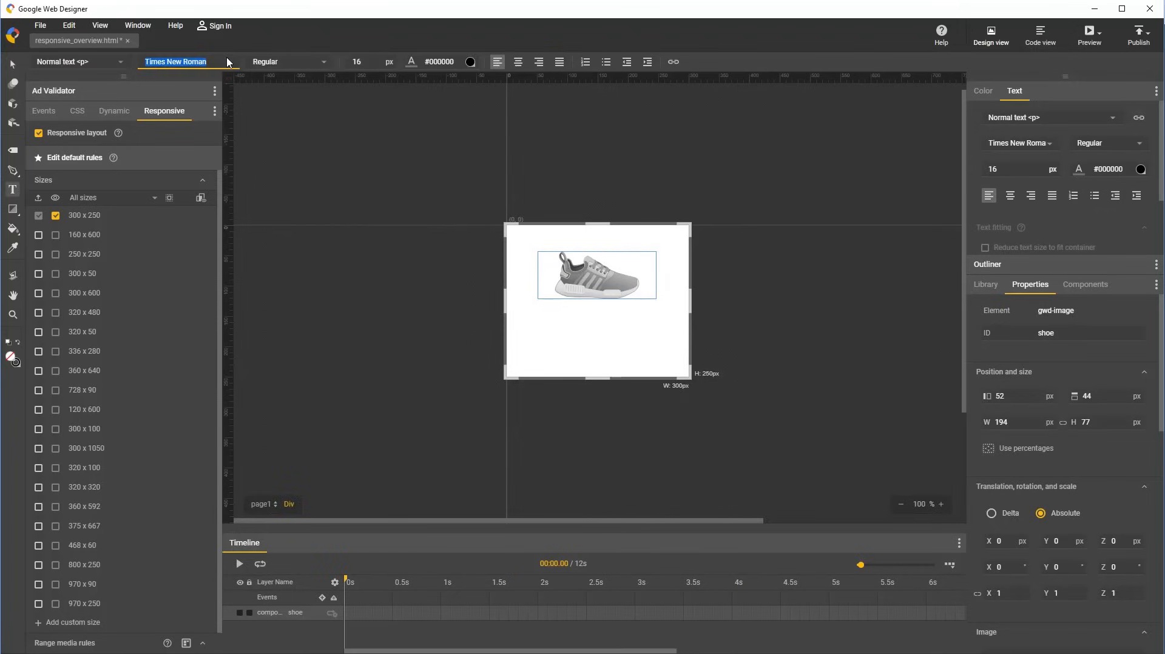
pyautogui.click(182, 62)
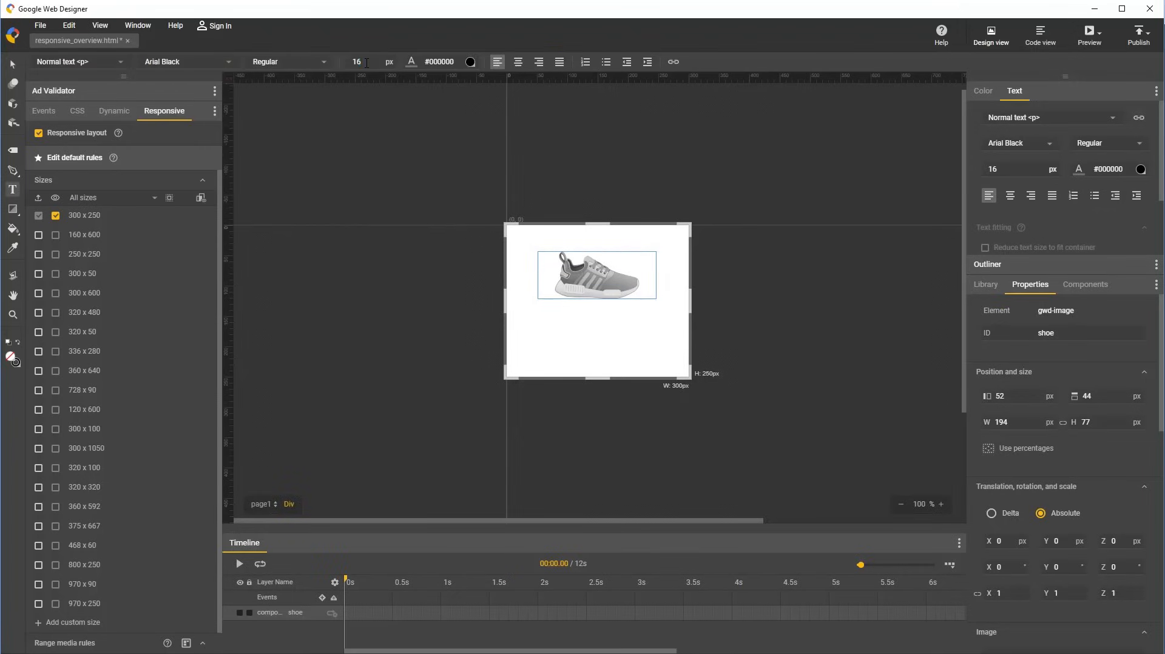
pyautogui.write('24')
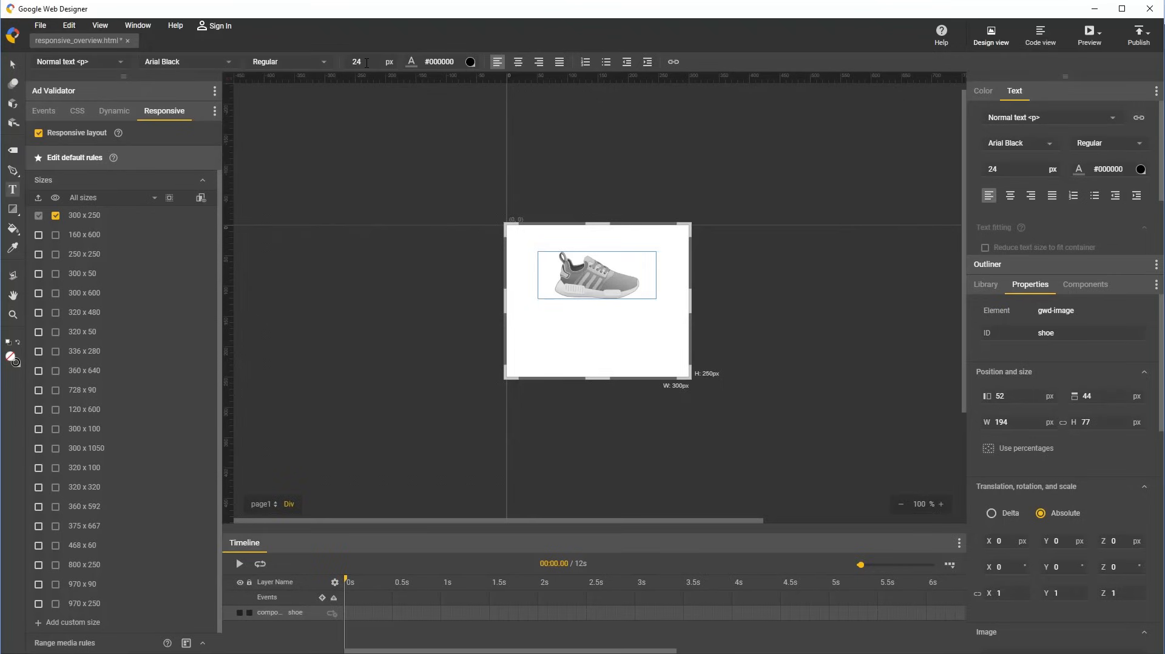
pyautogui.moveTo(541, 321); pyautogui.dragTo(620, 332)
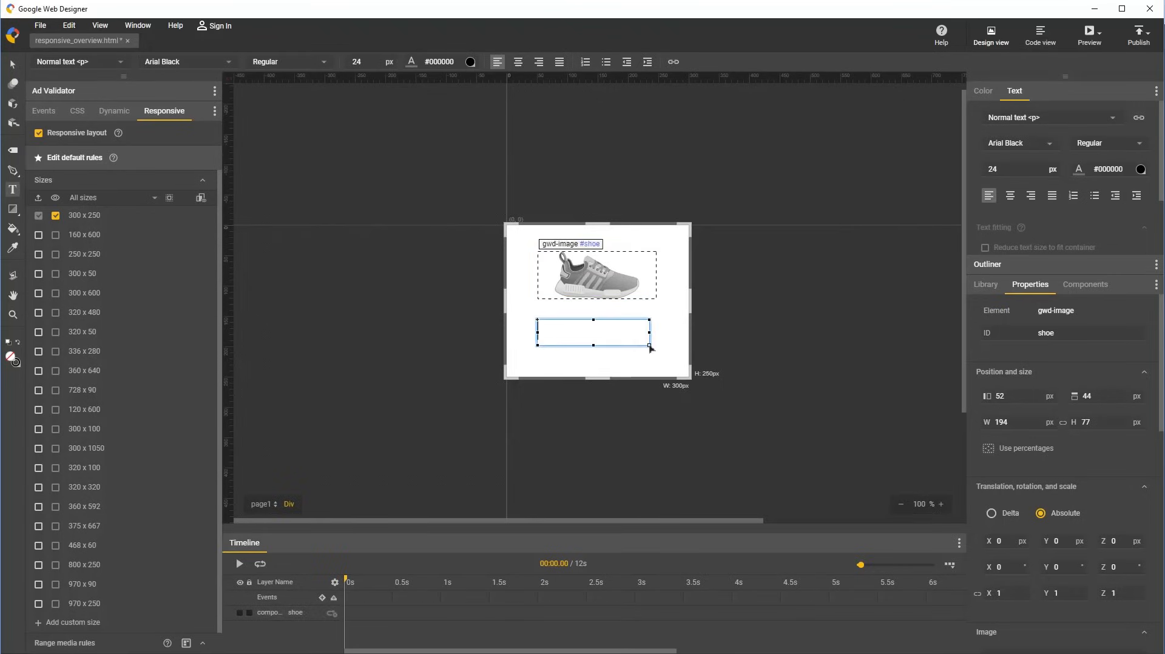
pyautogui.write('Go for it...')
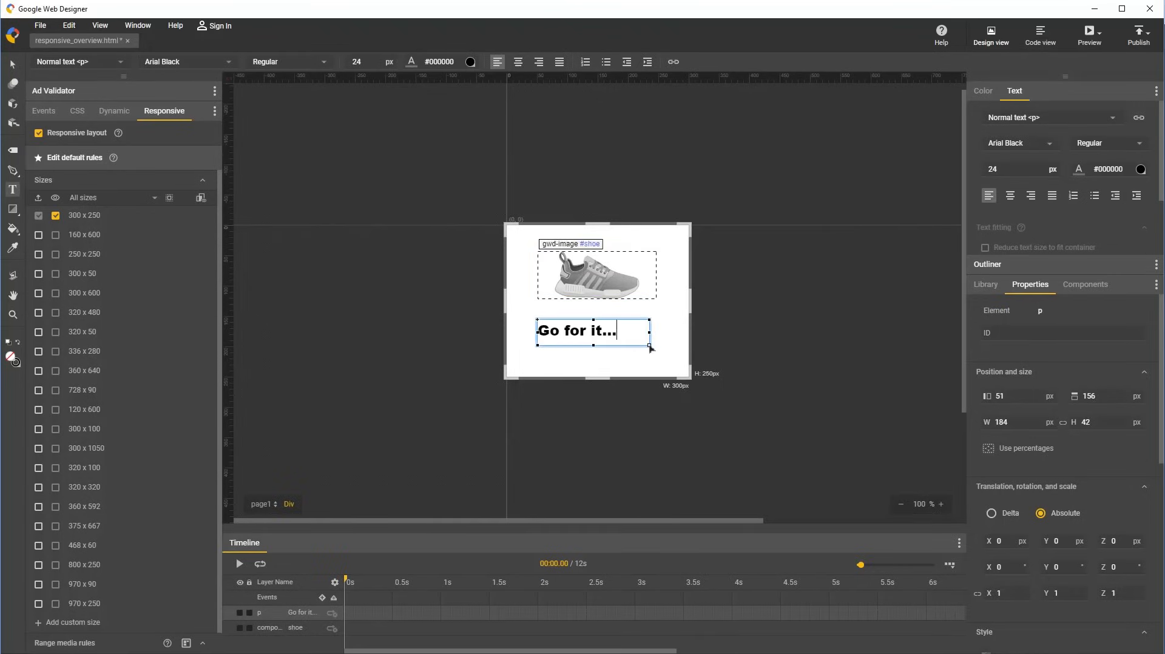
pyautogui.click(518, 62)
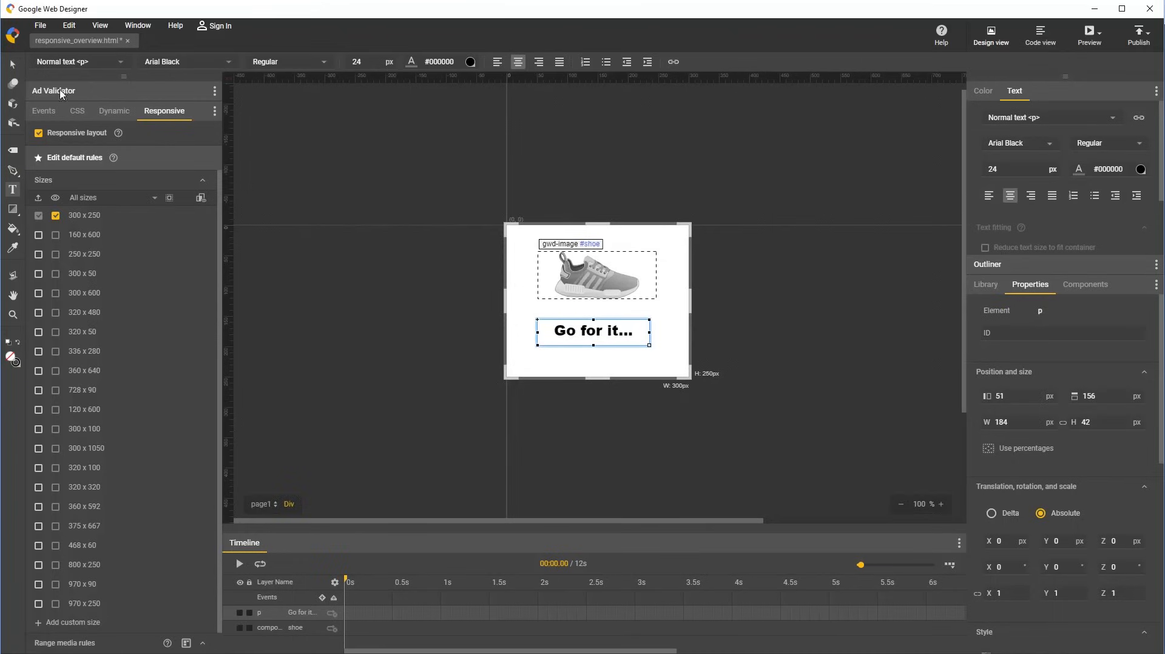
pyautogui.click(647, 360)
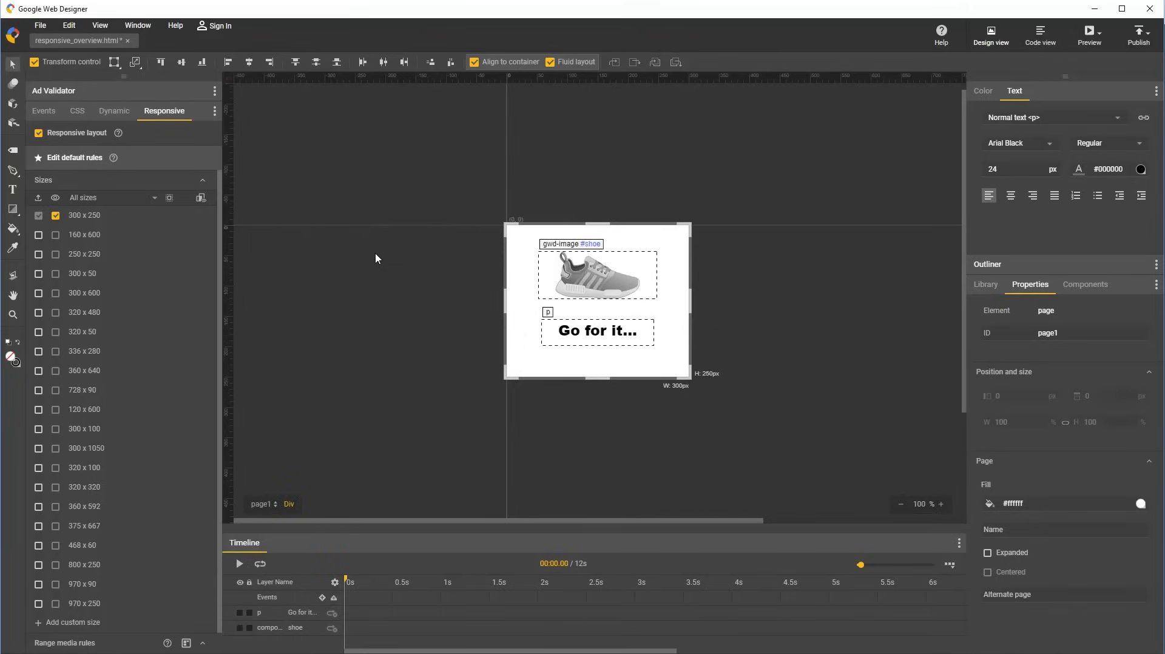
pyautogui.moveTo(218, 248)
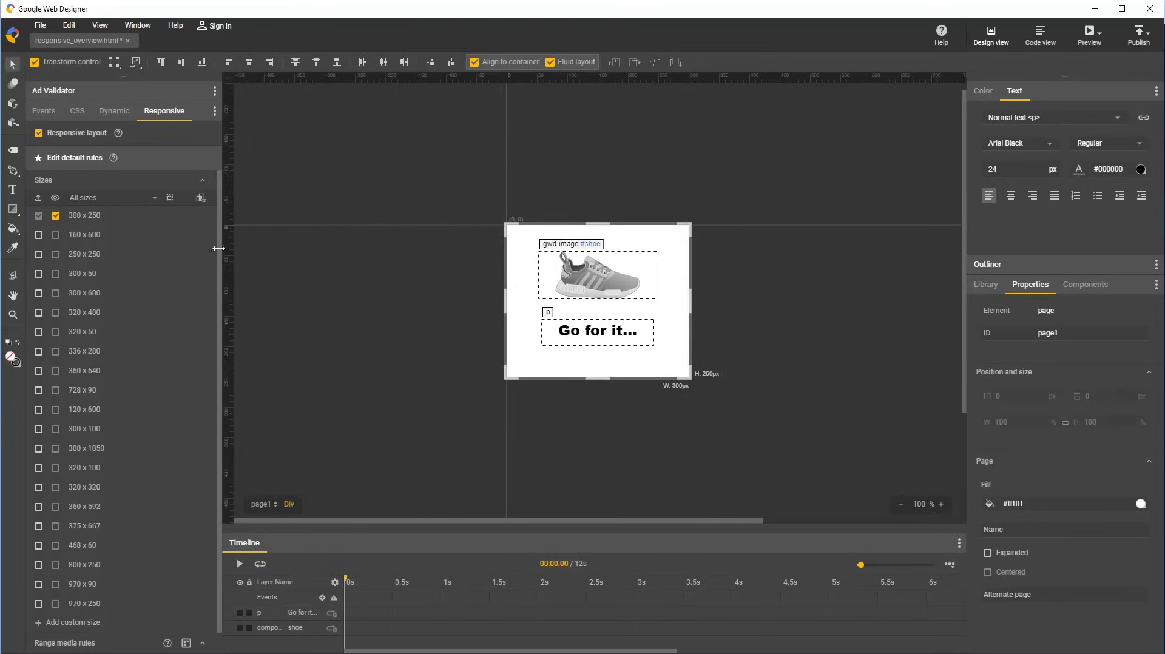
pyautogui.moveTo(120, 240)
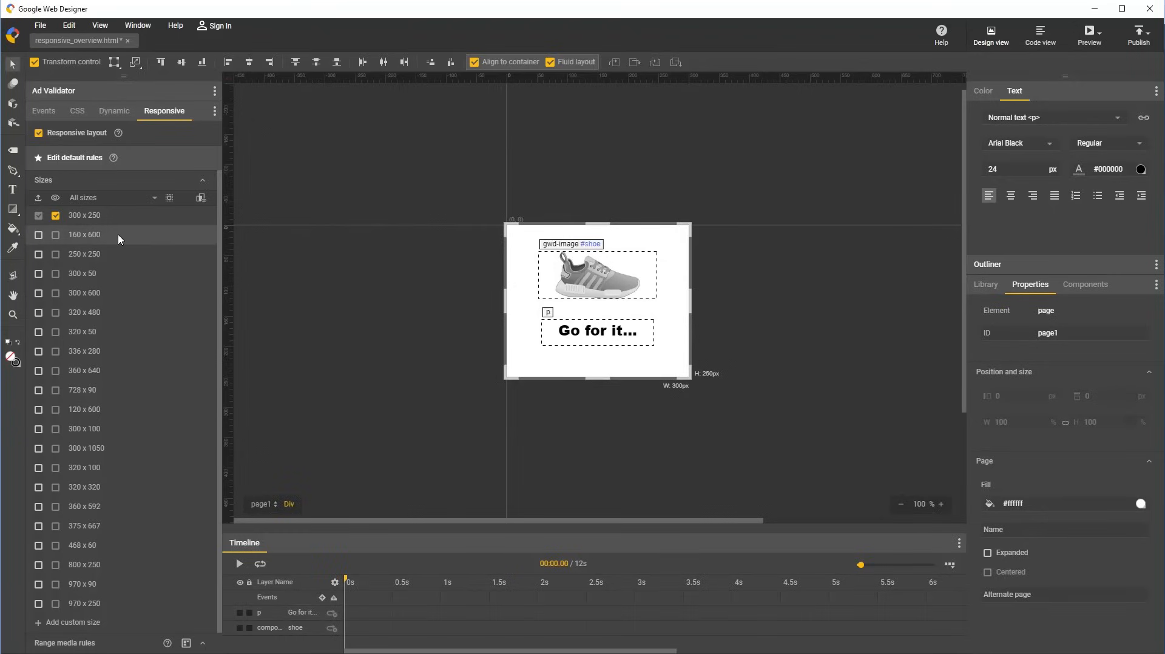
# In the 160 x 600 layout, move the 'Go for it...' text lower.
pyautogui.click(84, 235)
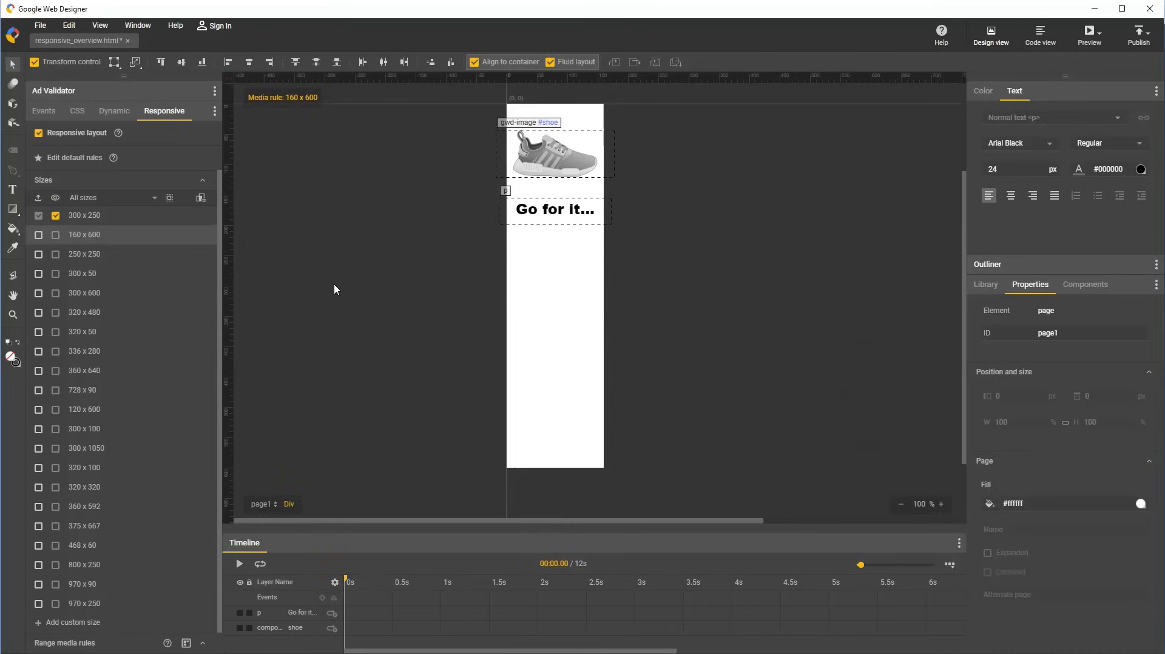
pyautogui.moveTo(509, 268)
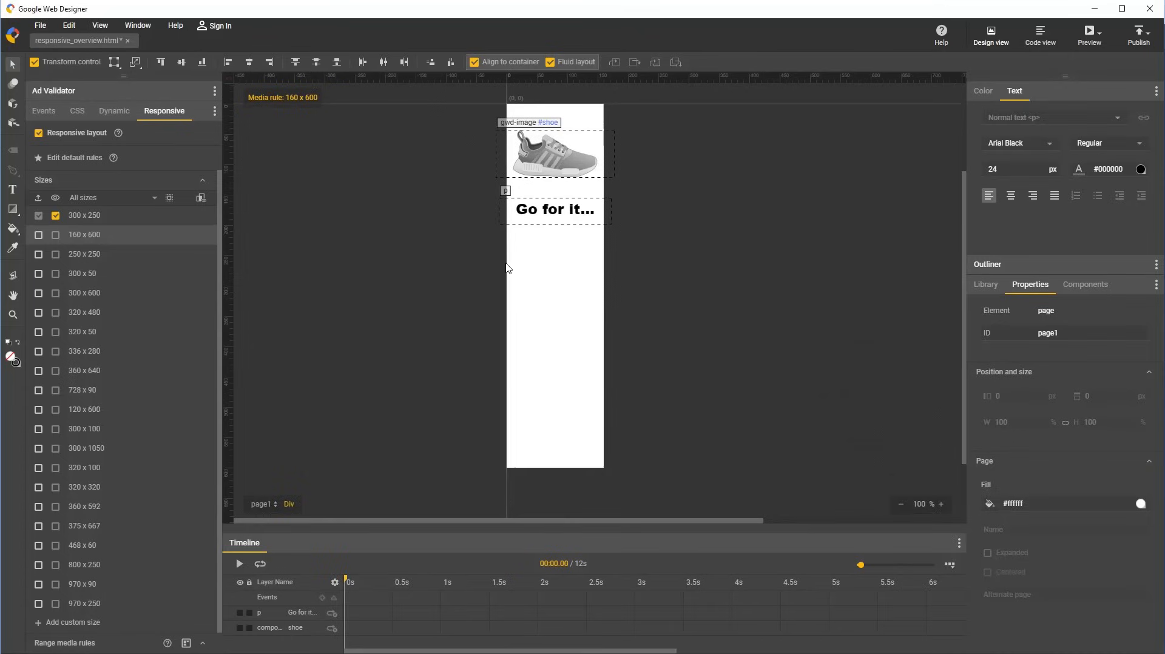
pyautogui.click(553, 211)
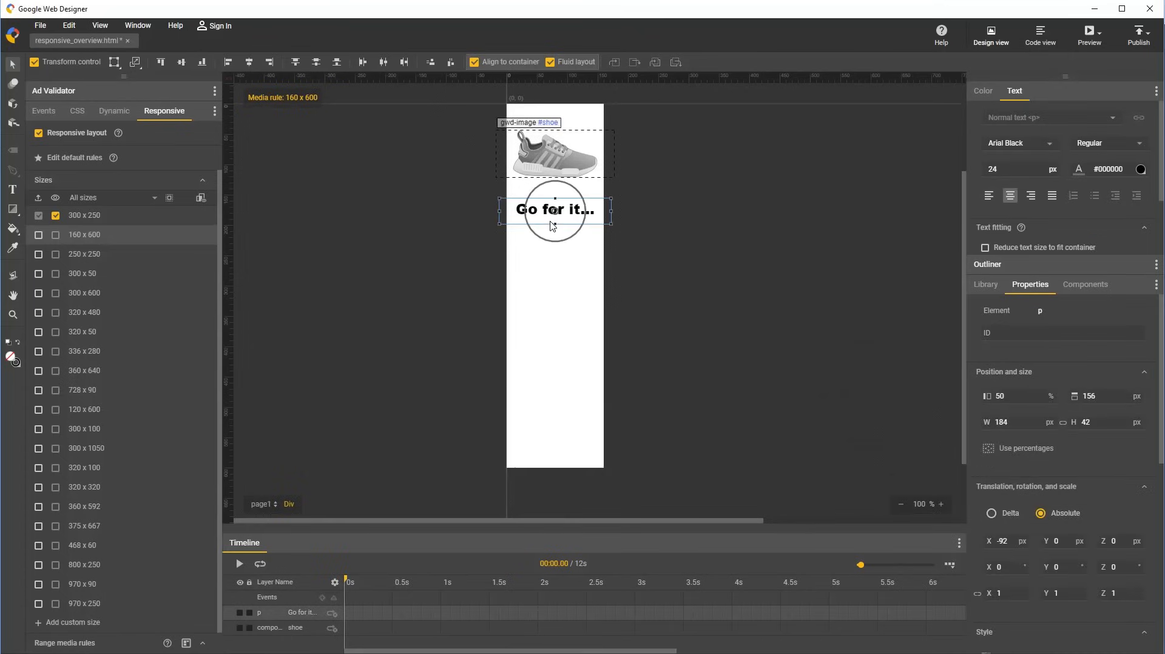
pyautogui.moveTo(553, 210); pyautogui.dragTo(553, 381)
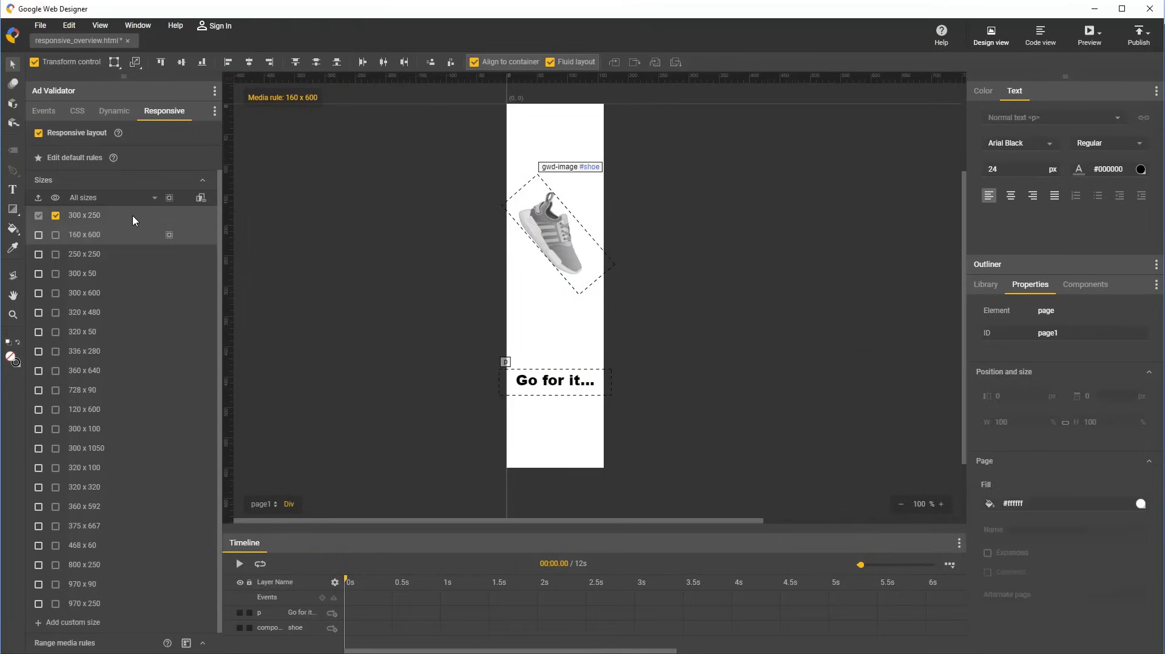
# Compare the 300 x 250 and 160 x 600 layouts, ending on 300 x 250.
pyautogui.click(84, 214)
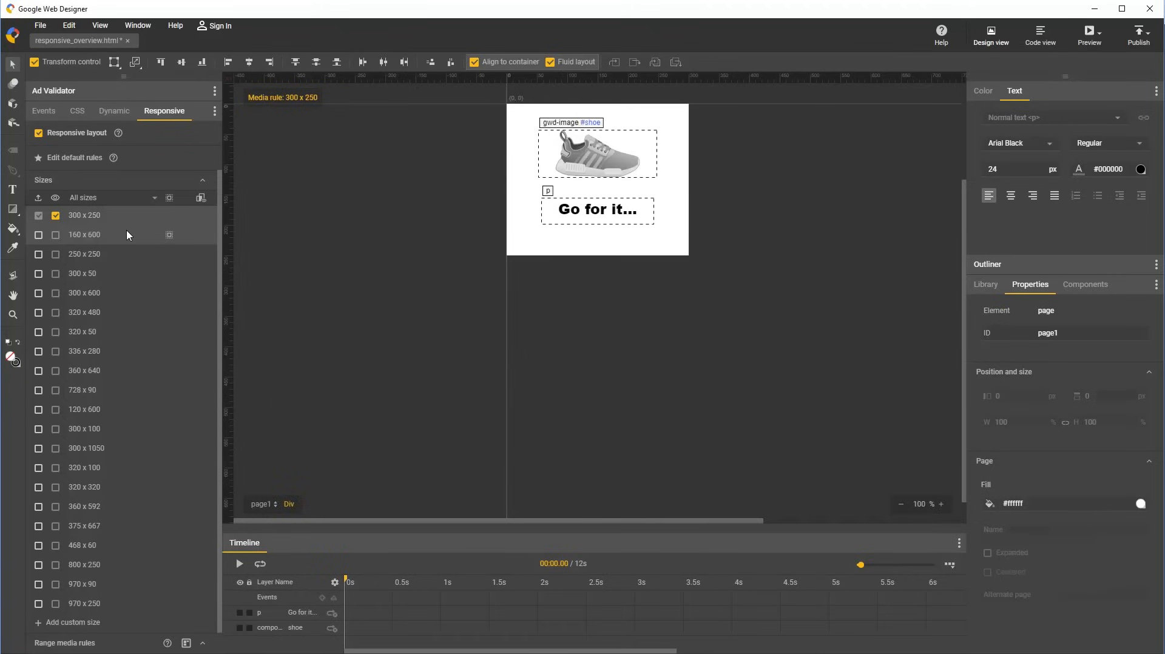
pyautogui.click(85, 235)
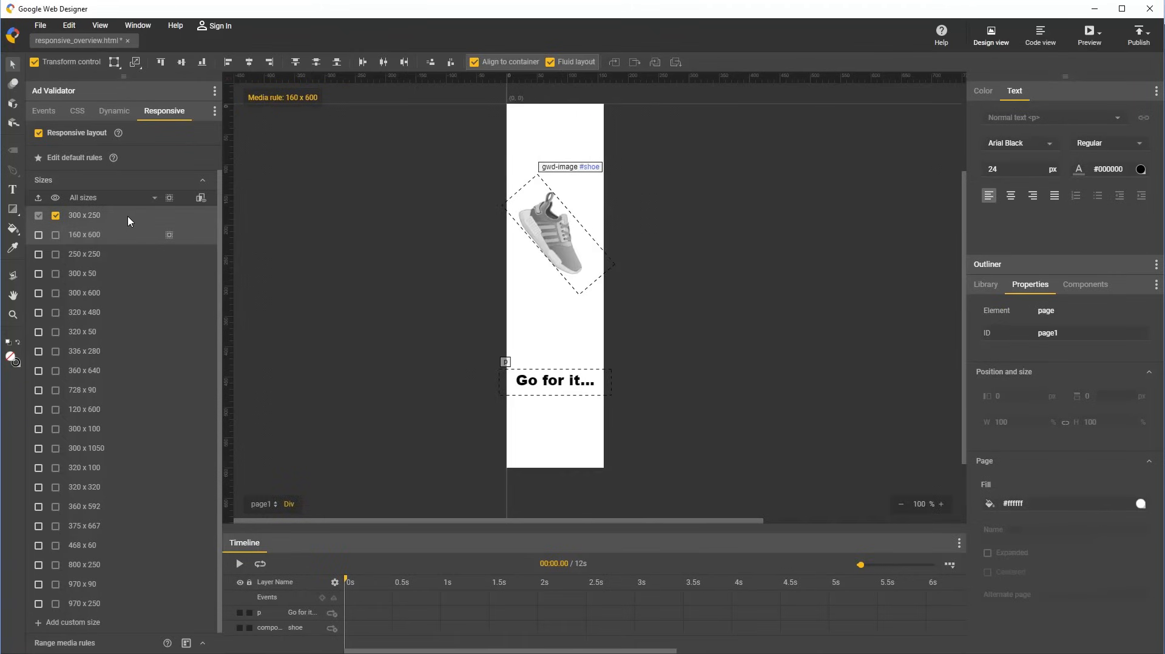
pyautogui.click(84, 215)
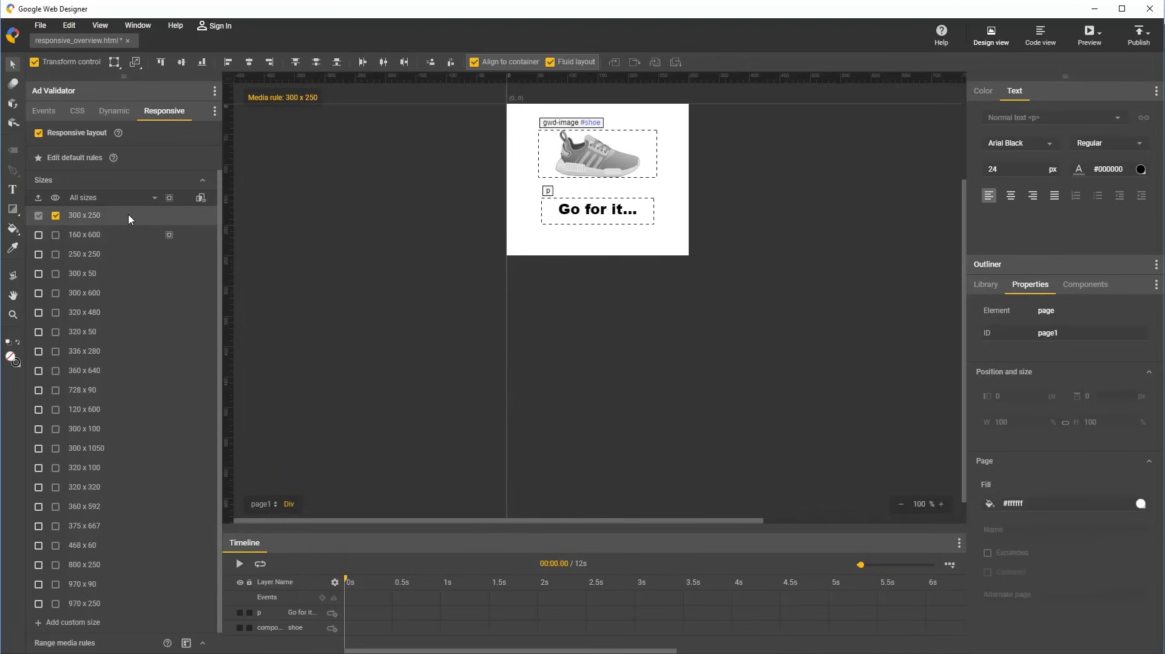
pyautogui.moveTo(126, 226)
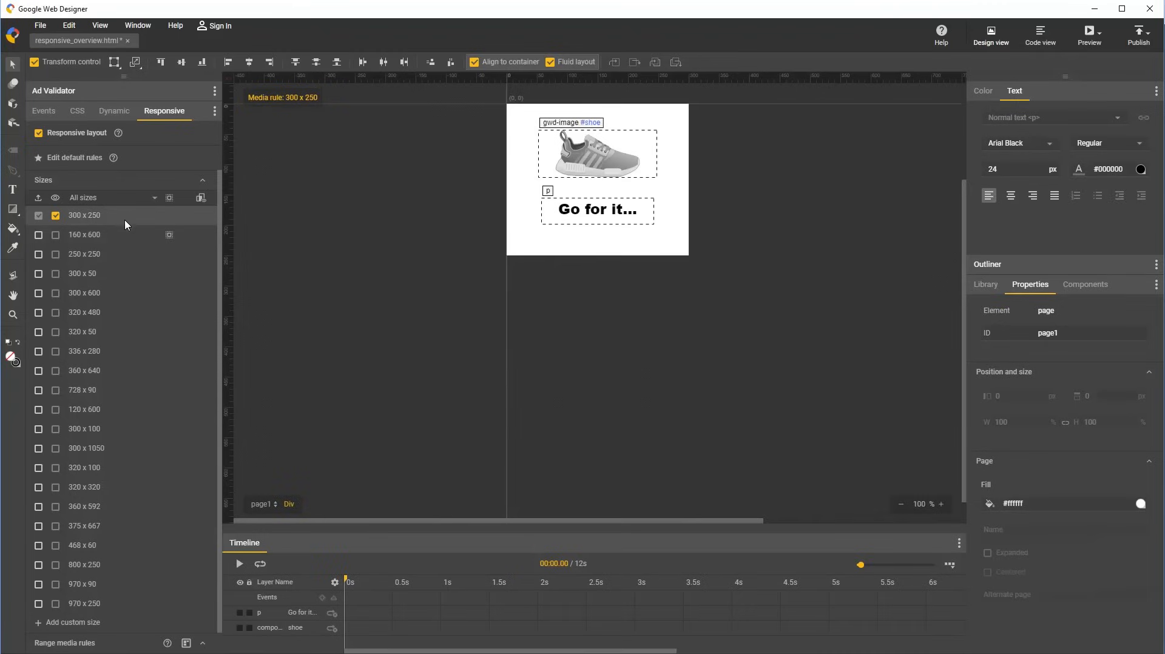
# Switch from the 160 x 600 layout to the 250 x 250 size.
pyautogui.click(84, 235)
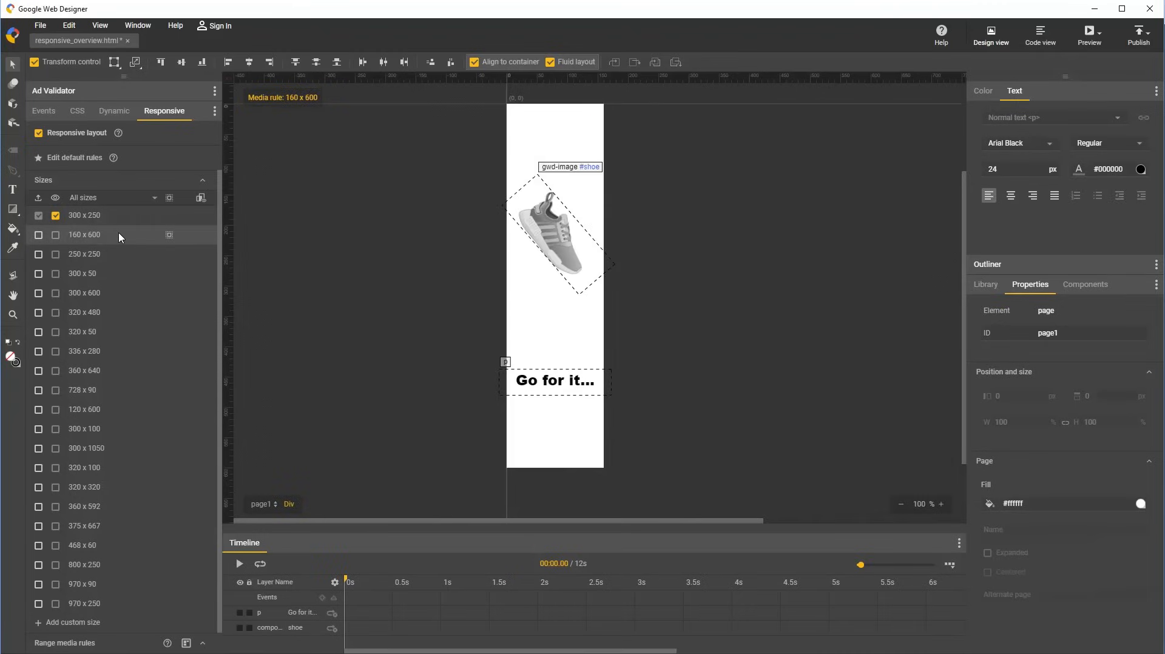
pyautogui.moveTo(113, 255)
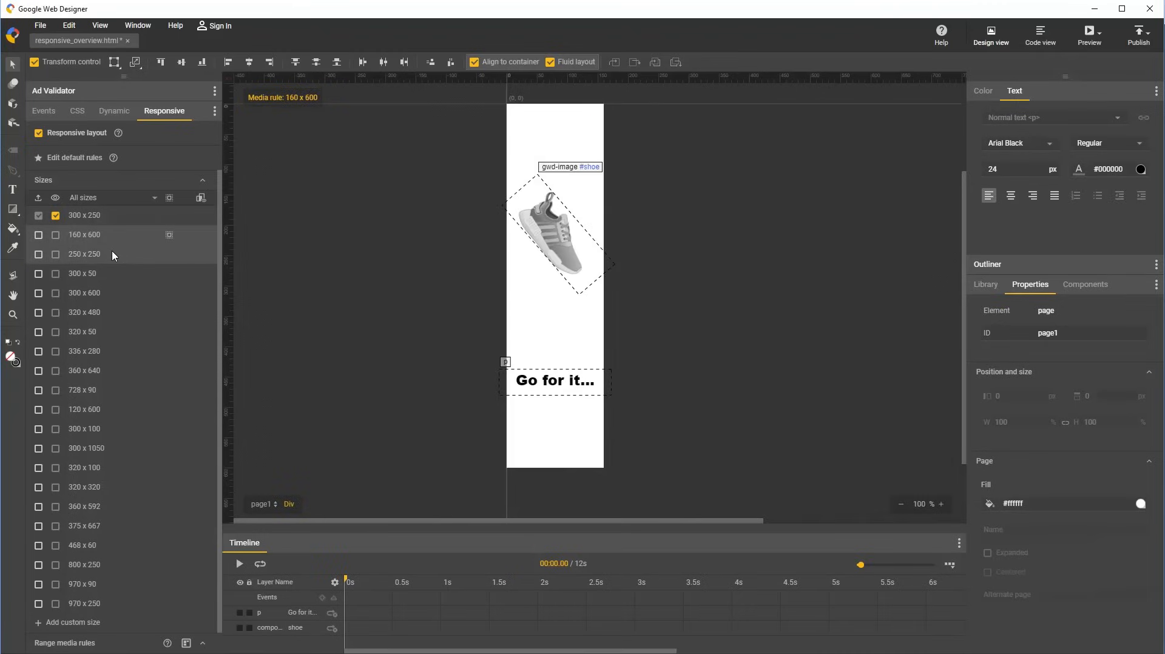
pyautogui.click(83, 255)
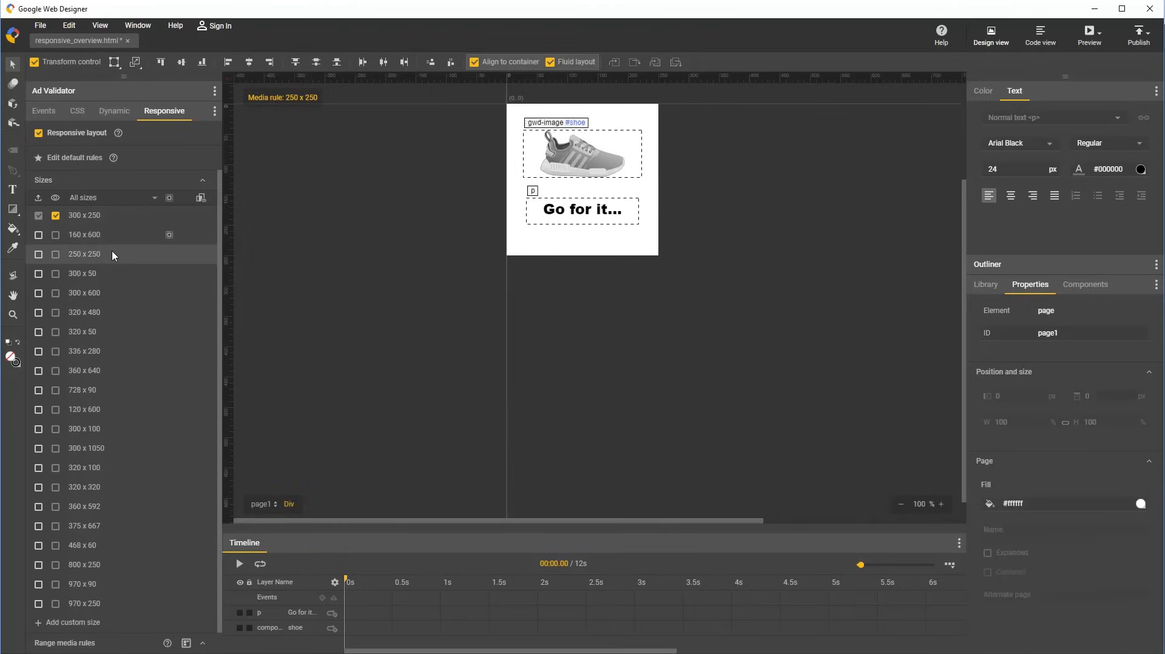
pyautogui.moveTo(111, 279)
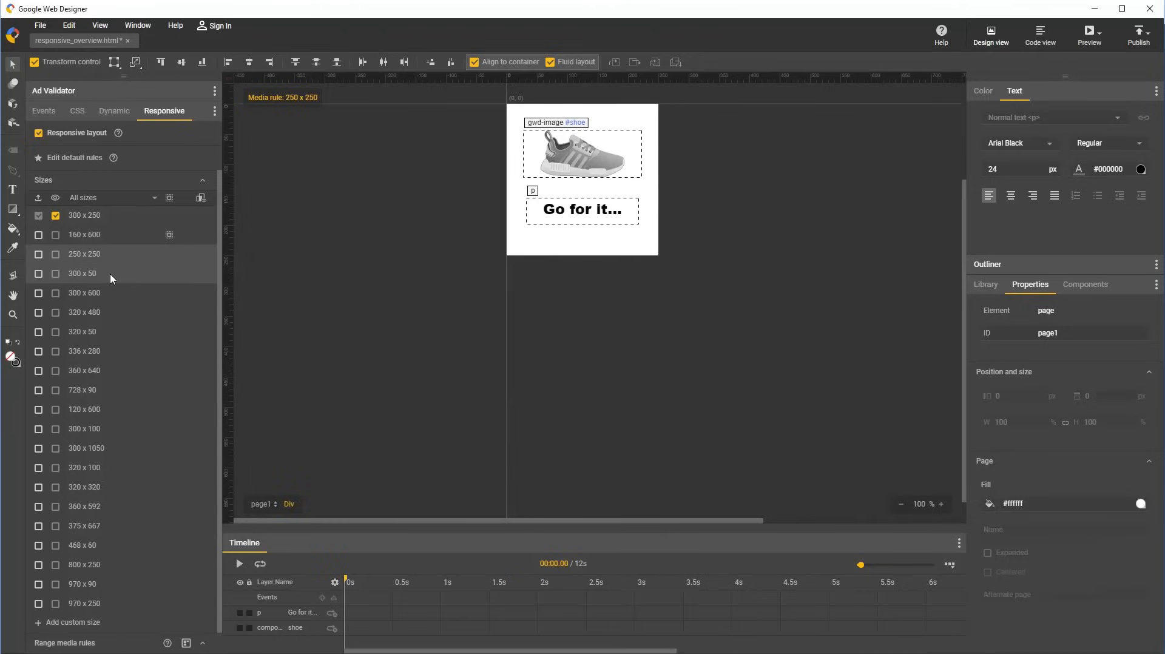
# Select the 300 x 50 size and move the shoe into the banner's left side.
pyautogui.click(82, 274)
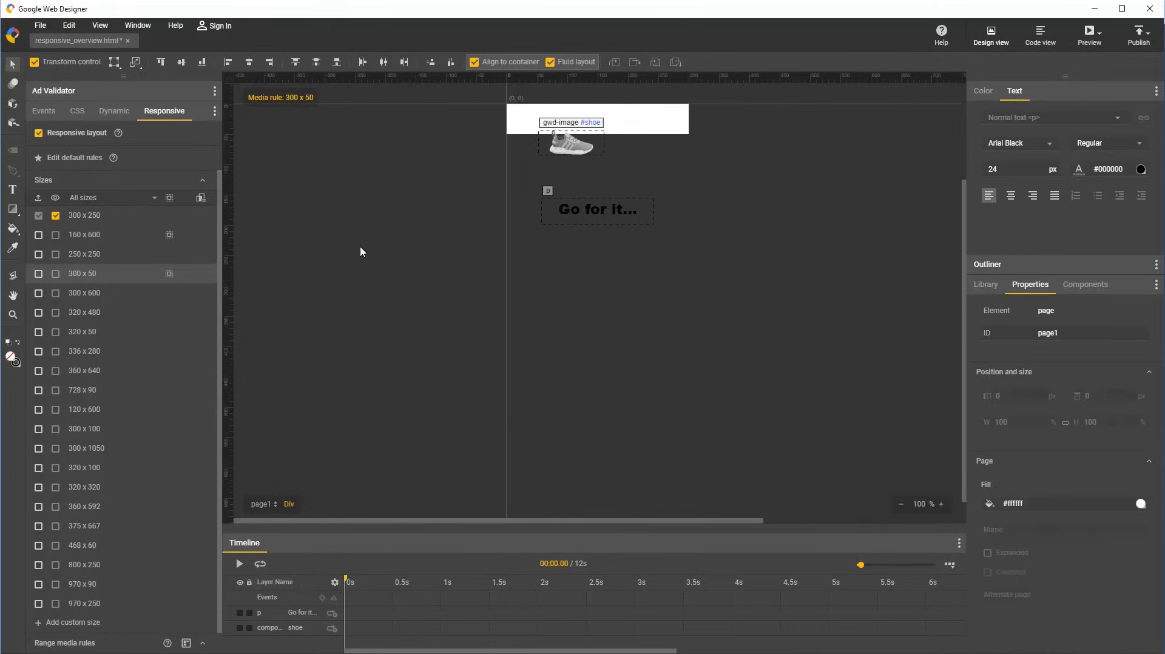
pyautogui.moveTo(170, 274)
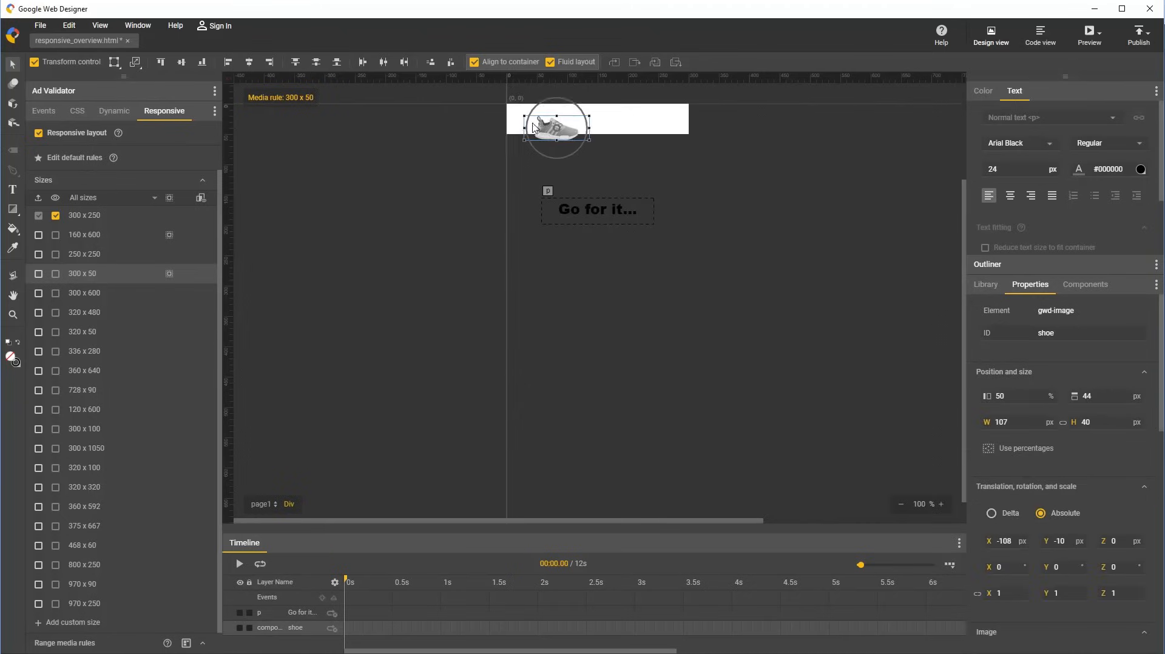
pyautogui.moveTo(555, 126); pyautogui.dragTo(545, 119)
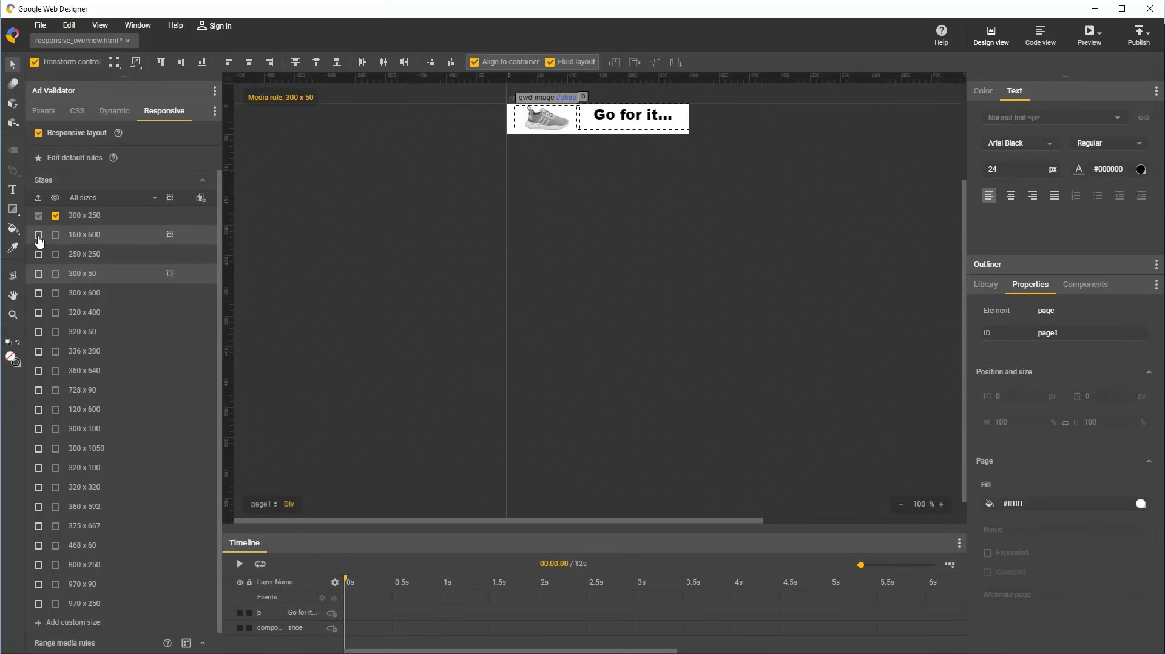
pyautogui.moveTo(38, 234)
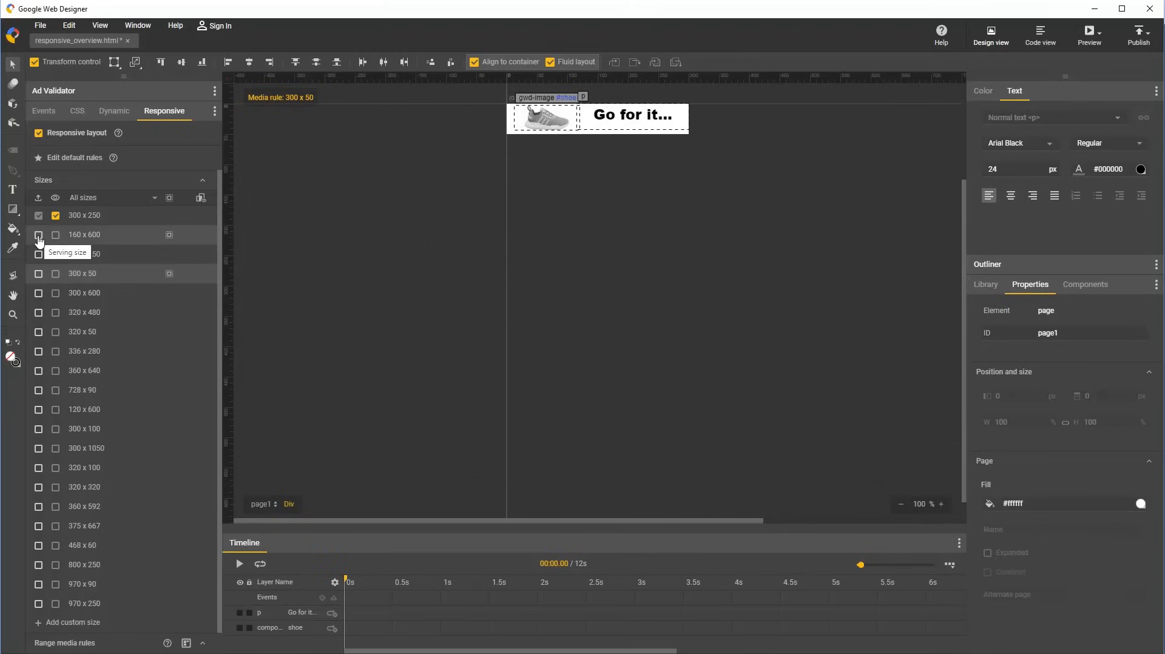
# Tick the serving-size checkboxes for 160 x 600 and 250 x 250.
pyautogui.click(56, 235)
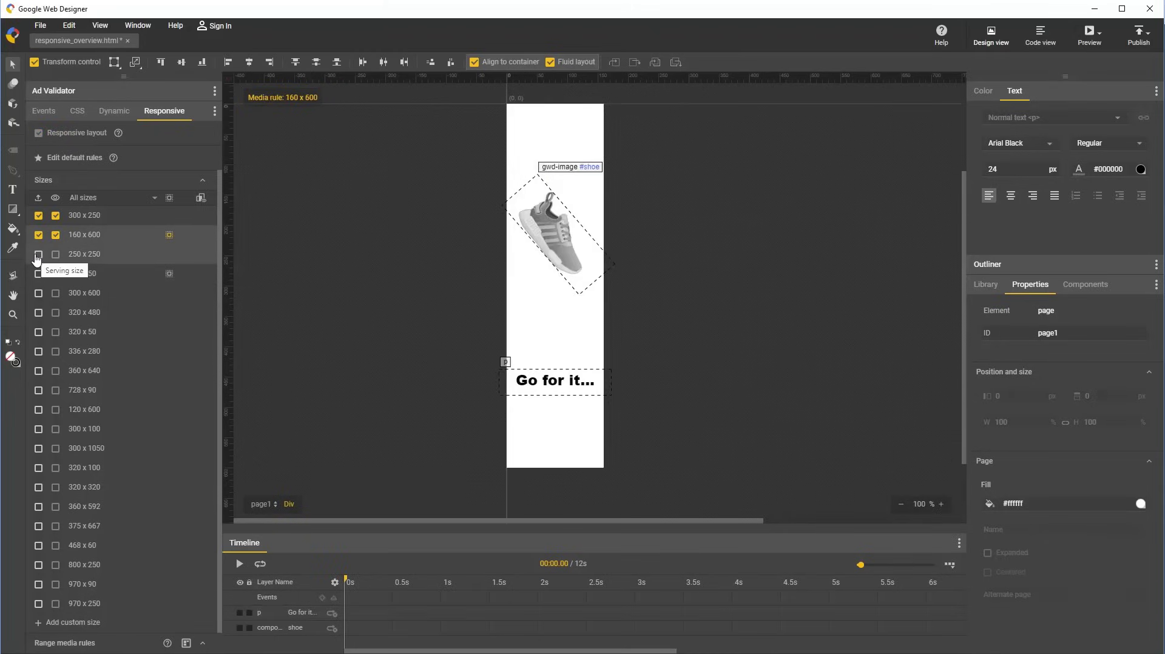
pyautogui.click(38, 273)
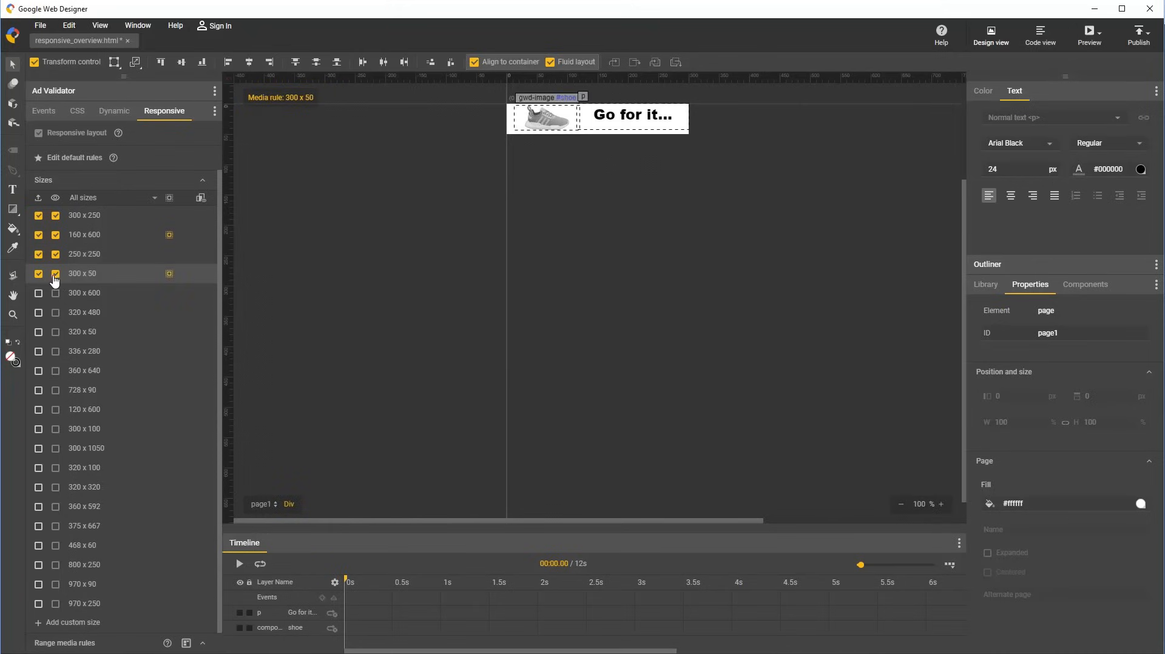
pyautogui.moveTo(56, 280)
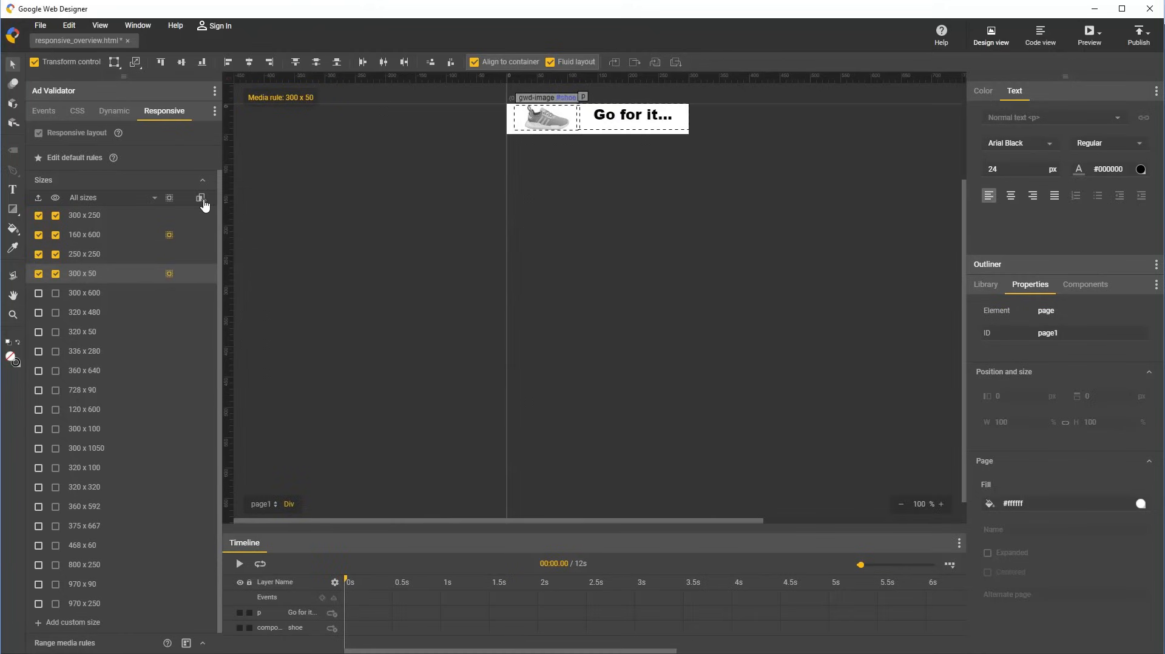
# Preview all serving sizes, select 160 x 600, then mark 320 x 50 as serving.
pyautogui.click(201, 197)
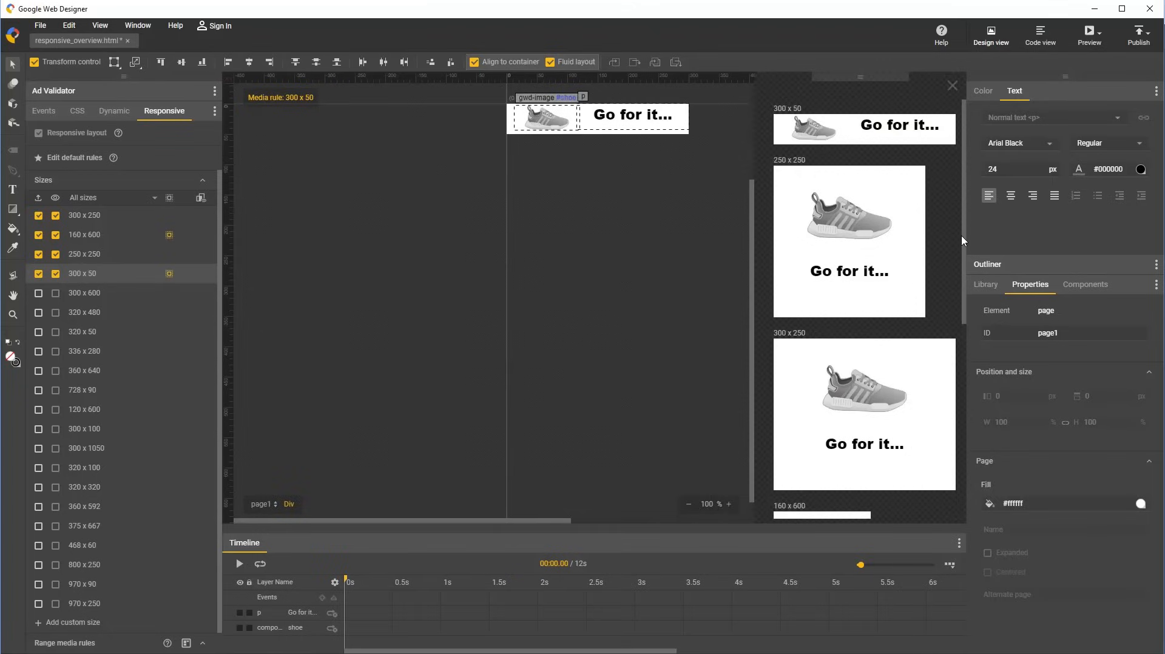
pyautogui.scroll(-3)
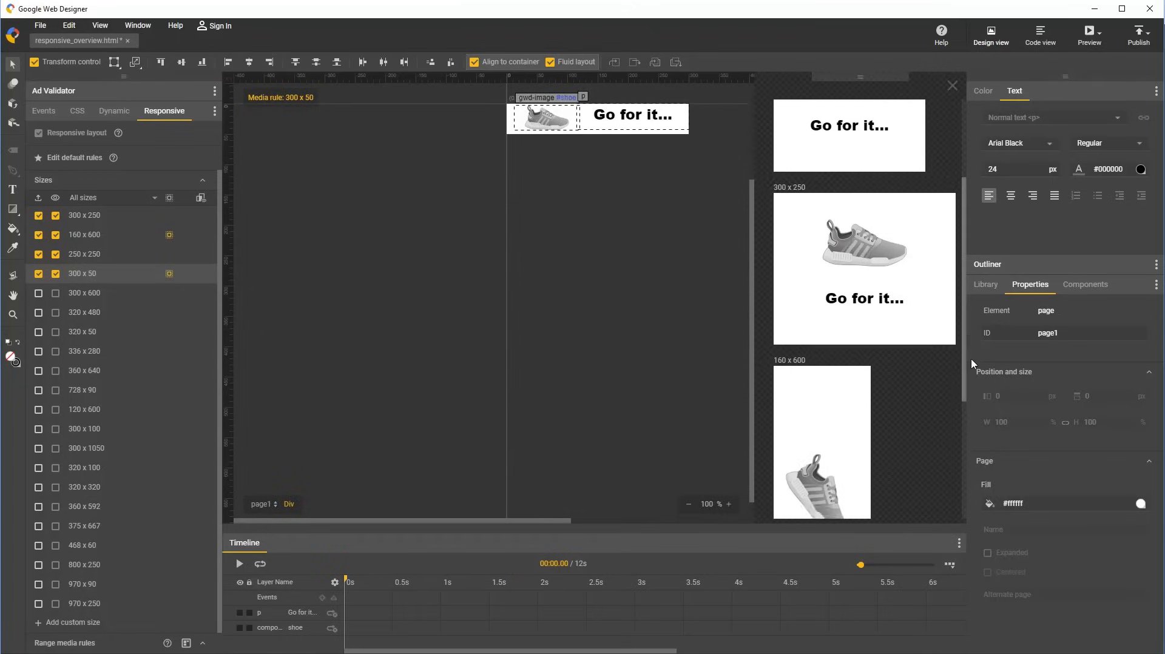
pyautogui.click(633, 114)
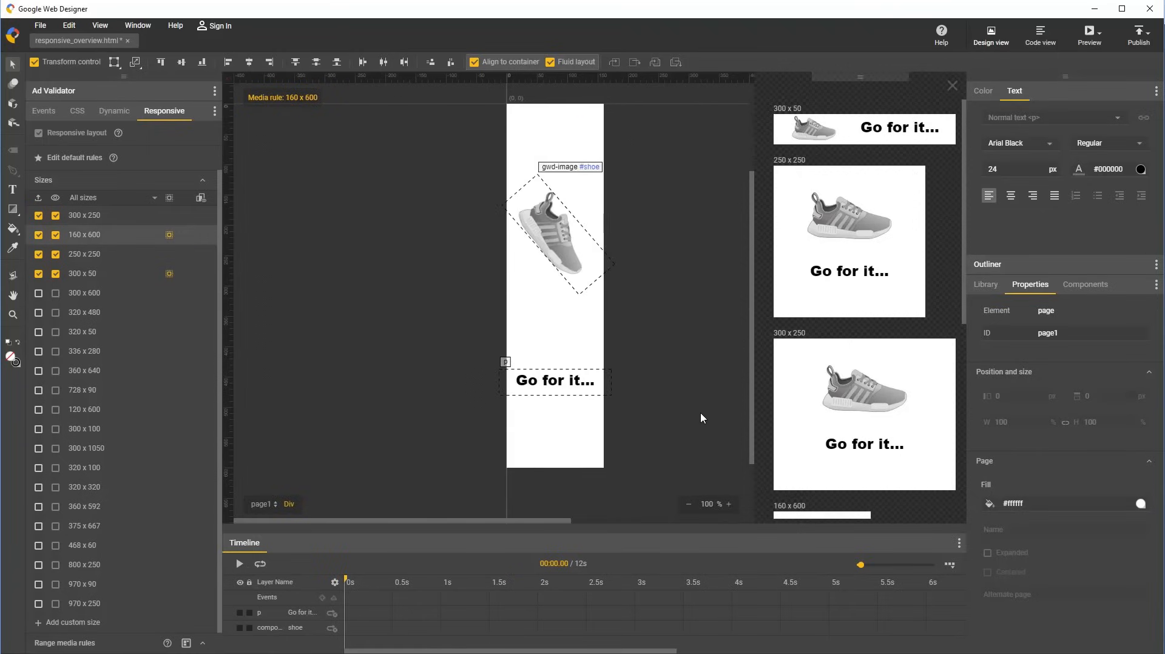
pyautogui.moveTo(701, 415)
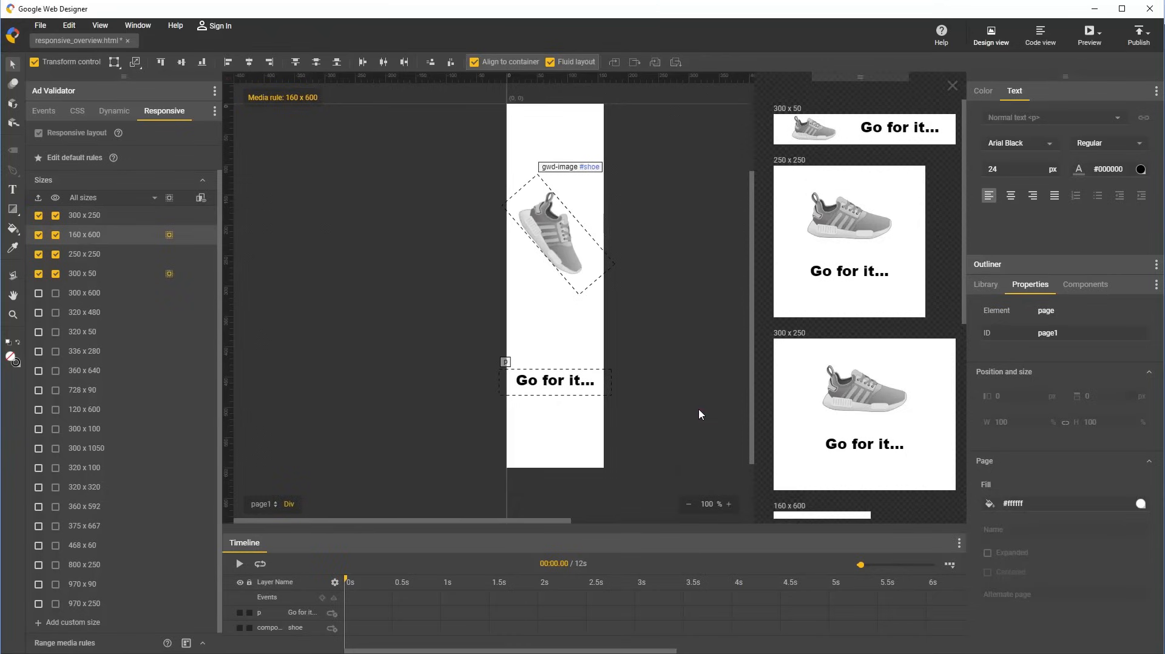
pyautogui.moveTo(692, 413)
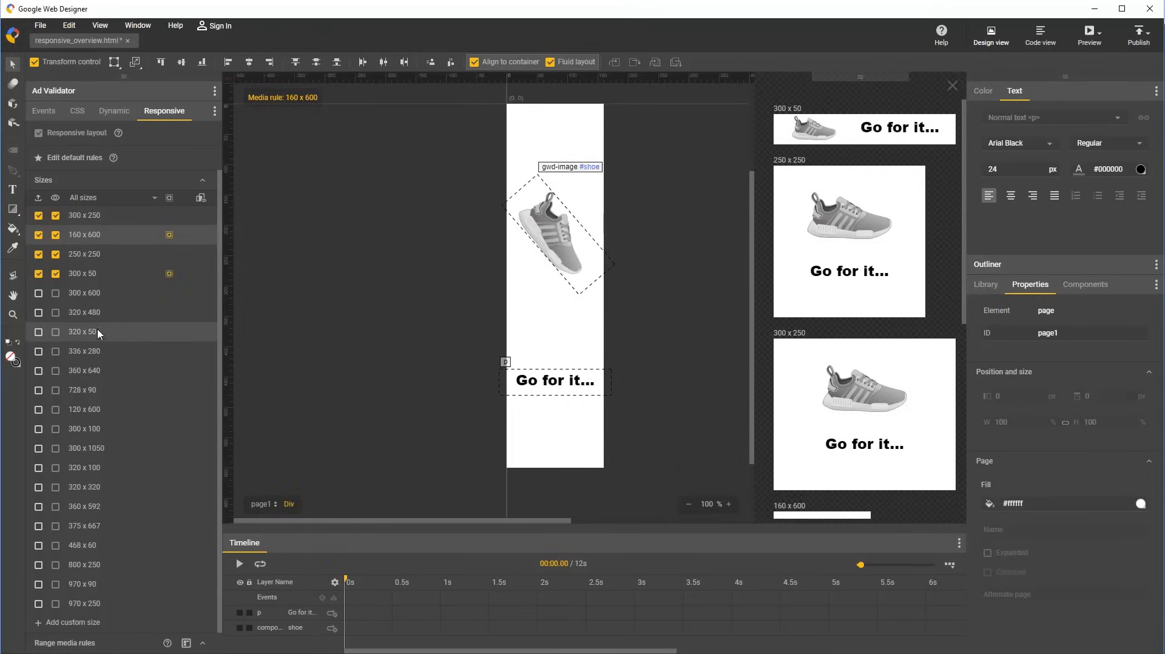
pyautogui.click(39, 332)
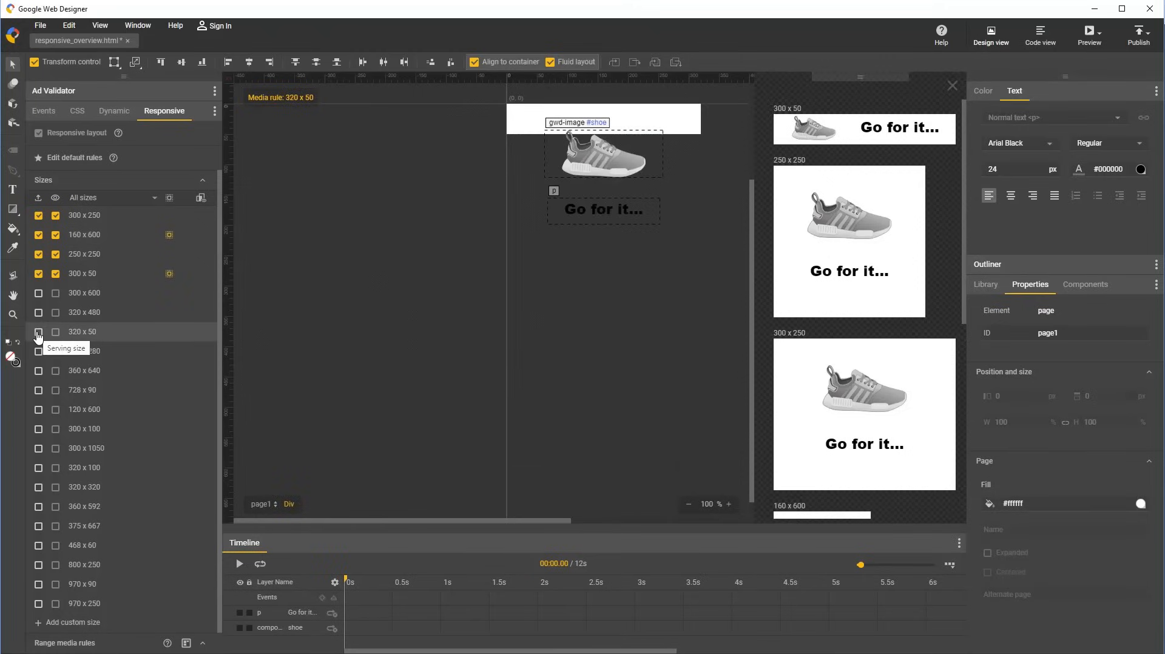
pyautogui.click(38, 332)
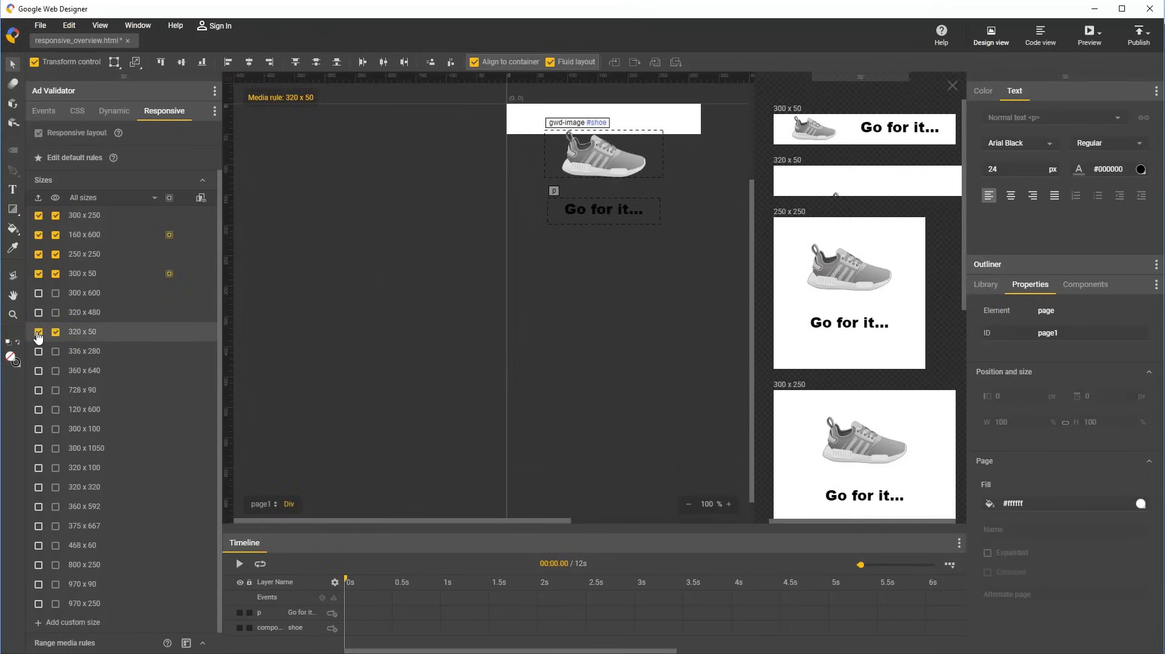
pyautogui.moveTo(76, 333)
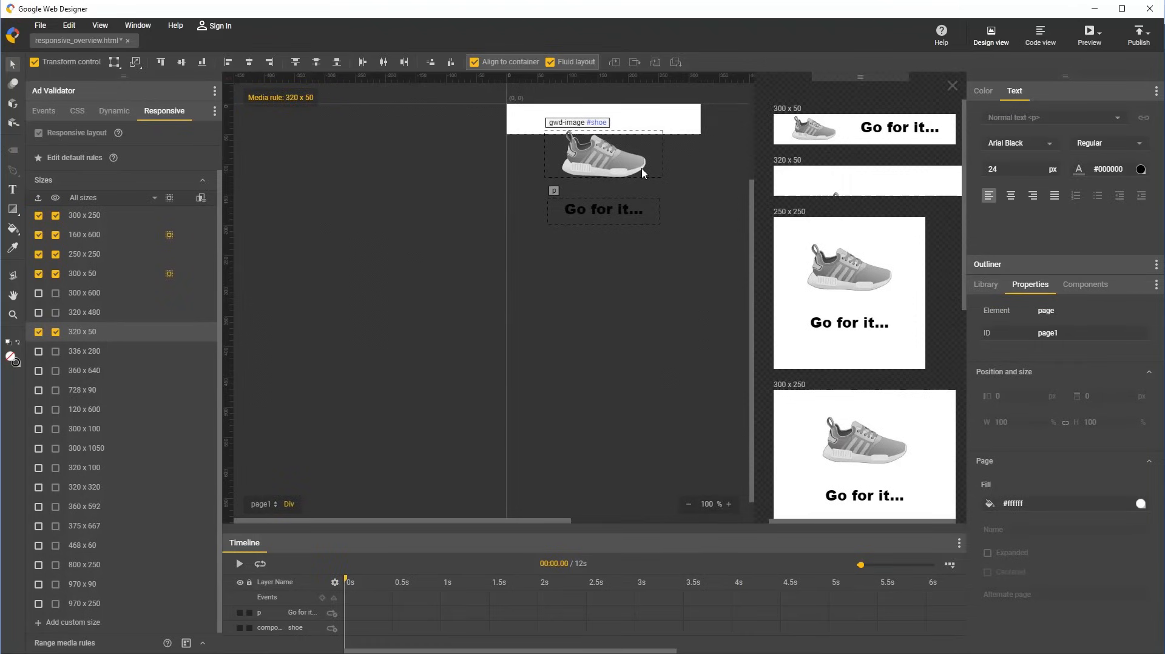
pyautogui.moveTo(808, 181)
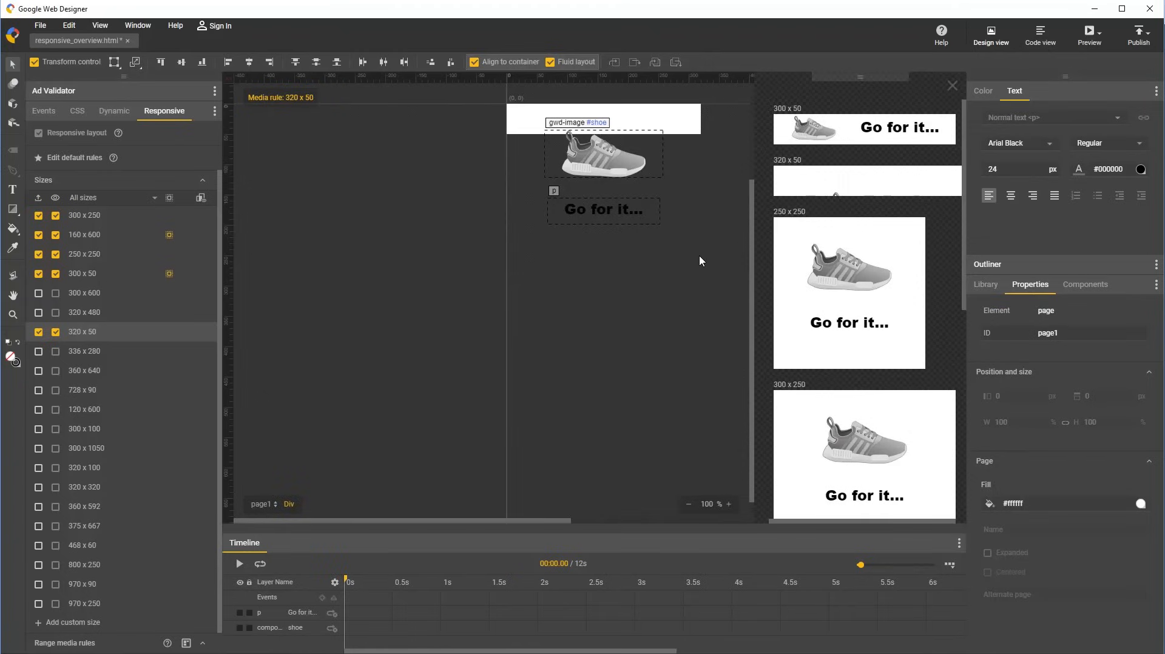
pyautogui.moveTo(110, 292)
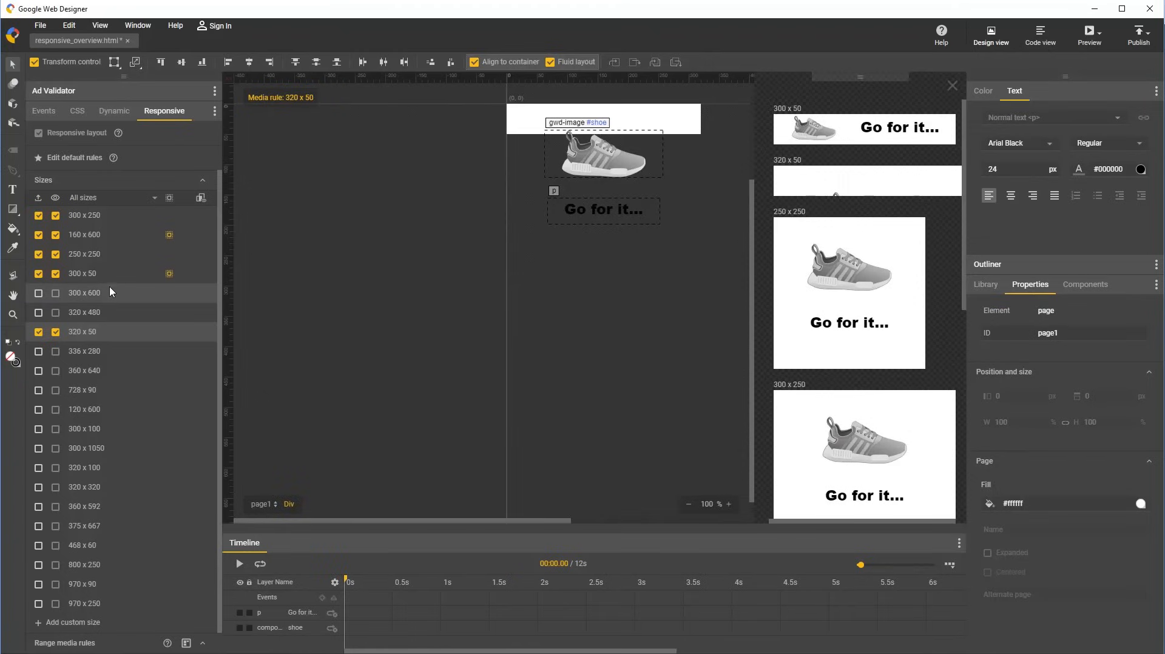
pyautogui.moveTo(103, 275)
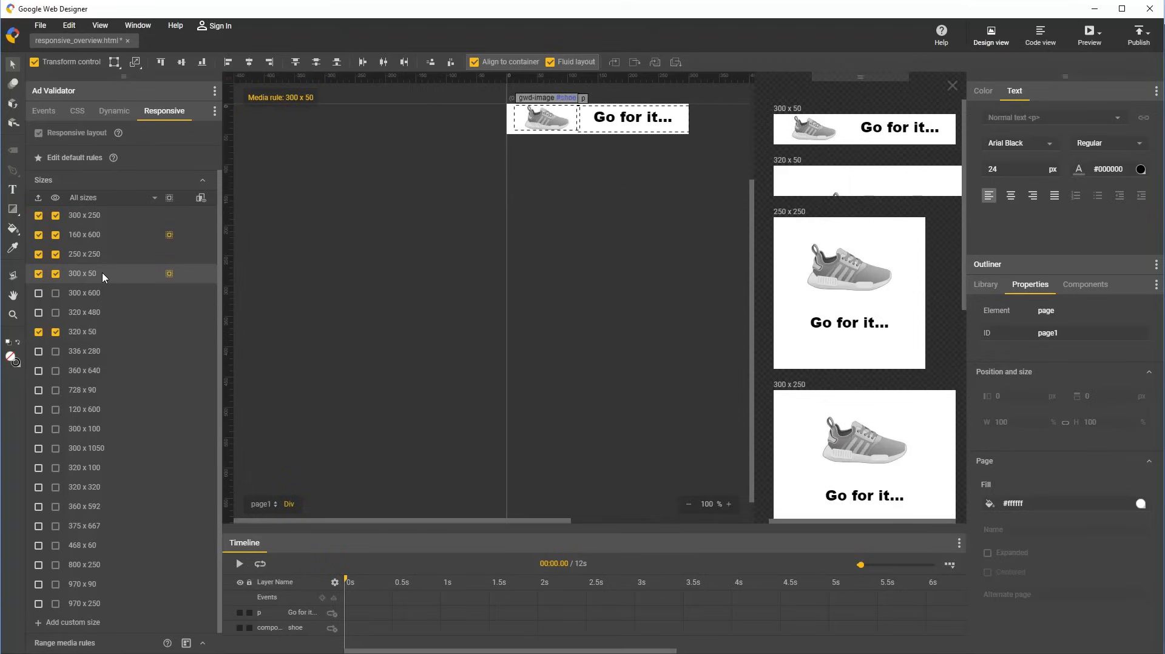
# Copy the 300 x 50 size's overrides and apply them to 320 x 50.
pyautogui.rightClick(102, 274)
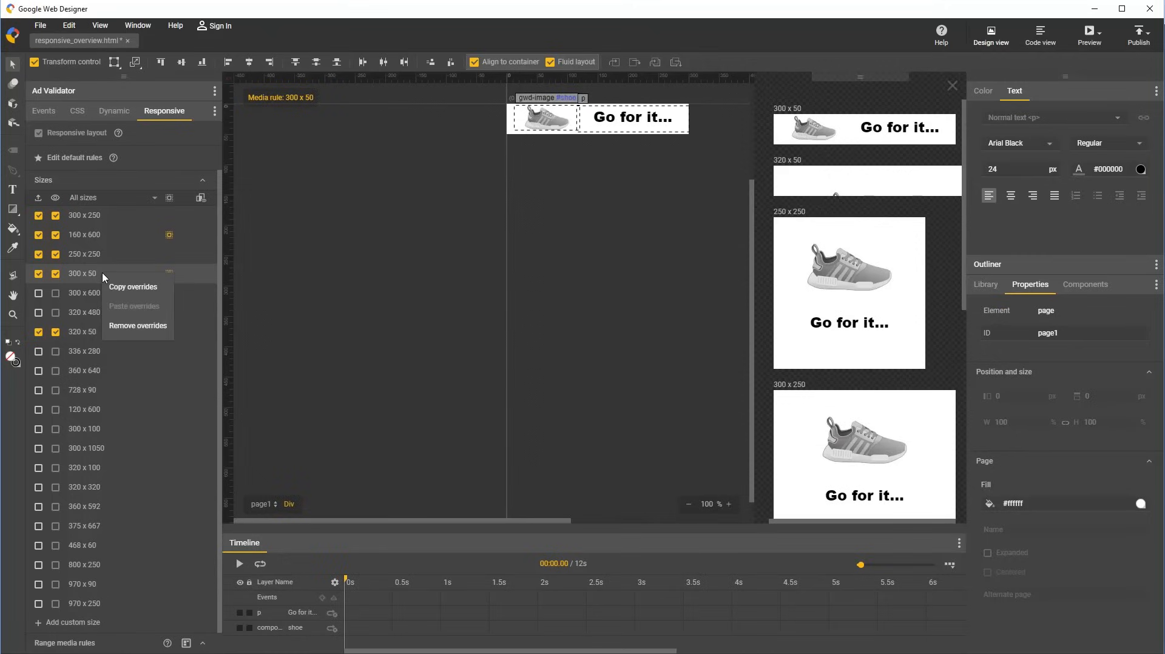
pyautogui.click(121, 293)
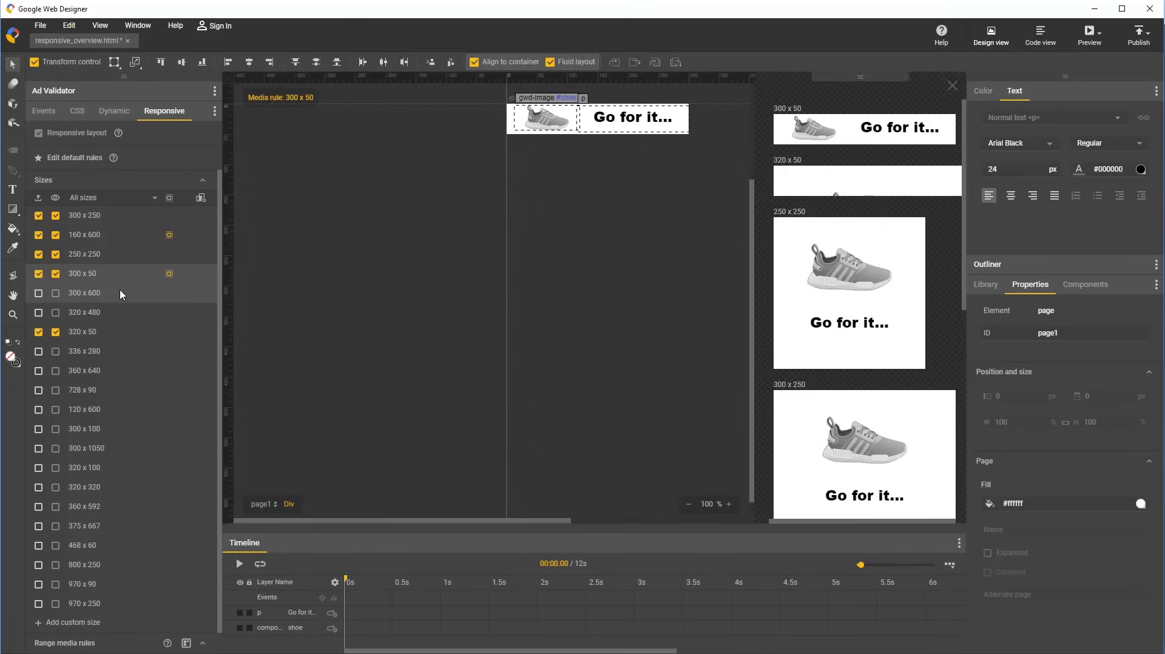
pyautogui.click(83, 332)
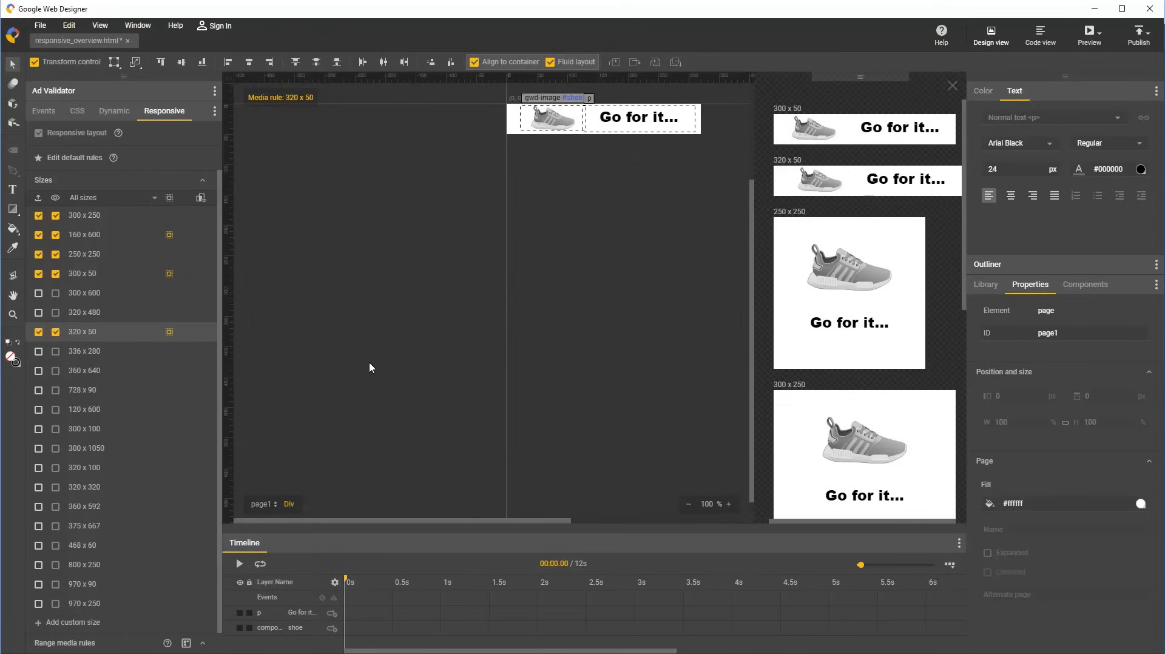
pyautogui.moveTo(634, 135)
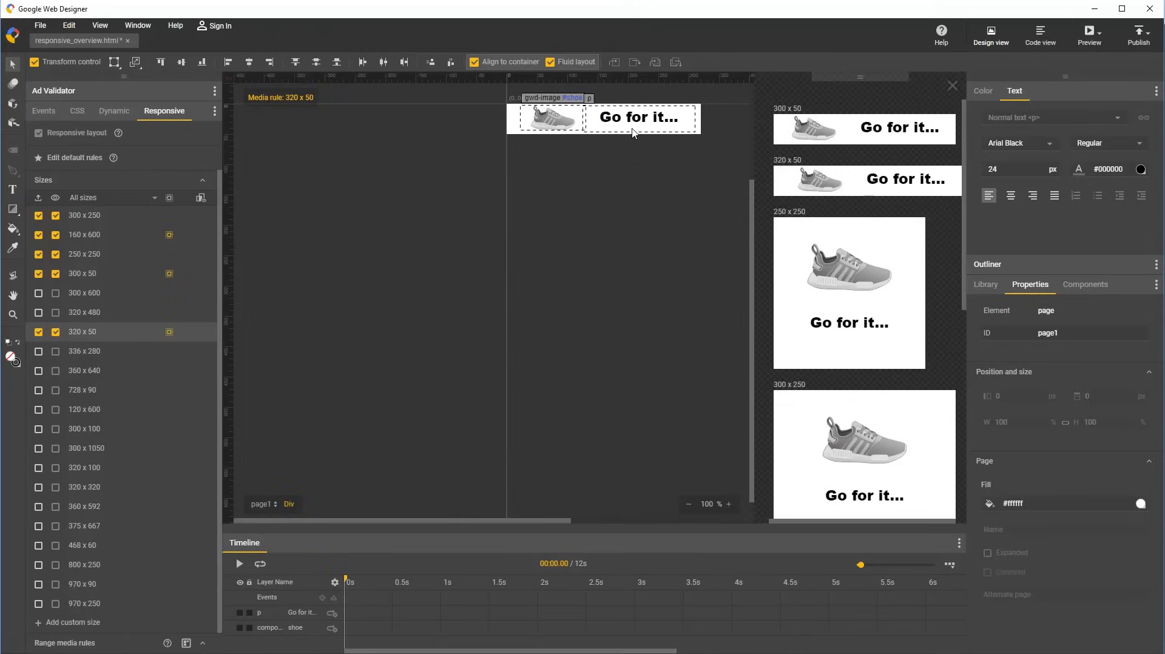
pyautogui.moveTo(802, 181)
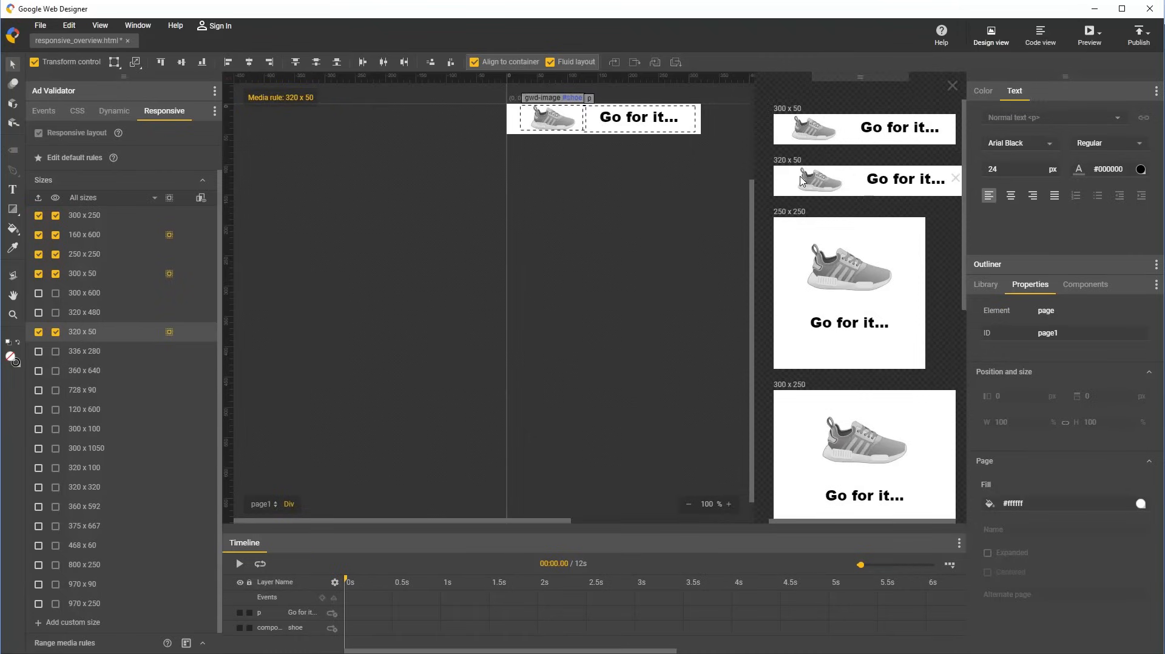
pyautogui.moveTo(528, 254)
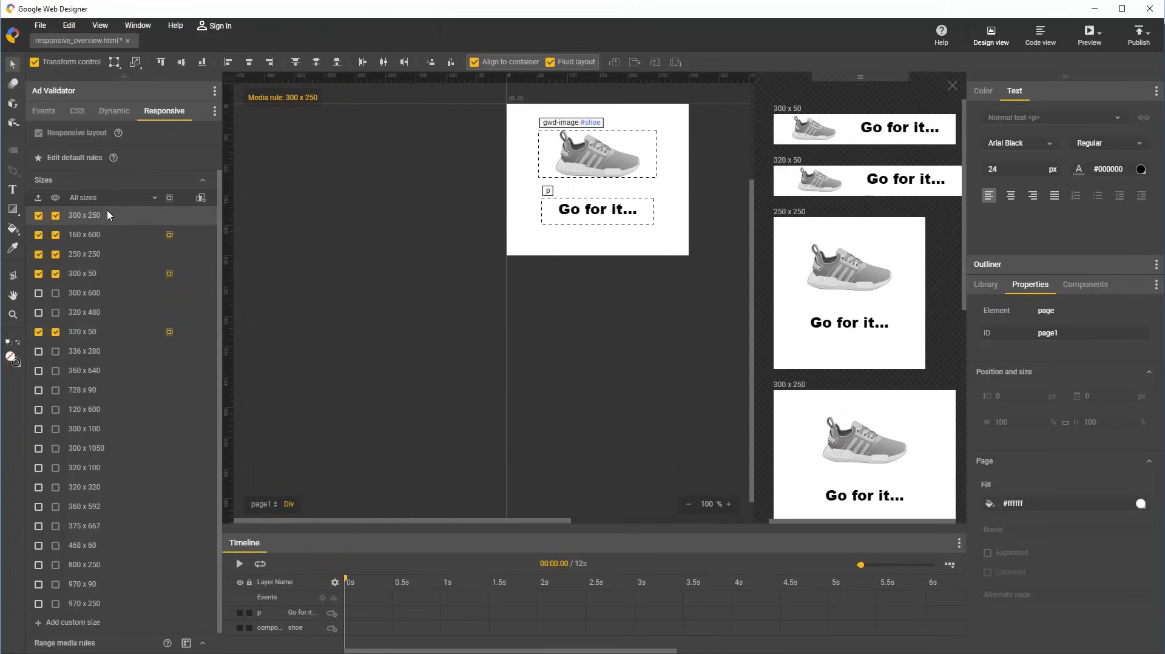
pyautogui.moveTo(15, 155)
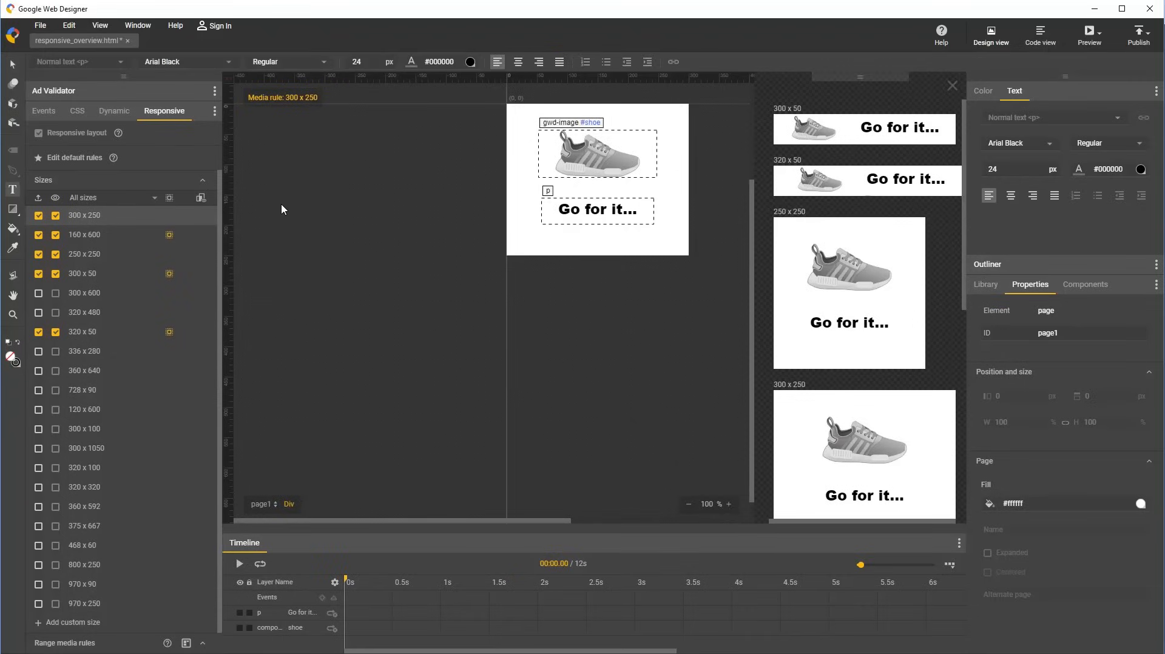
pyautogui.moveTo(288, 211)
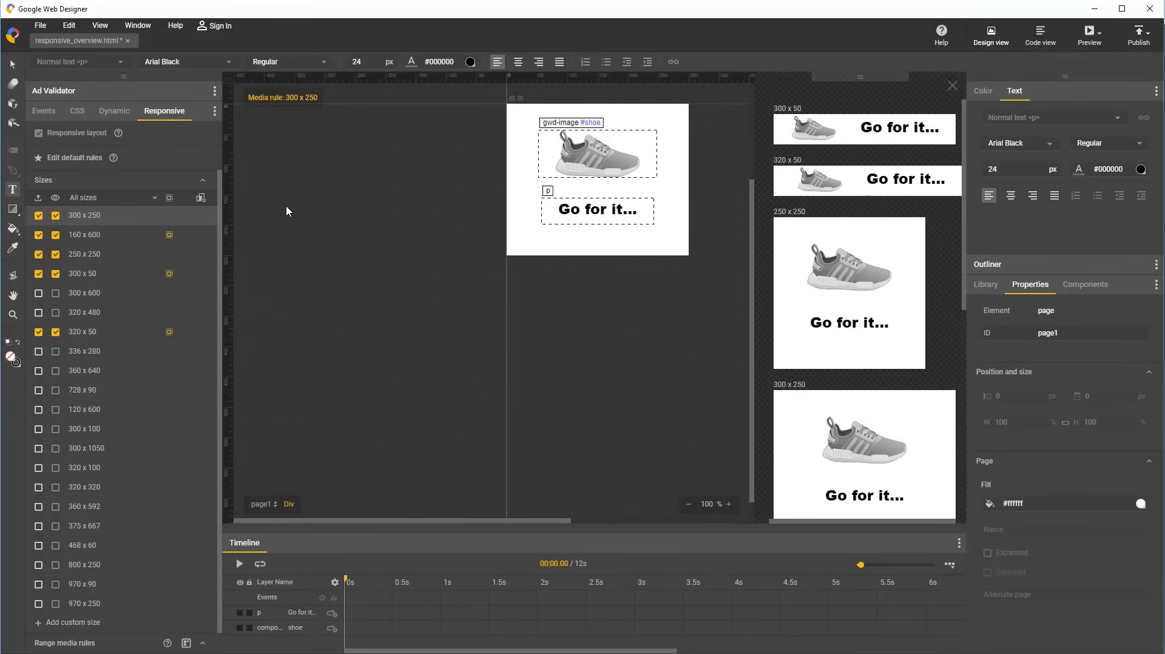
pyautogui.moveTo(251, 206)
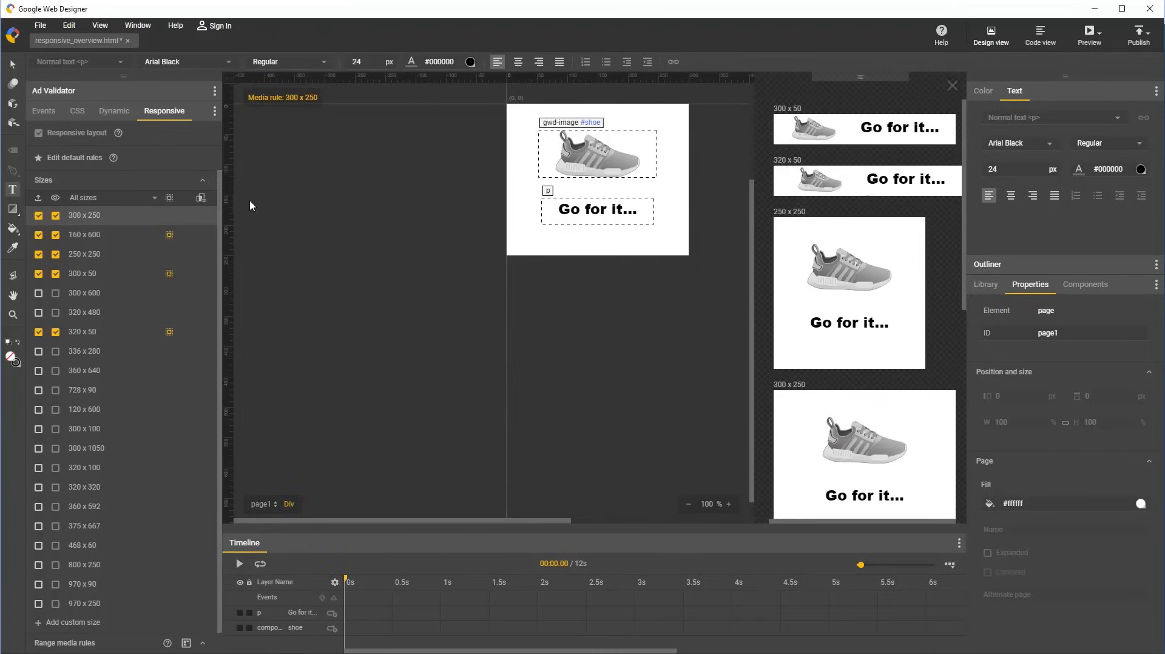
pyautogui.moveTo(75, 165)
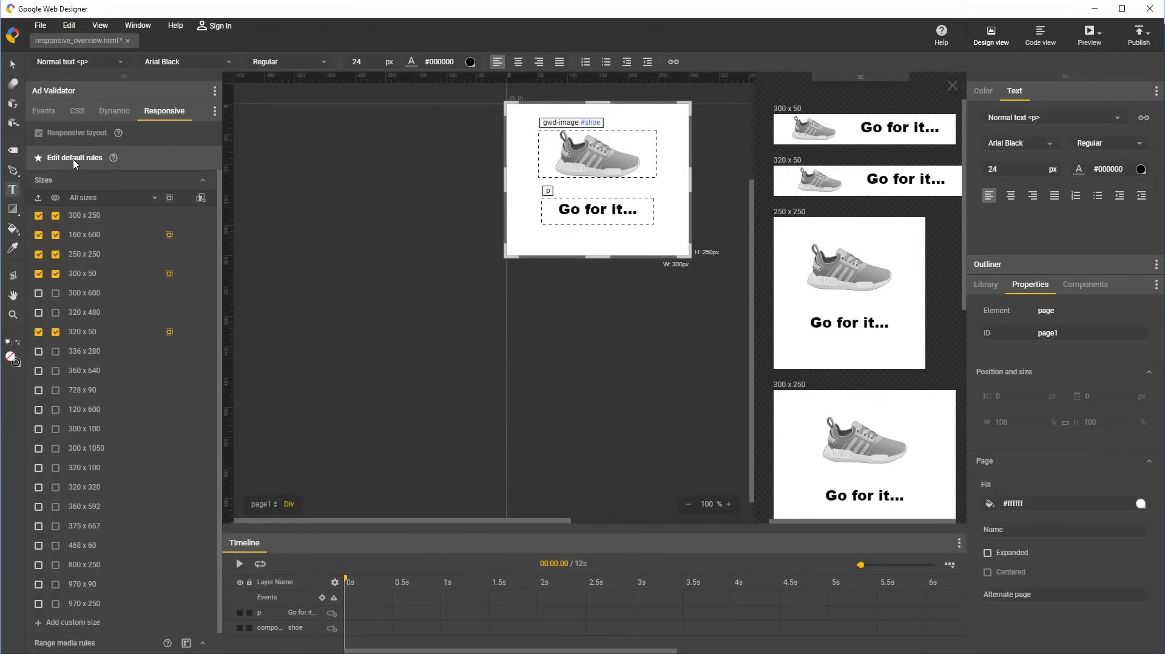
pyautogui.moveTo(378, 82)
pyautogui.write('SALE')
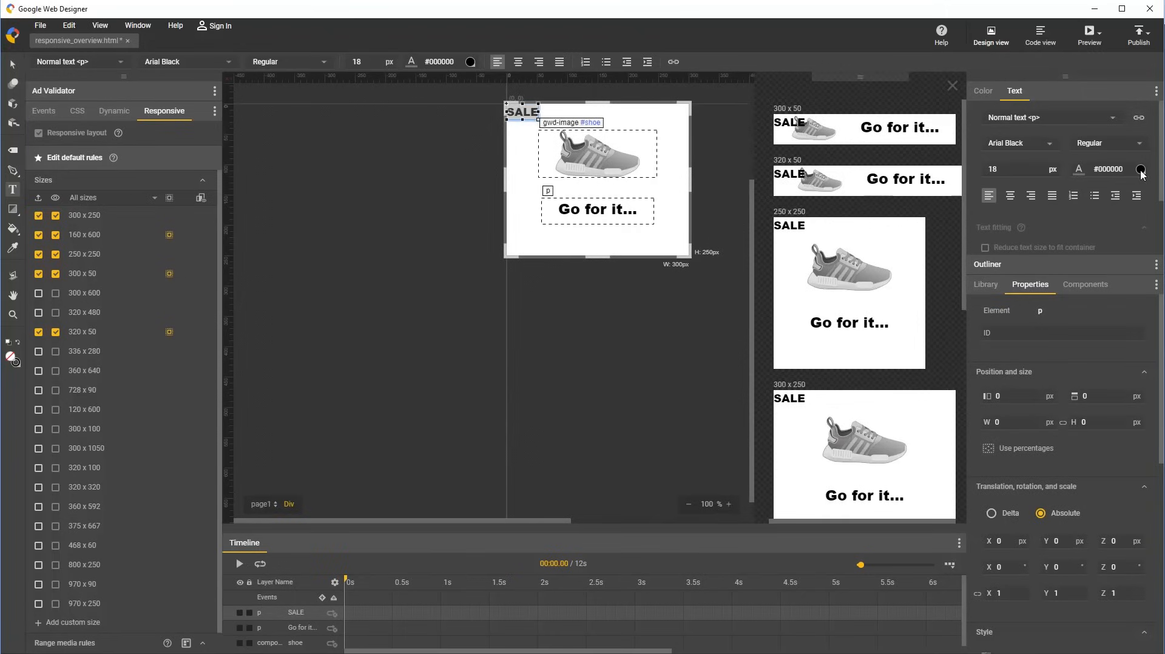
# Open the Color panel settings for the SALE text.
pyautogui.click(1144, 170)
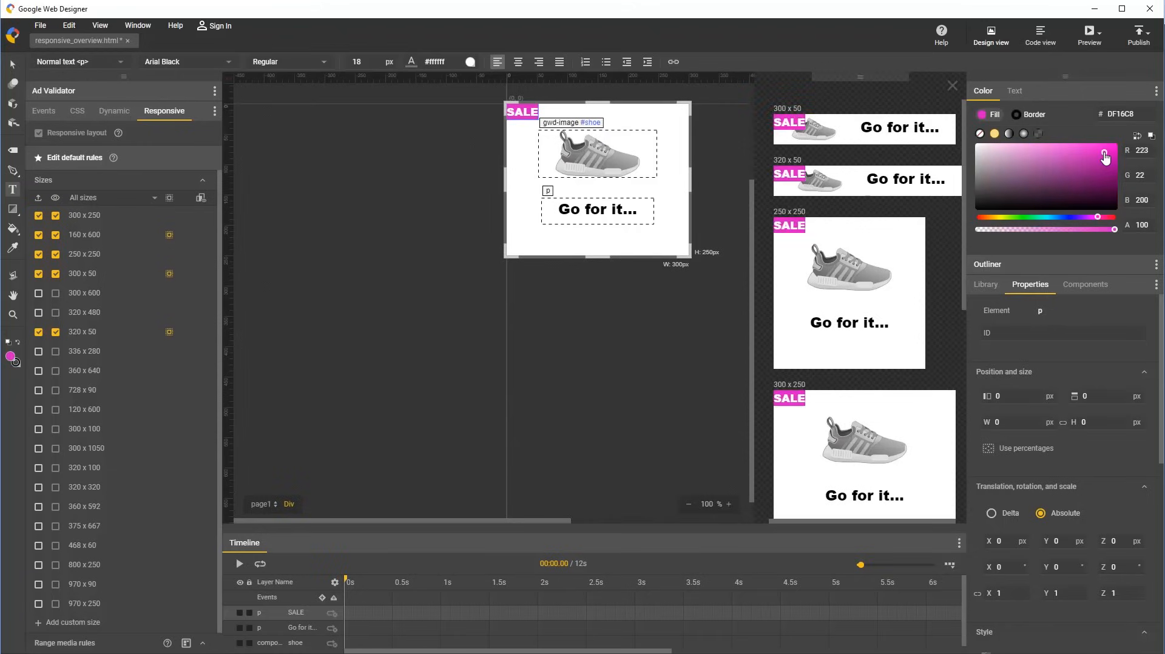
pyautogui.moveTo(550, 365)
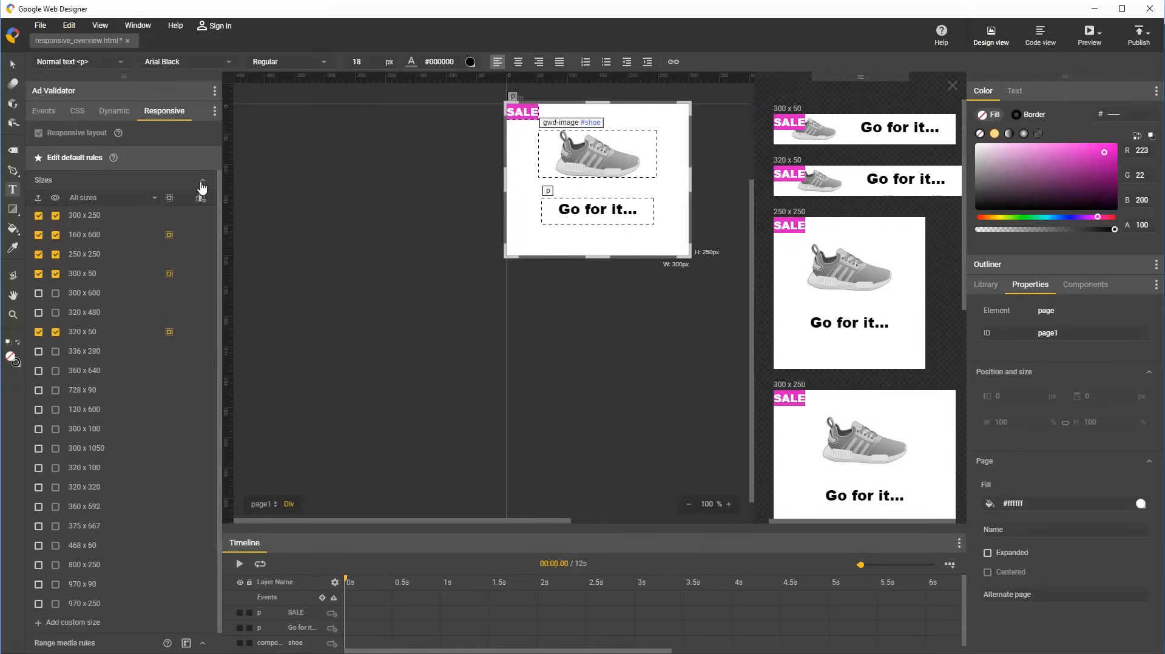
# Show serving sizes, add a portrait 0–600 range rule, and preview 250 x 250 and 160 x 600.
pyautogui.click(202, 183)
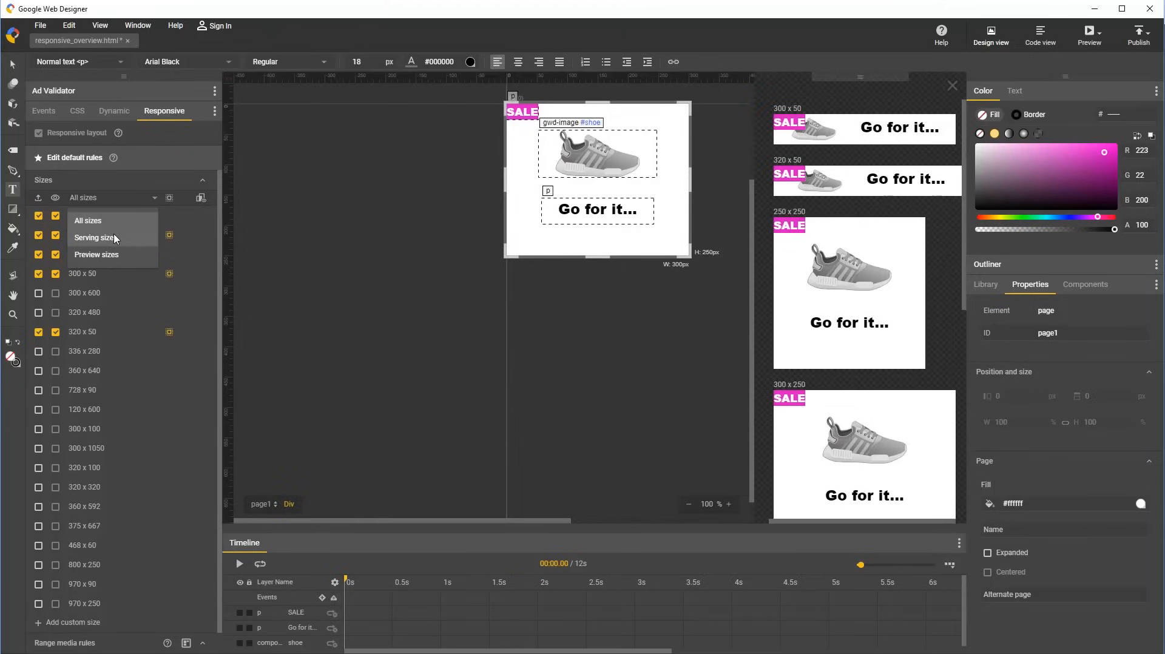
pyautogui.click(95, 238)
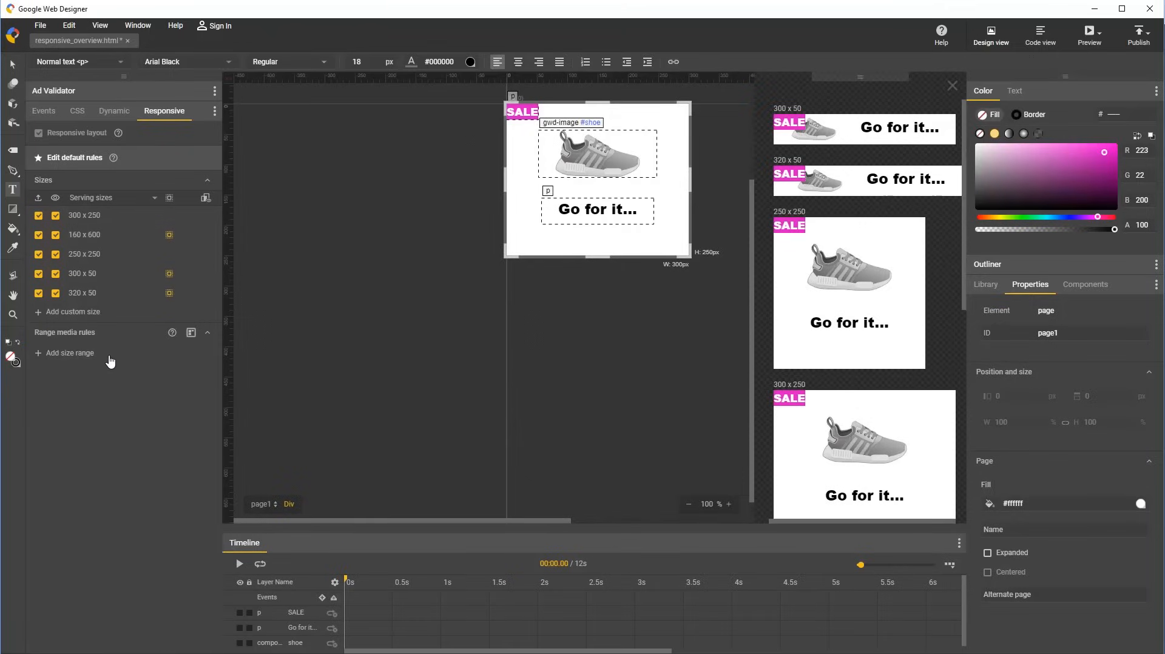
pyautogui.moveTo(110, 340)
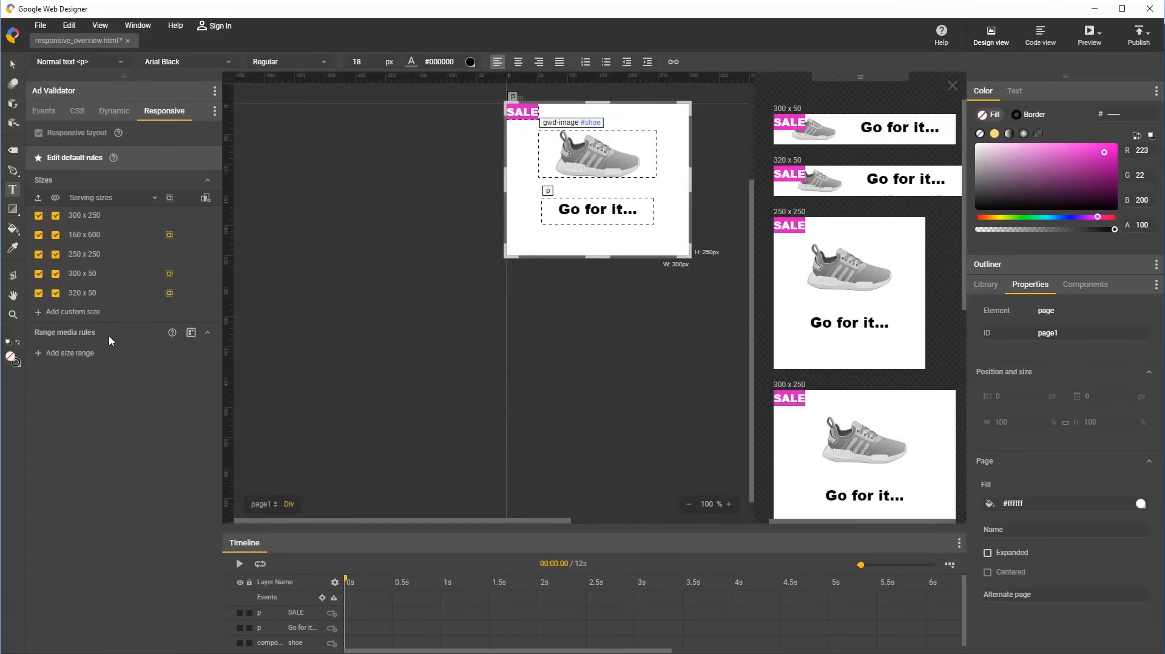
pyautogui.click(64, 353)
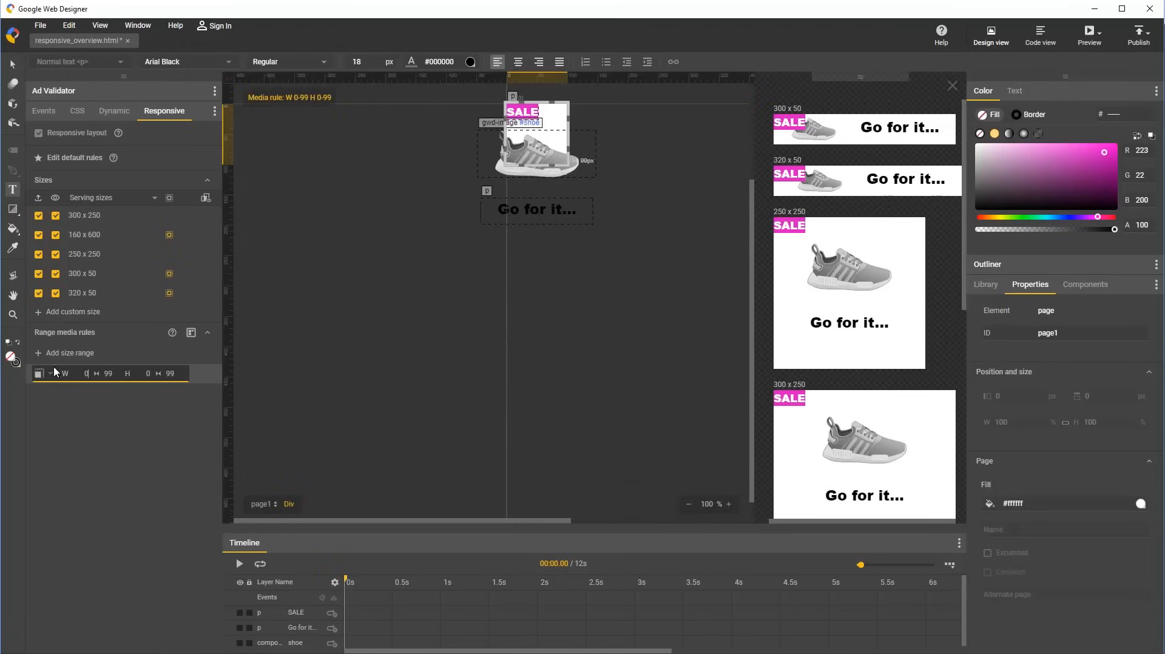
pyautogui.click(40, 374)
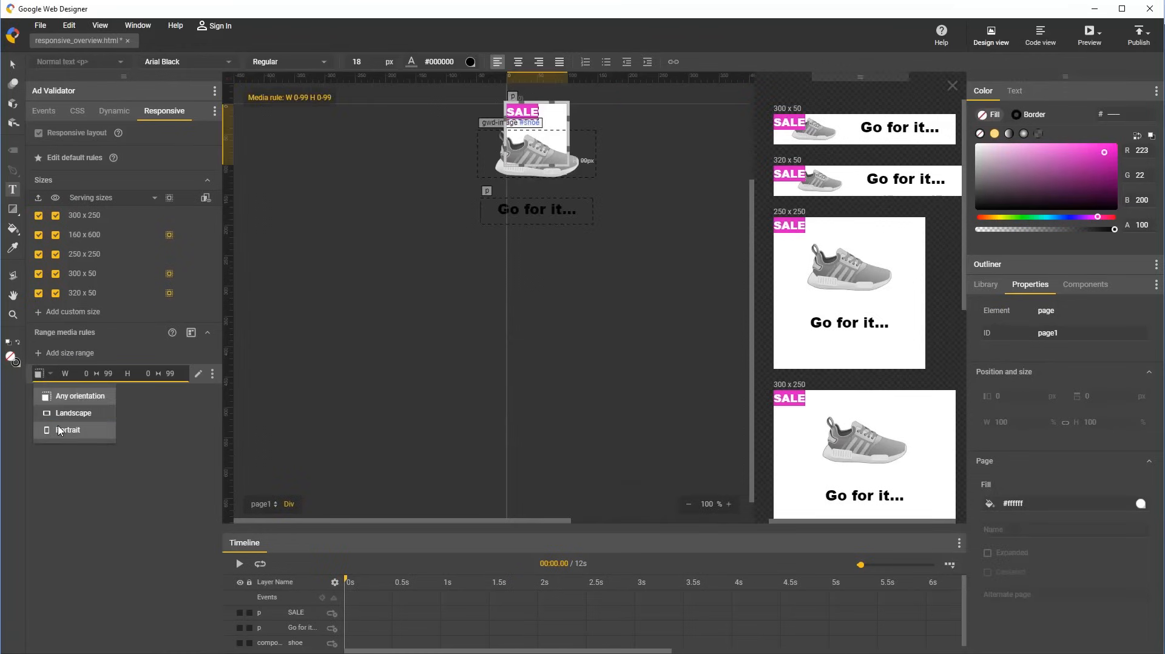
pyautogui.moveTo(63, 432)
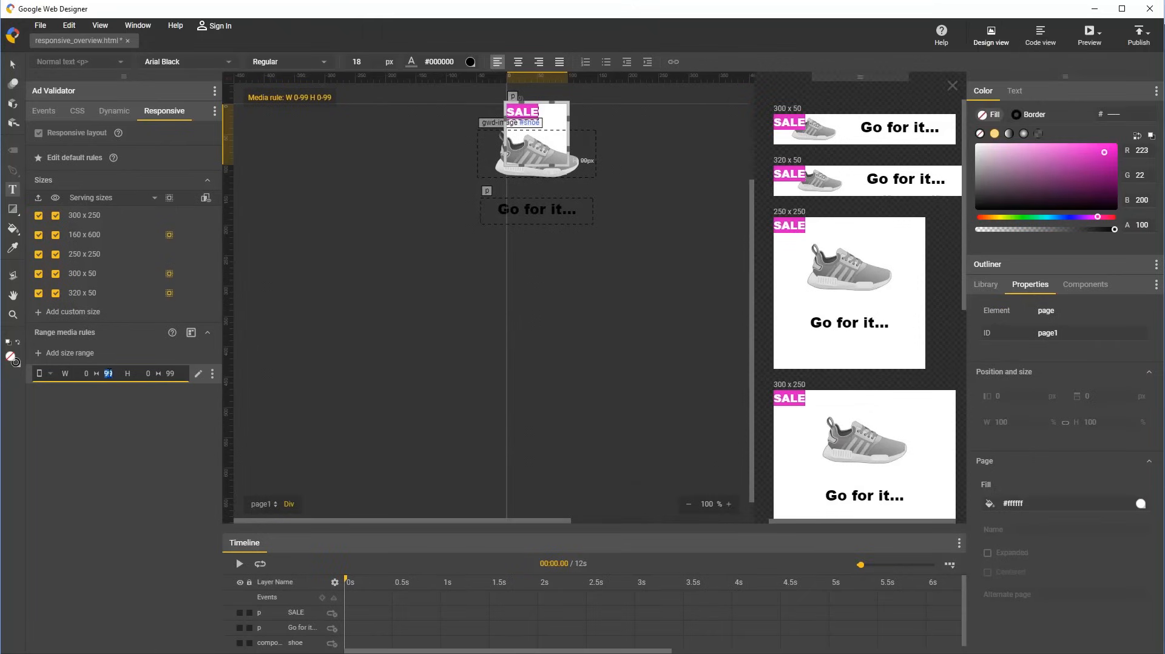
pyautogui.write('600')
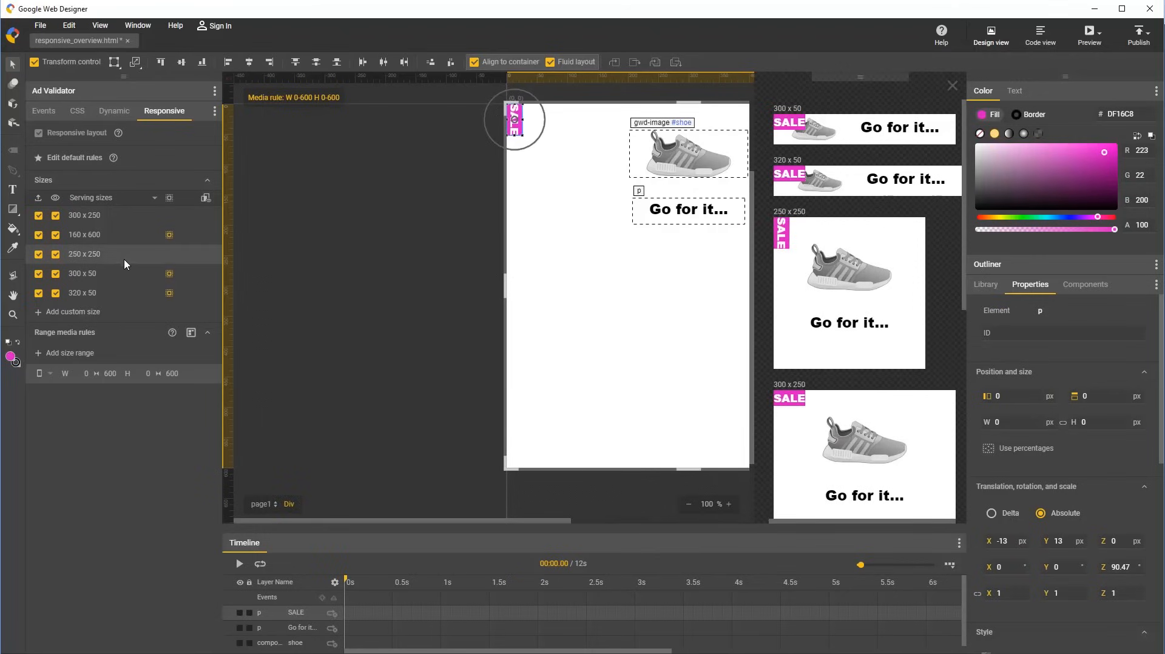
pyautogui.click(83, 235)
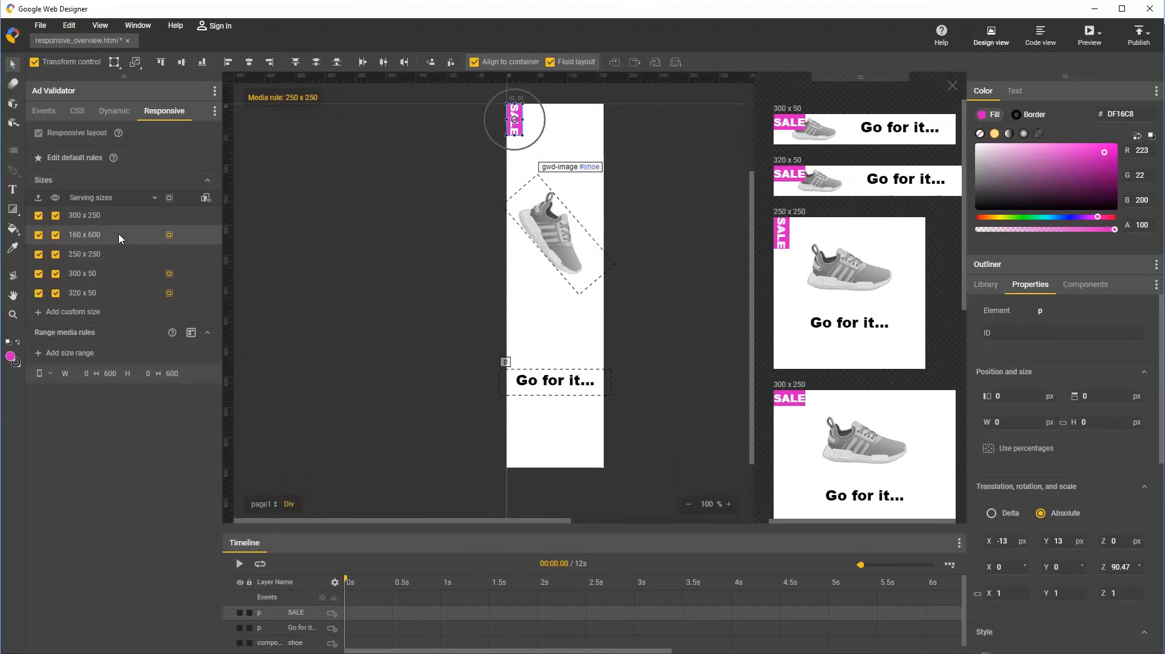
pyautogui.click(84, 235)
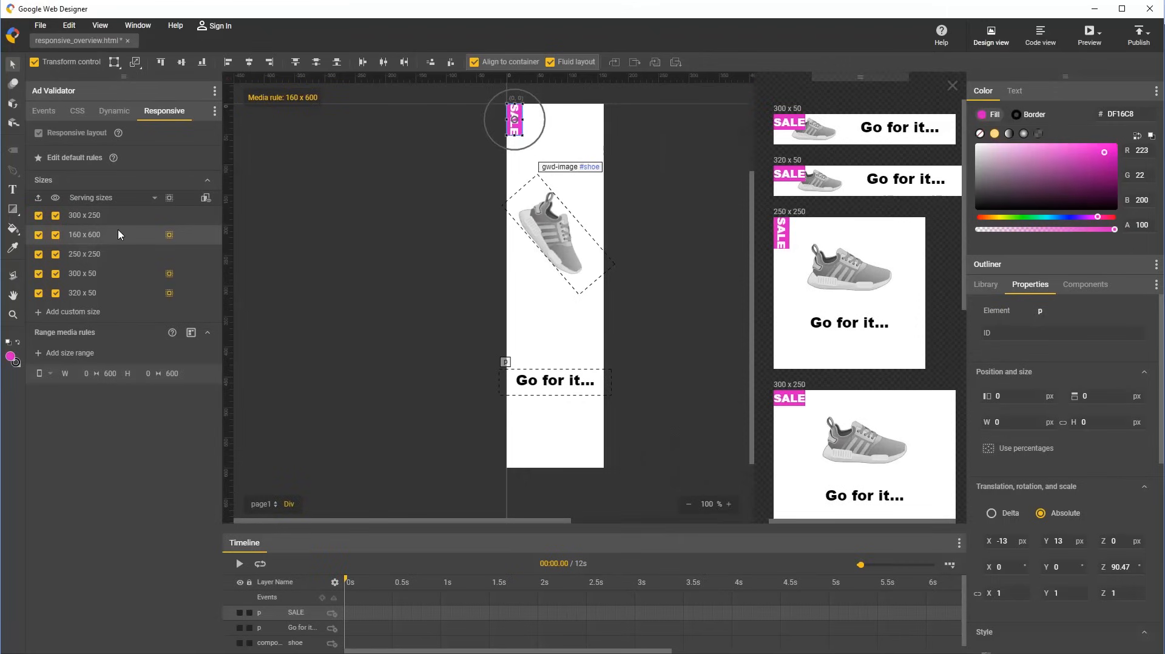
pyautogui.moveTo(85, 313)
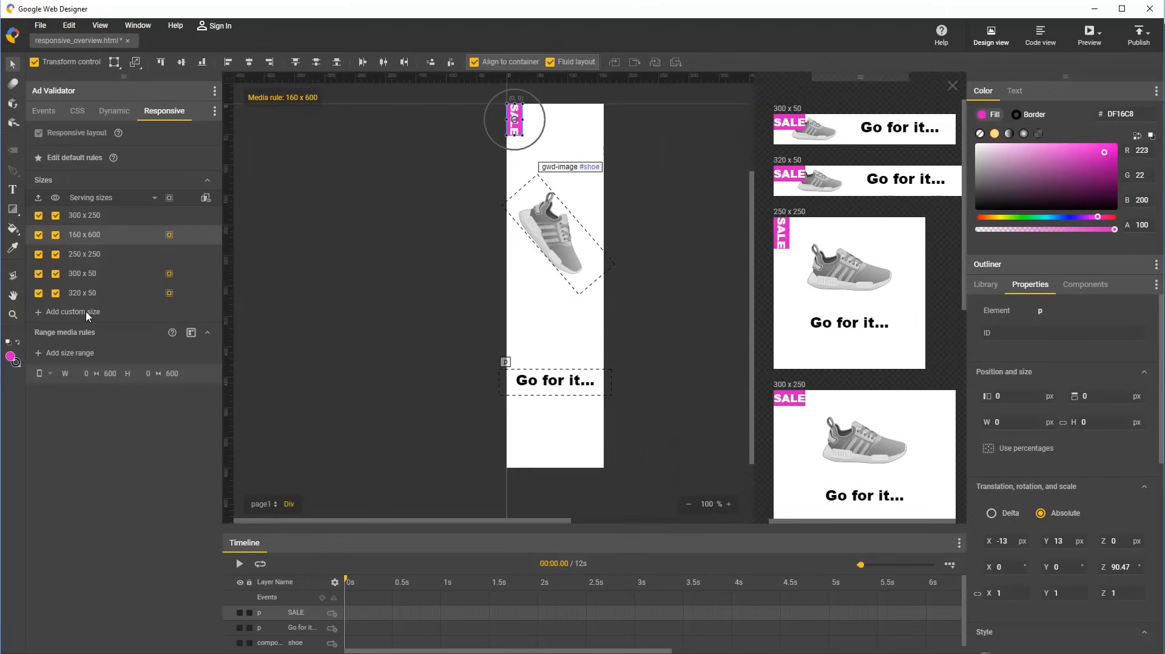
# Add a custom 100 x 300 size with a tilted, shrunk shoe, then check 300 x 250 and 160 x 600.
pyautogui.click(71, 312)
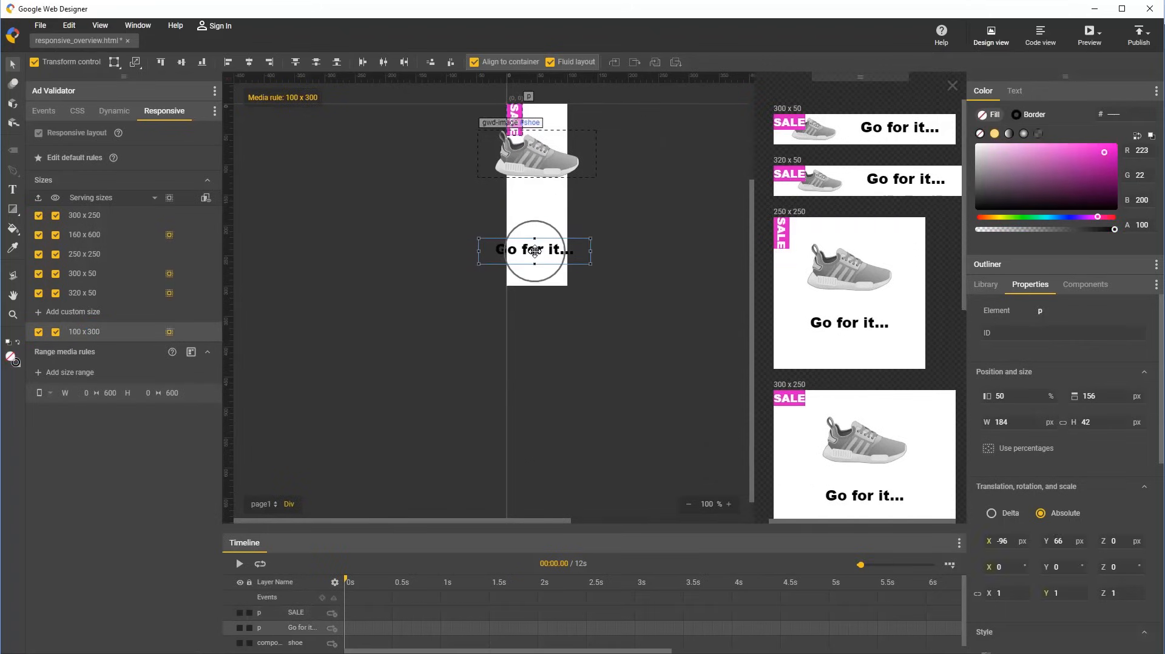
pyautogui.click(1015, 90)
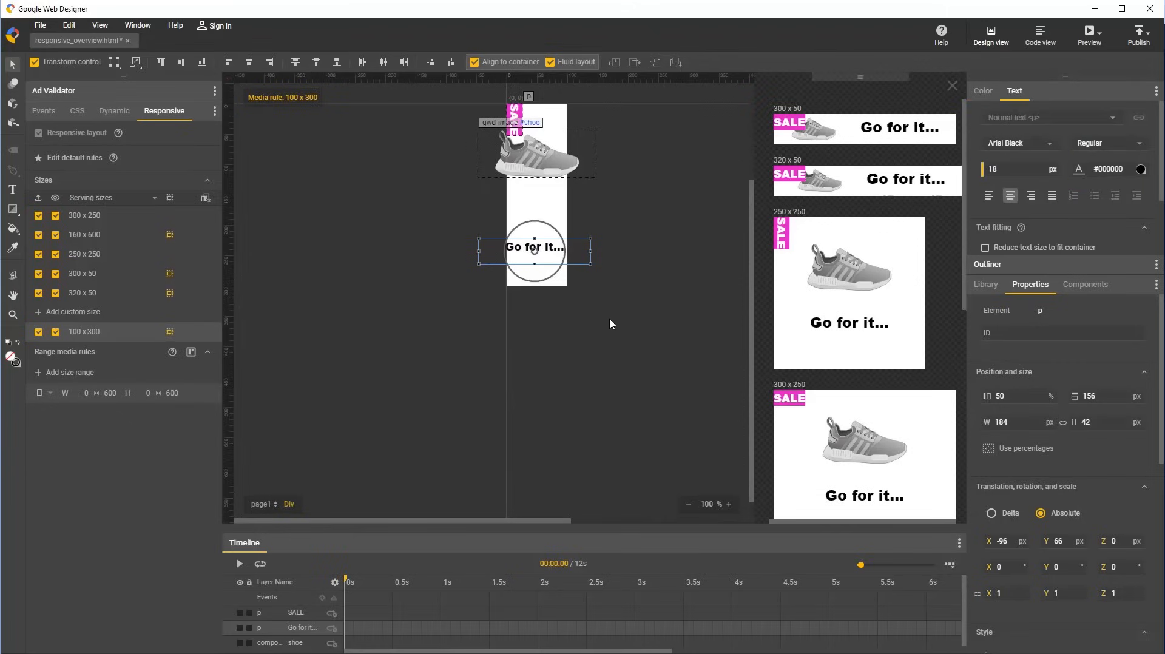
pyautogui.moveTo(533, 246); pyautogui.dragTo(533, 238)
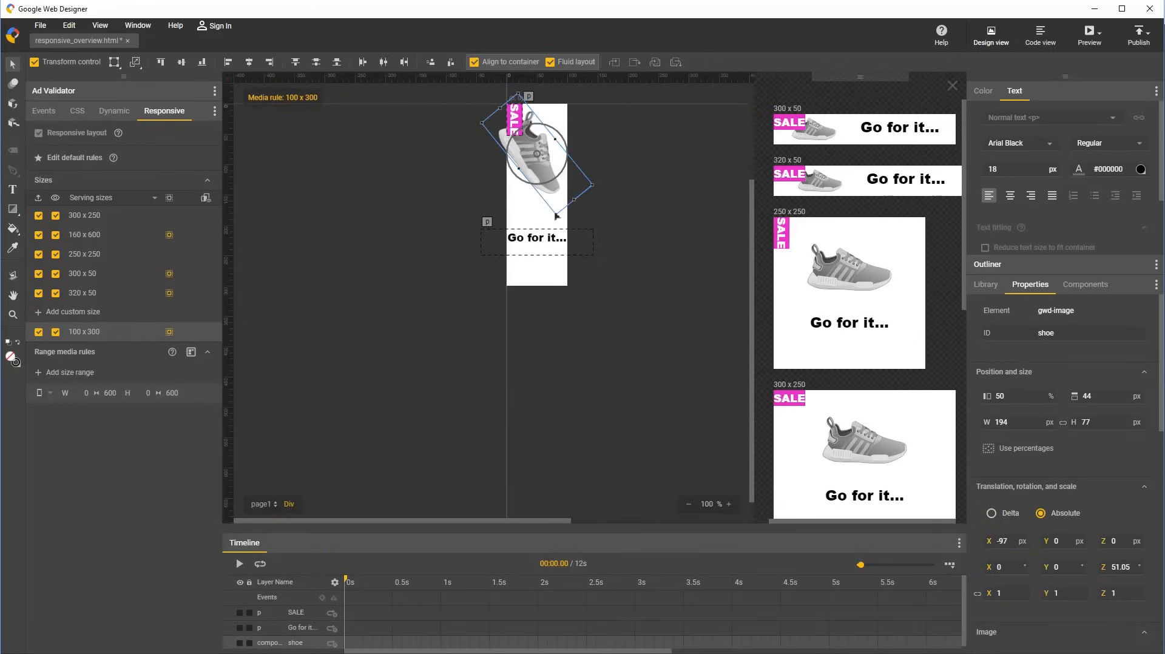
pyautogui.moveTo(556, 201); pyautogui.dragTo(572, 169)
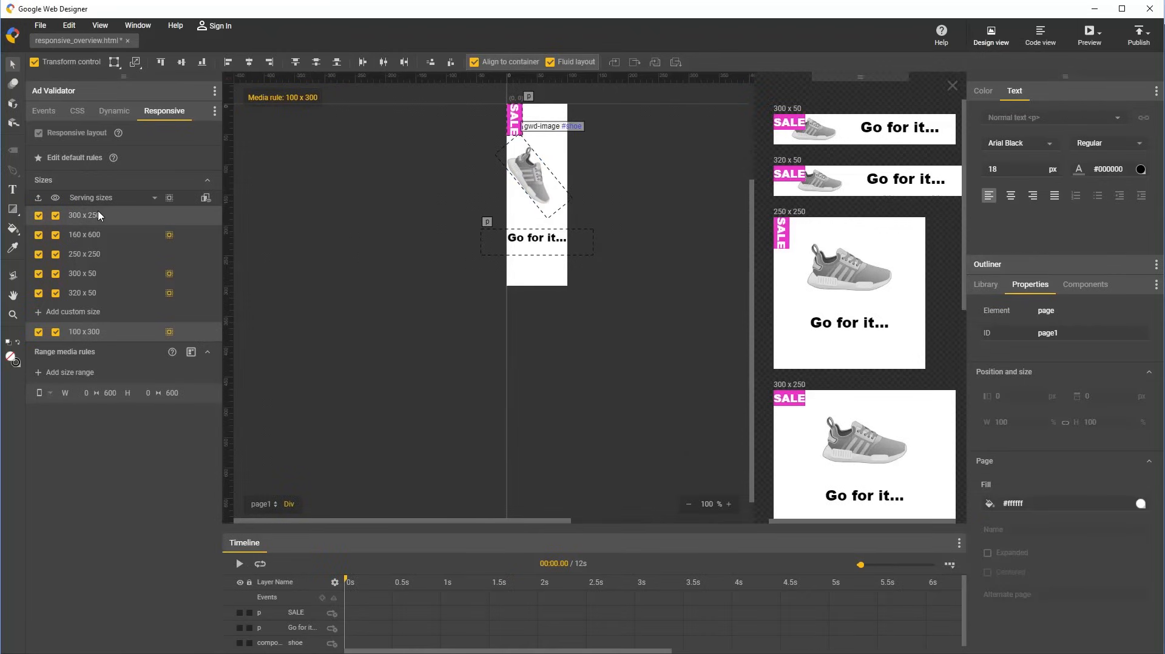
pyautogui.click(84, 235)
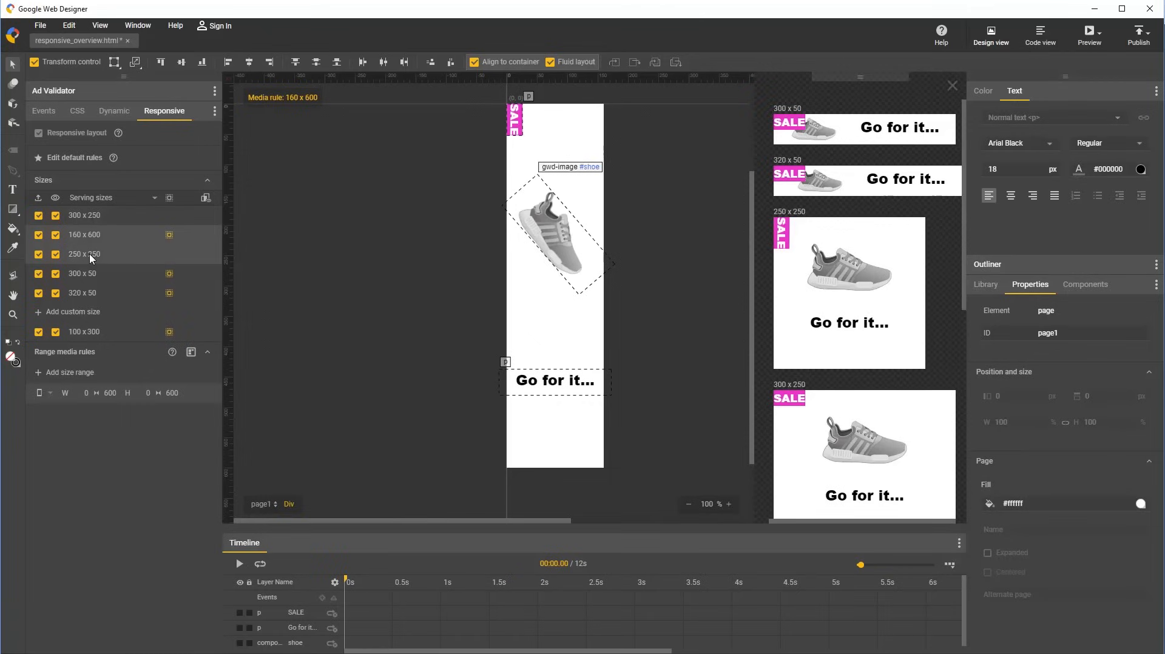
pyautogui.click(84, 254)
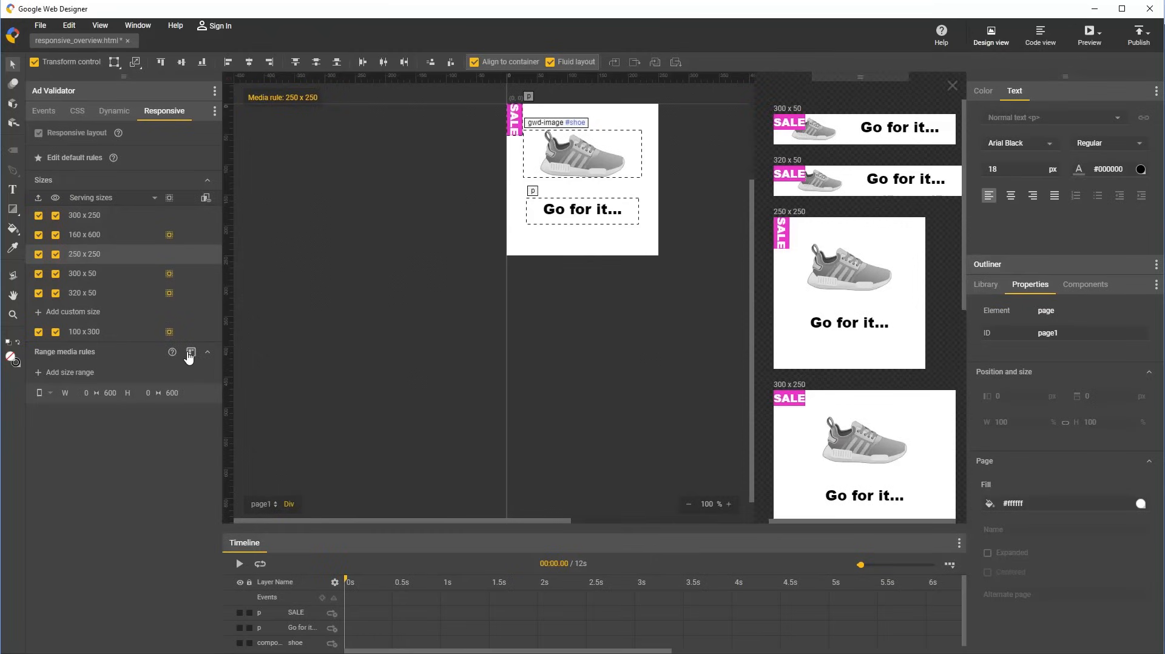
pyautogui.click(190, 353)
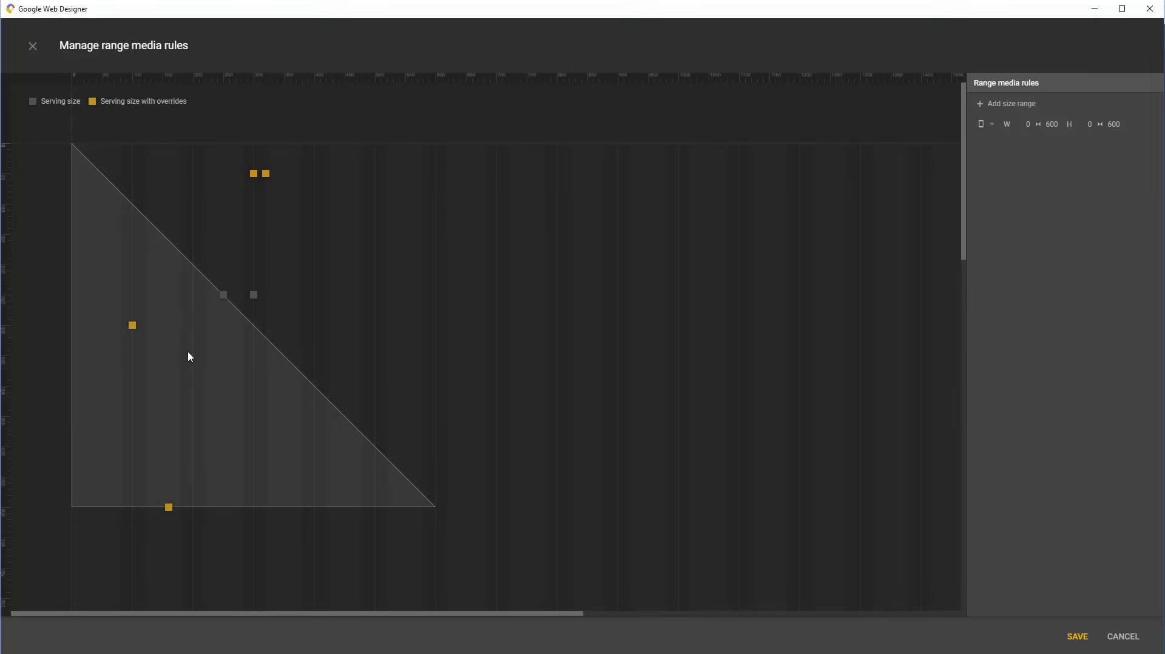
pyautogui.moveTo(277, 393)
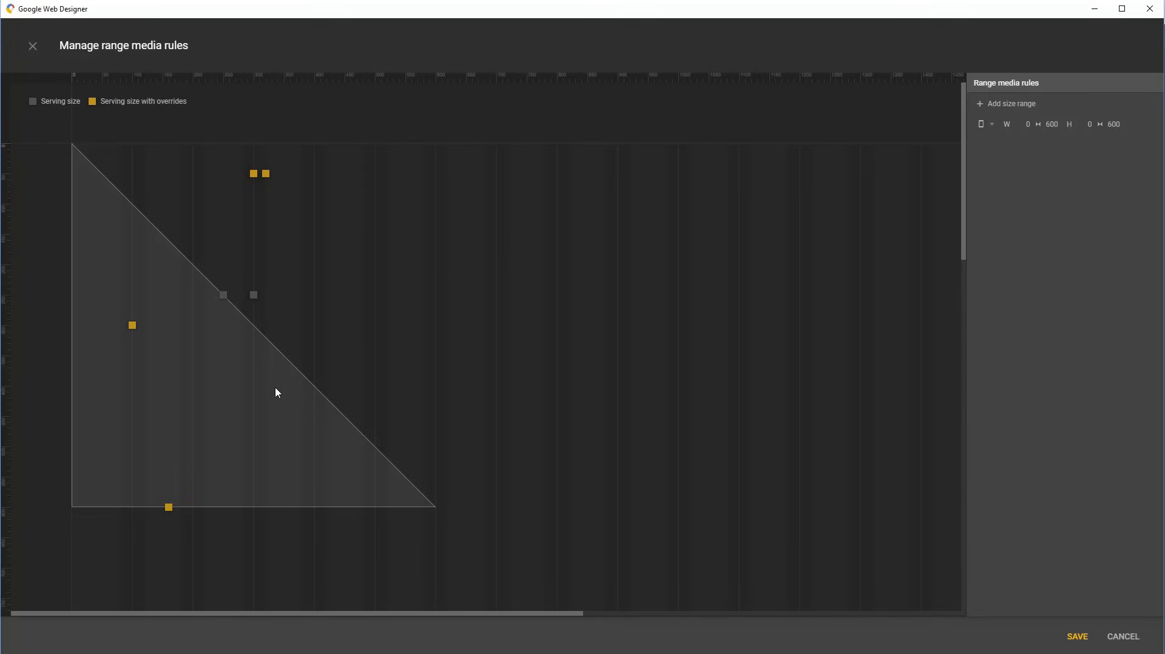
pyautogui.moveTo(223, 298)
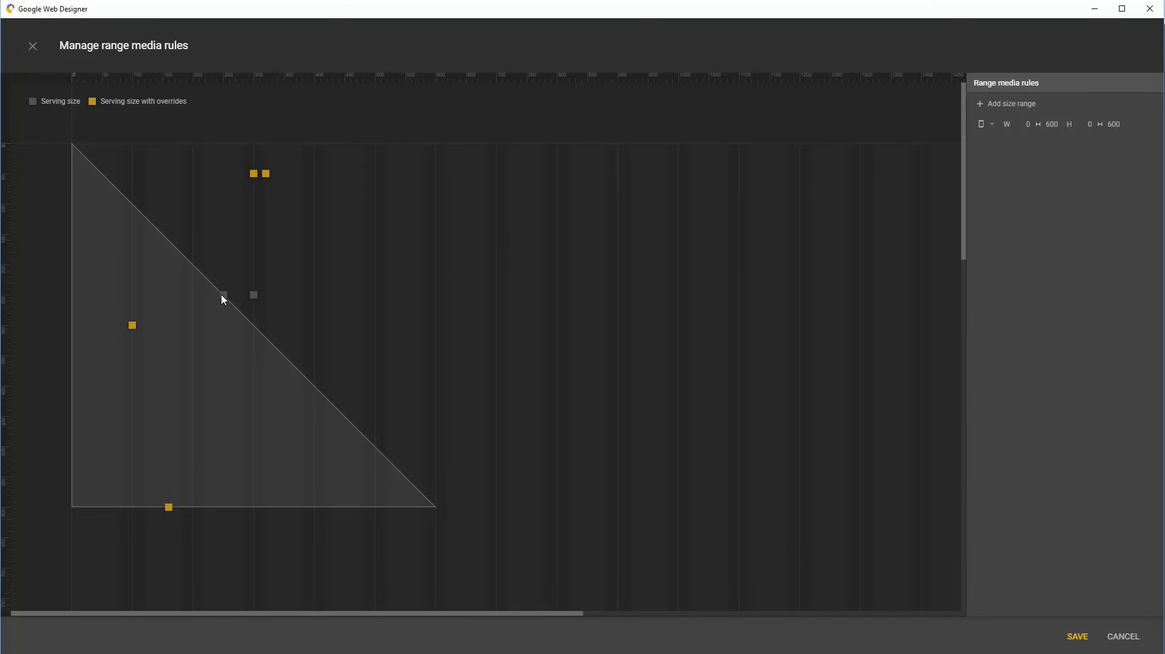
pyautogui.moveTo(251, 188)
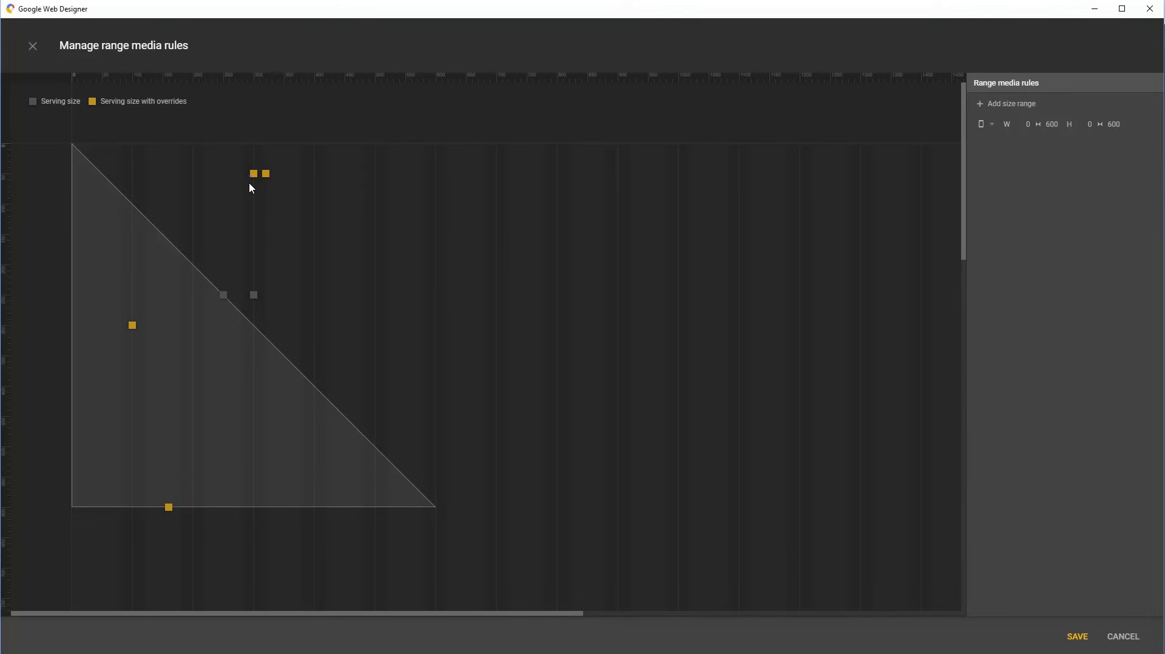
pyautogui.moveTo(152, 279)
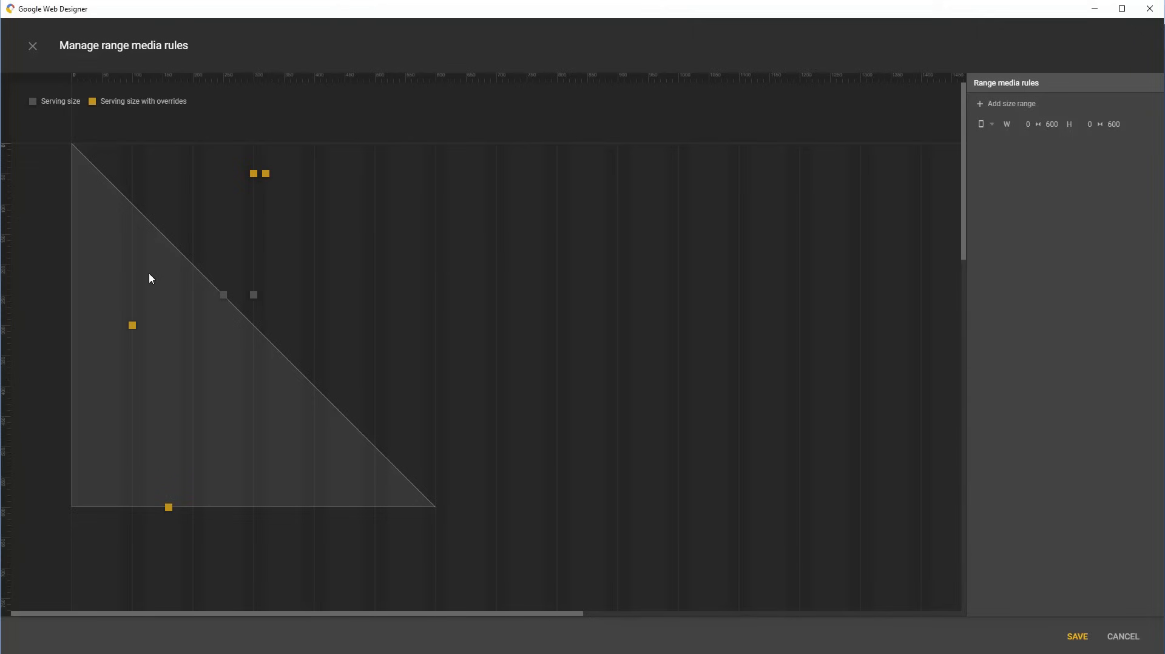
pyautogui.moveTo(225, 302)
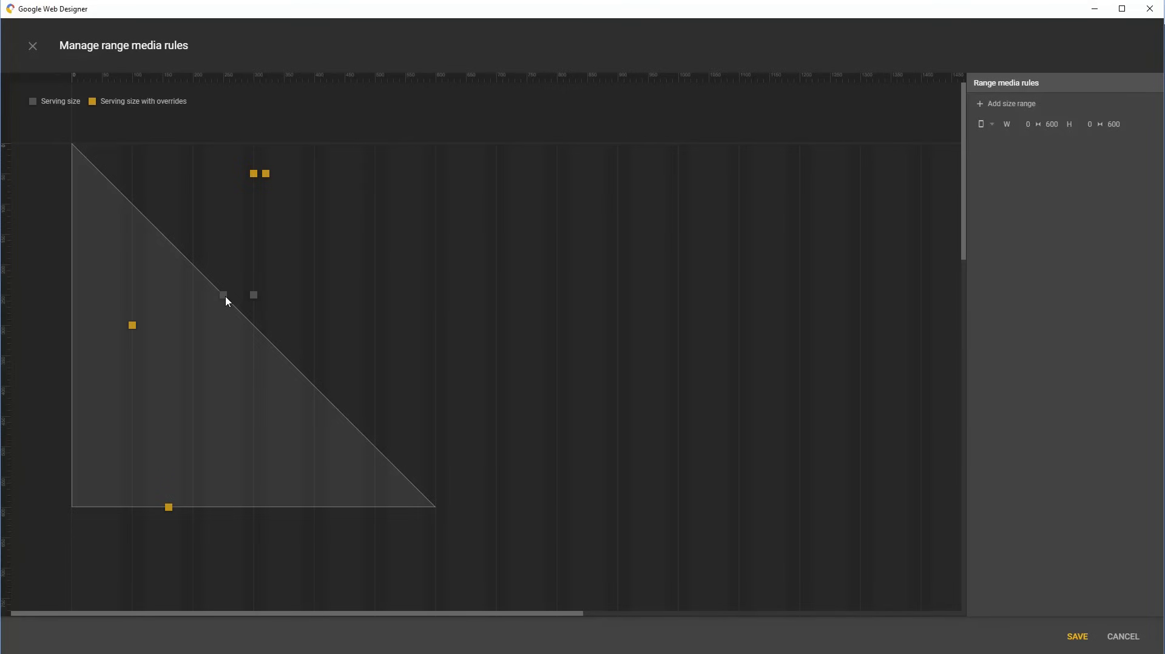
pyautogui.moveTo(130, 336)
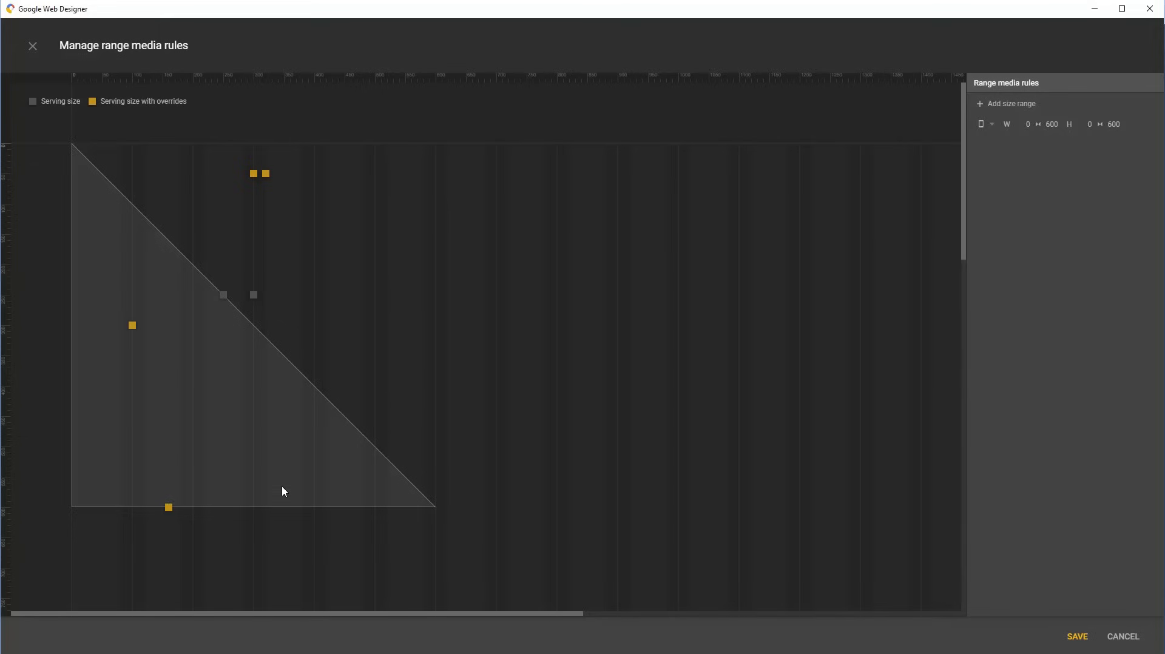
pyautogui.moveTo(531, 502)
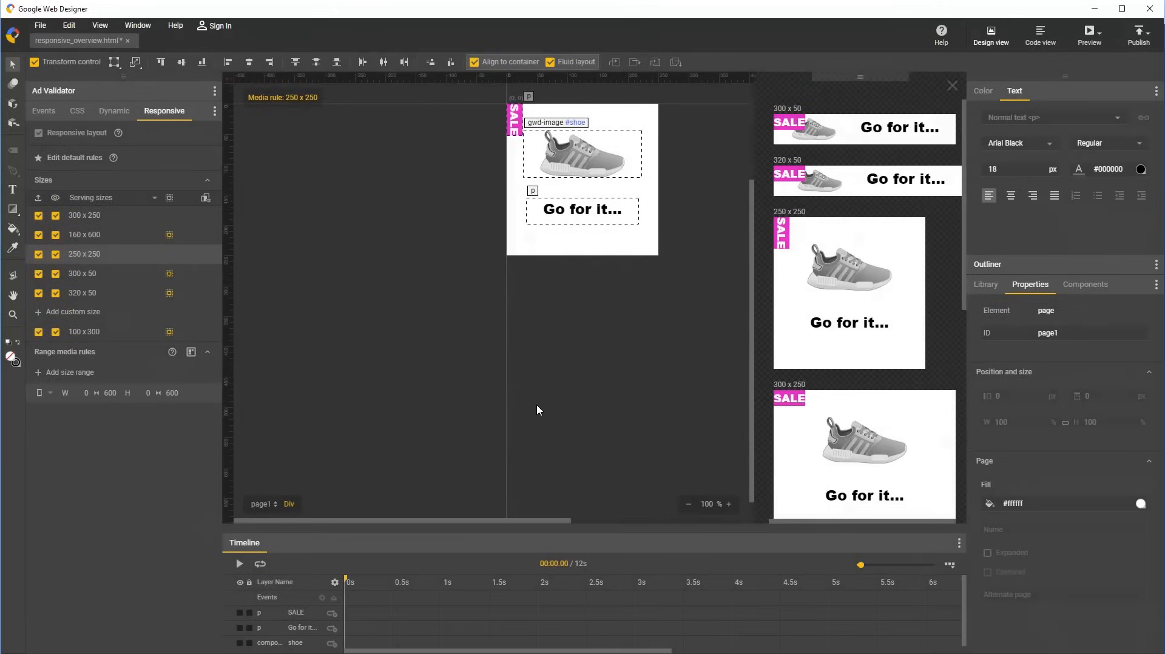
# Step through the 300 x 250 and 300 x 50 sizes to reach the 320 x 50 banner.
pyautogui.click(84, 215)
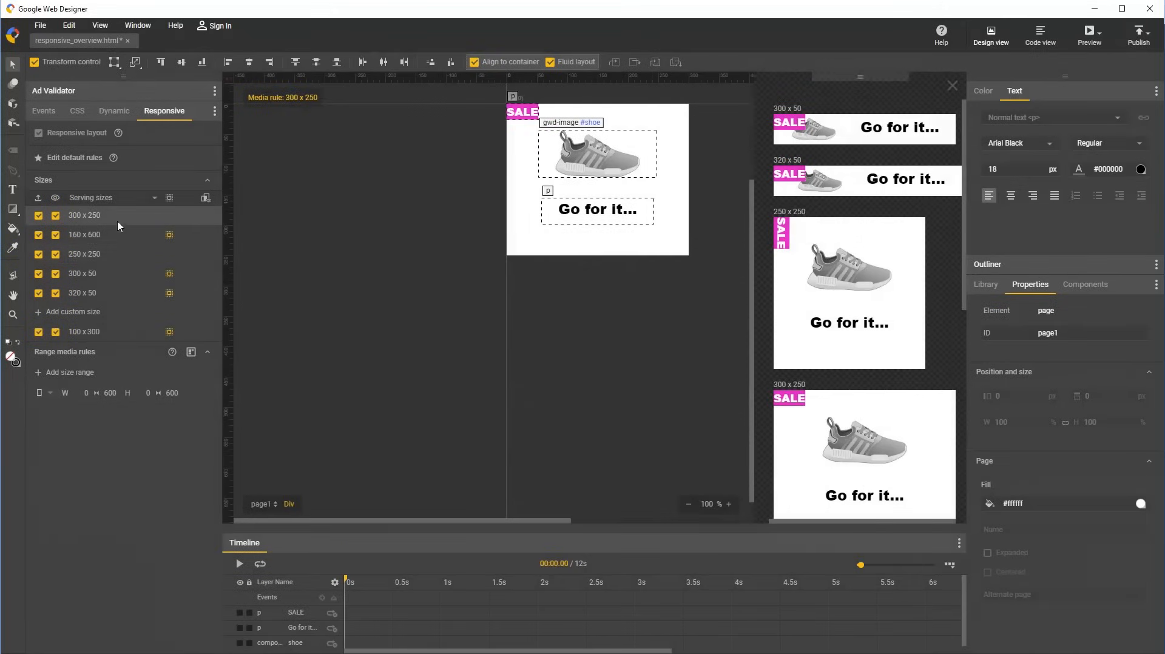
pyautogui.click(82, 273)
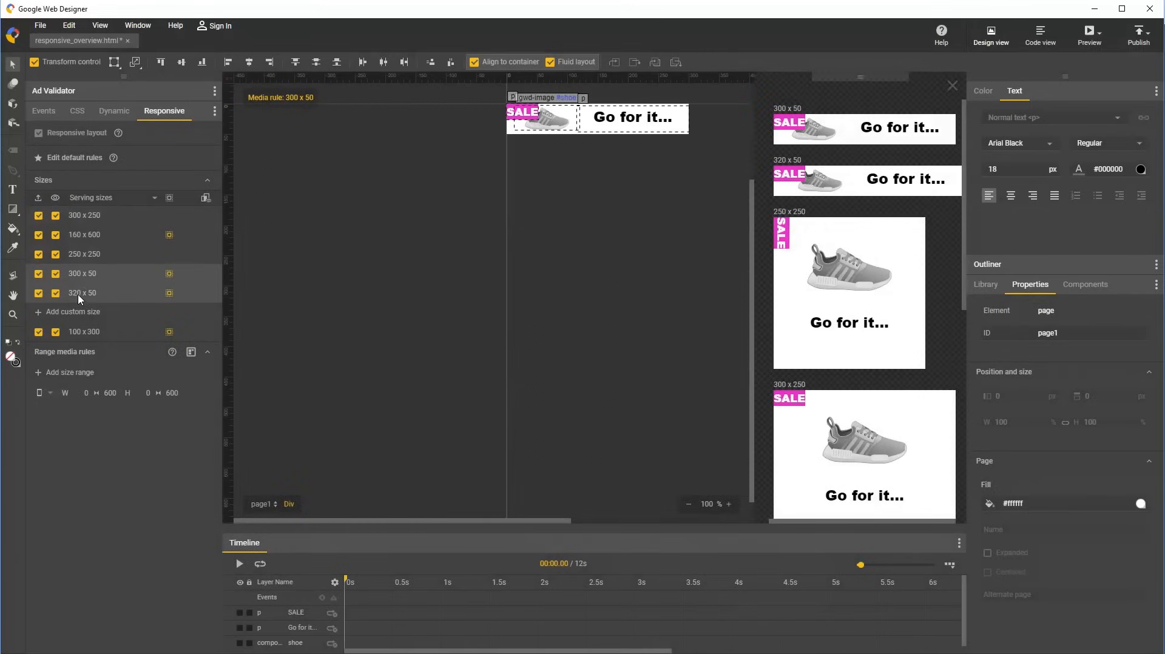
pyautogui.click(82, 293)
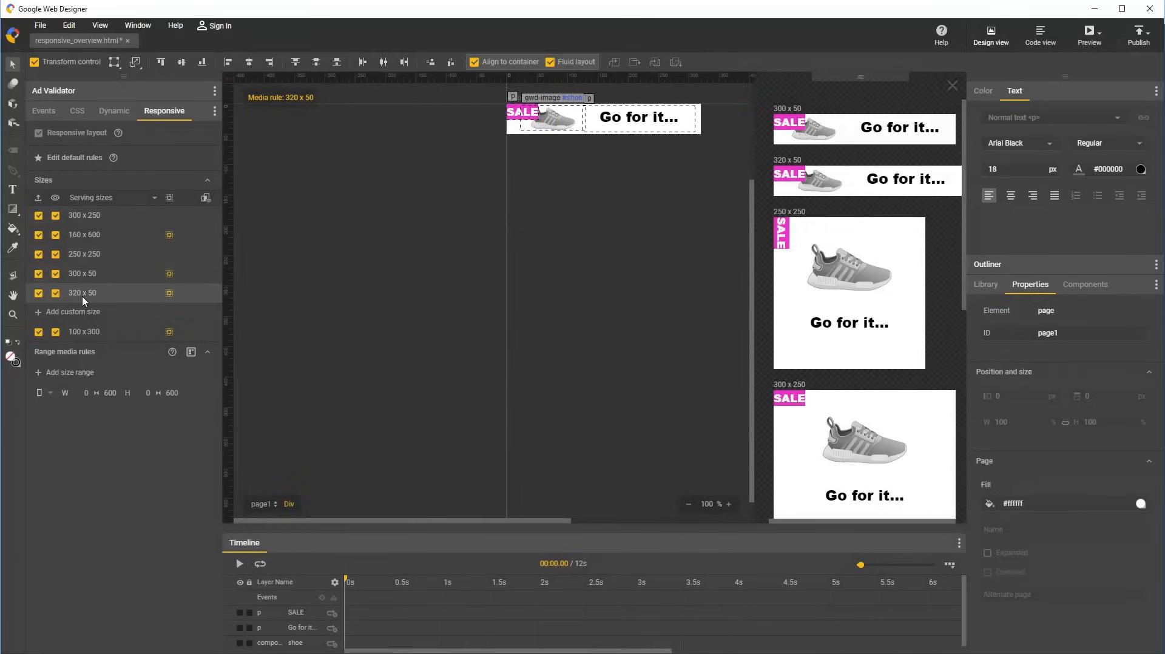
pyautogui.moveTo(287, 286)
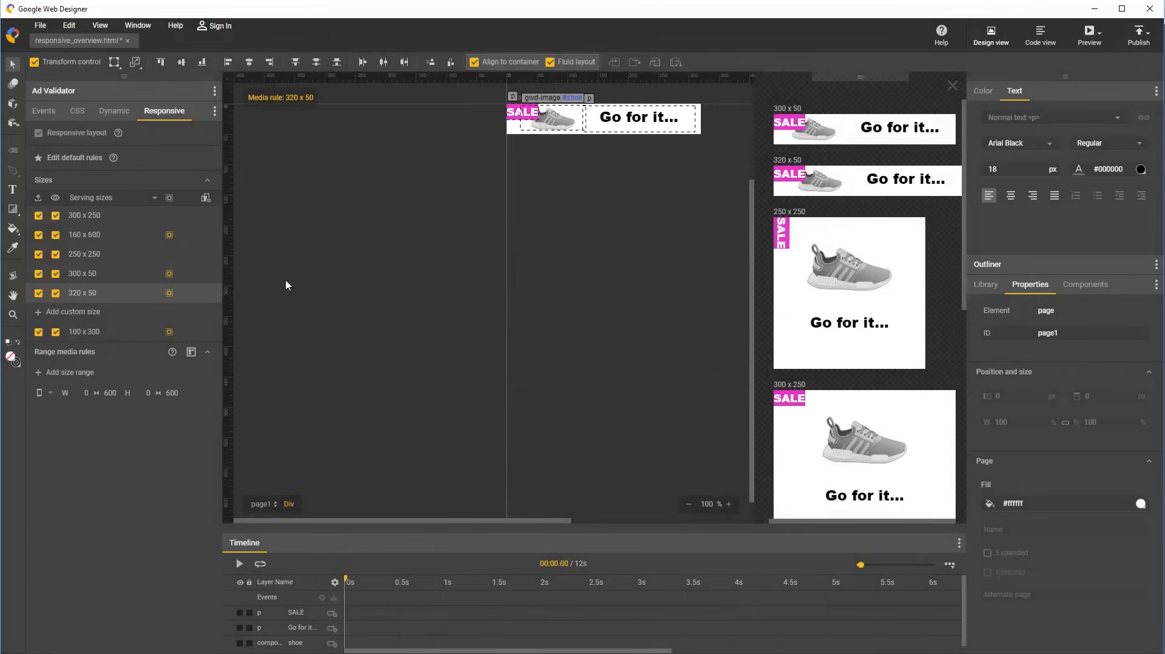
pyautogui.moveTo(155, 362)
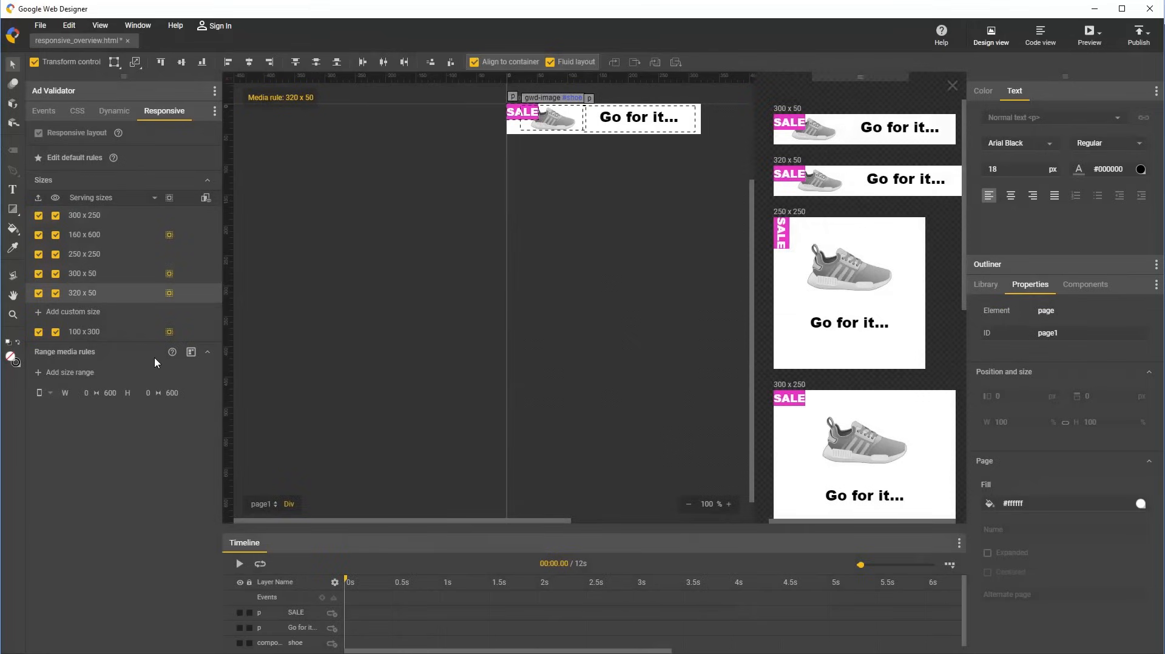
pyautogui.moveTo(94, 352)
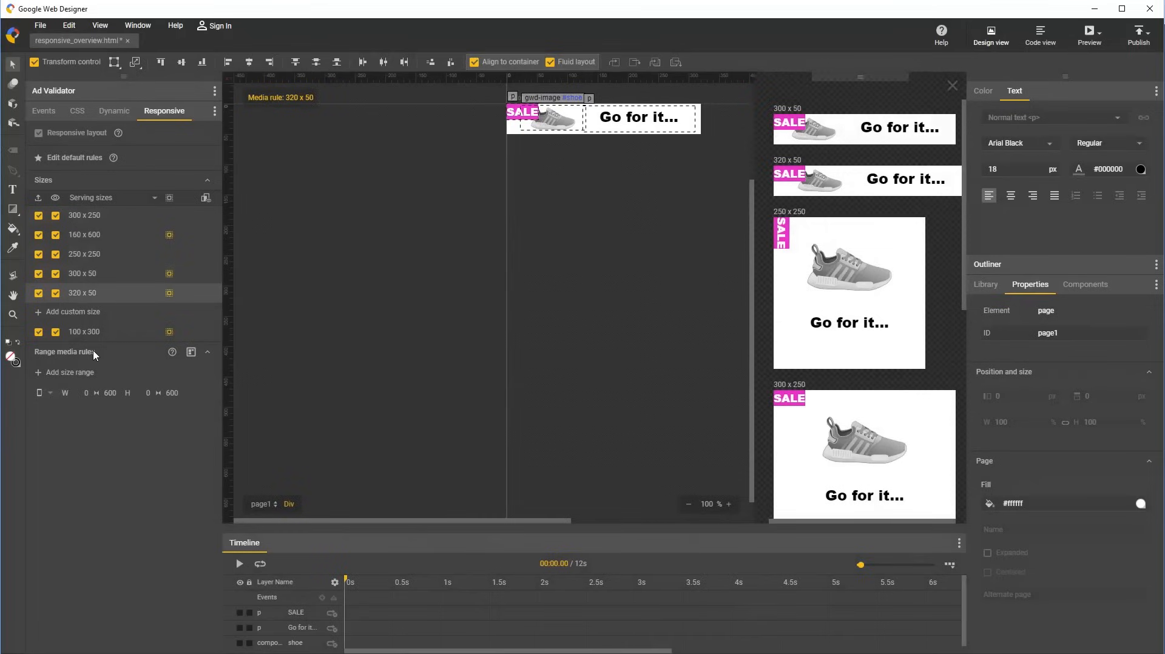
pyautogui.moveTo(101, 357)
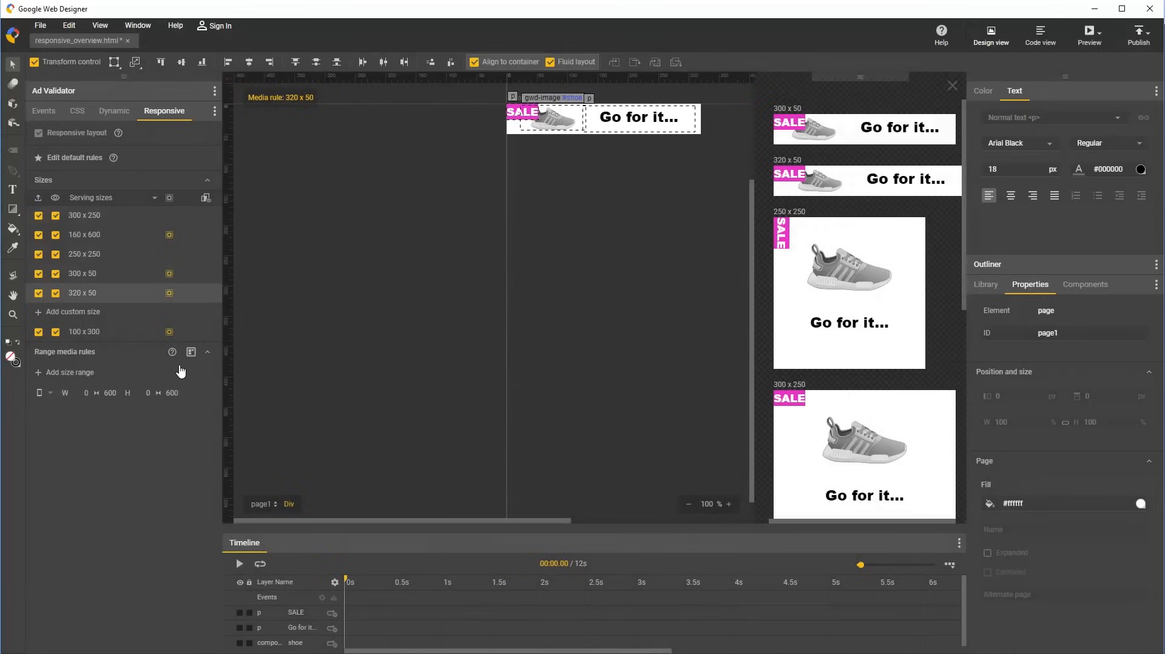
pyautogui.moveTo(191, 352)
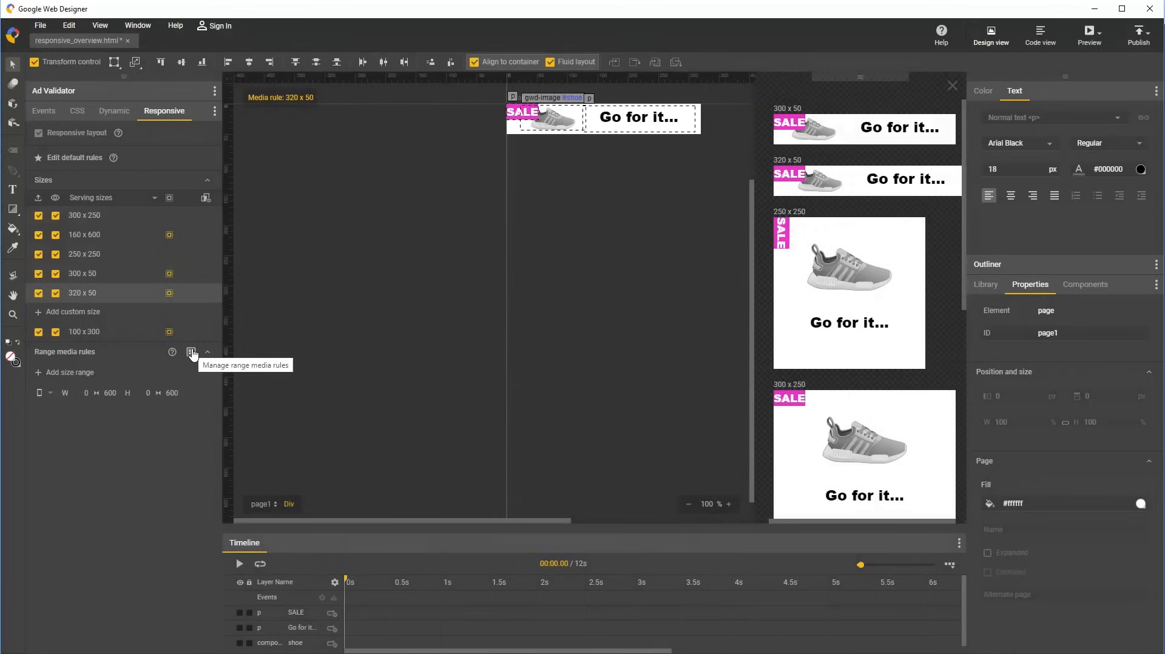
# Open the Manage range media rules chart.
pyautogui.click(193, 353)
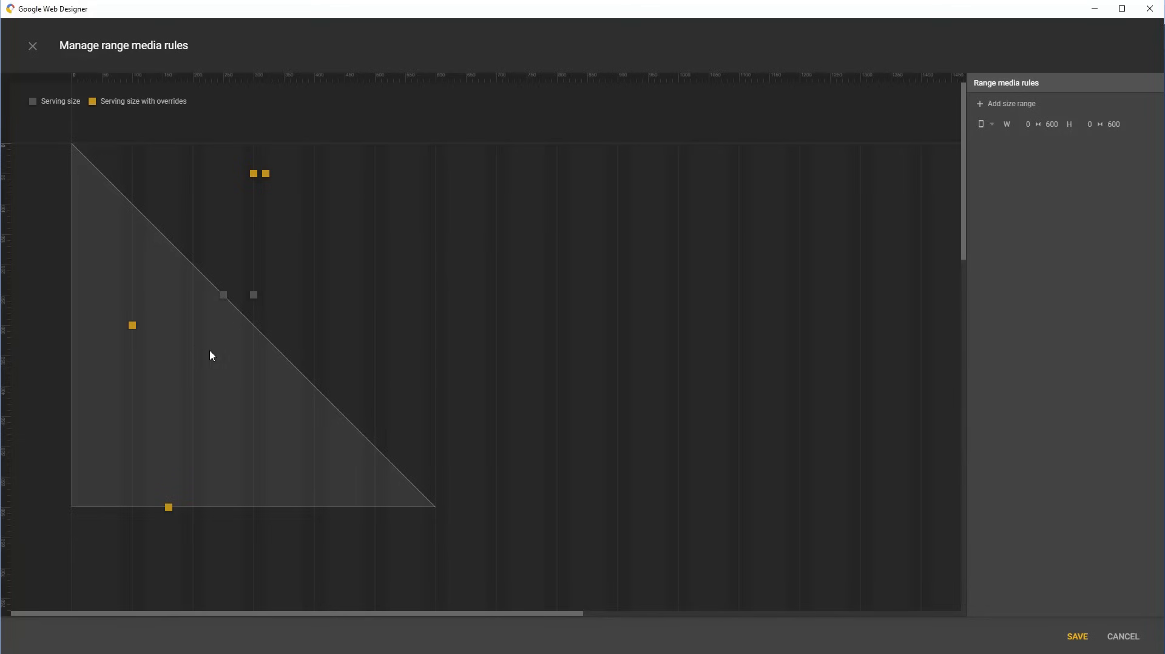
pyautogui.moveTo(256, 187)
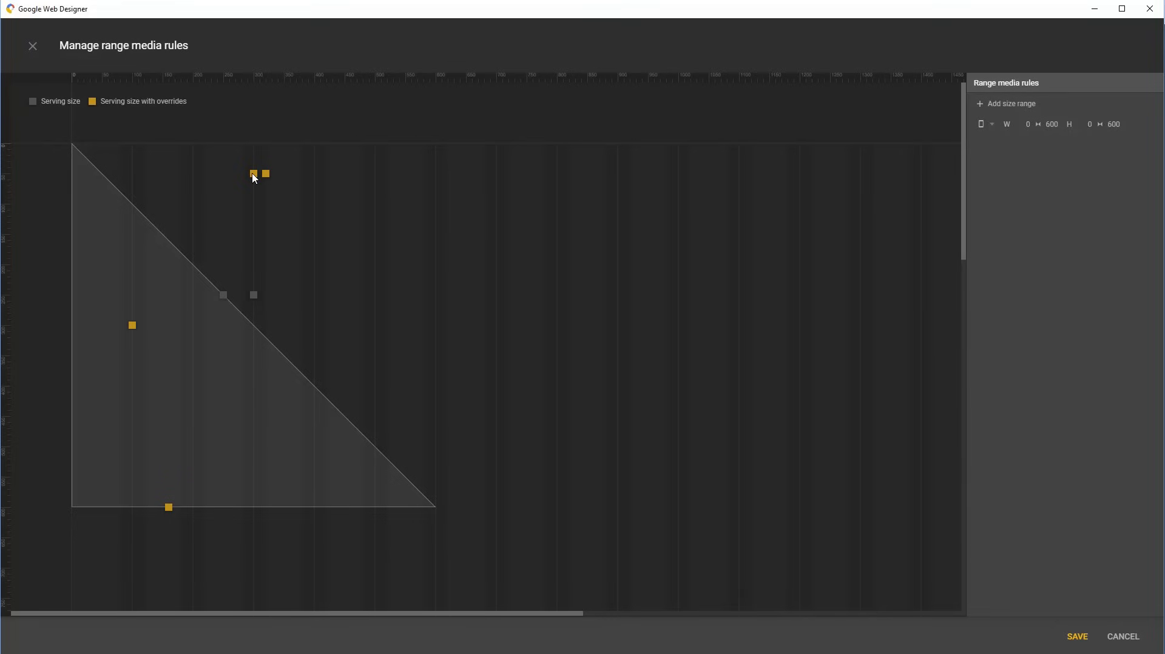
pyautogui.moveTo(265, 178)
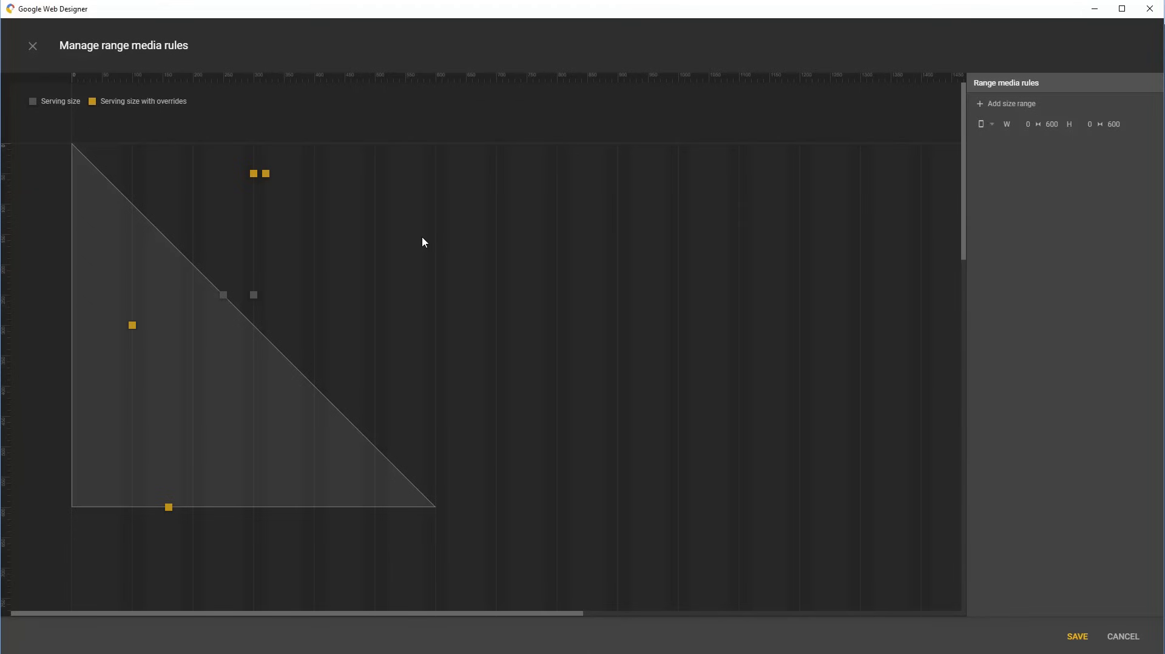
pyautogui.moveTo(442, 253)
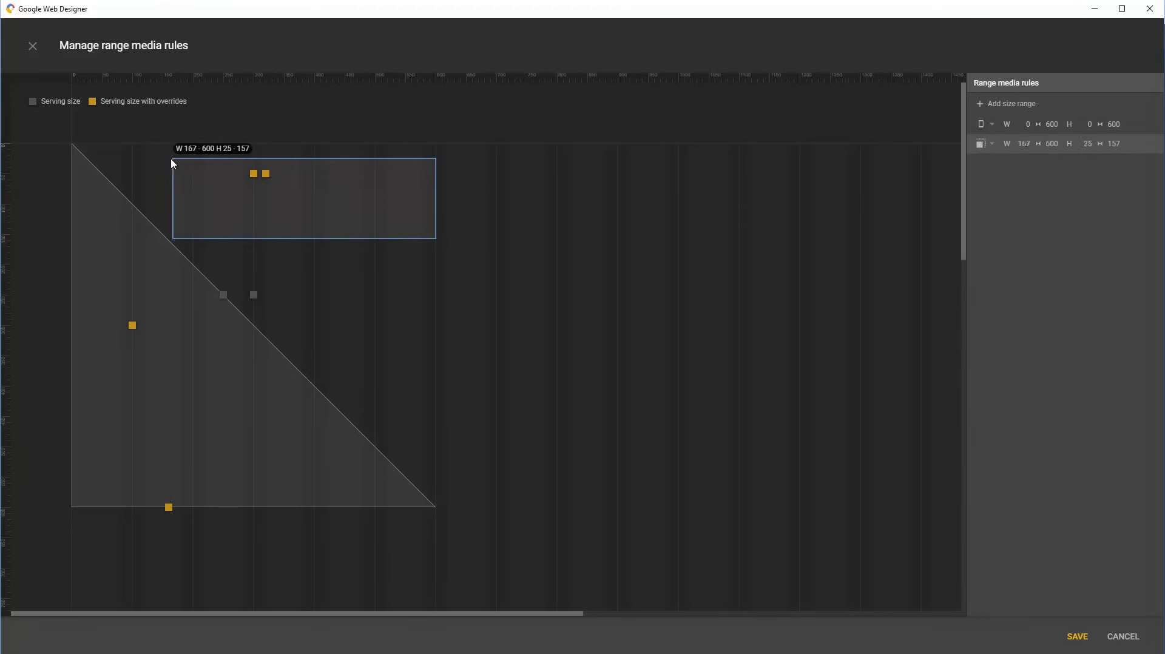
# Shape the new range to landscape, widths 0–600 and height max 150, and save it.
pyautogui.moveTo(172, 155); pyautogui.dragTo(171, 145)
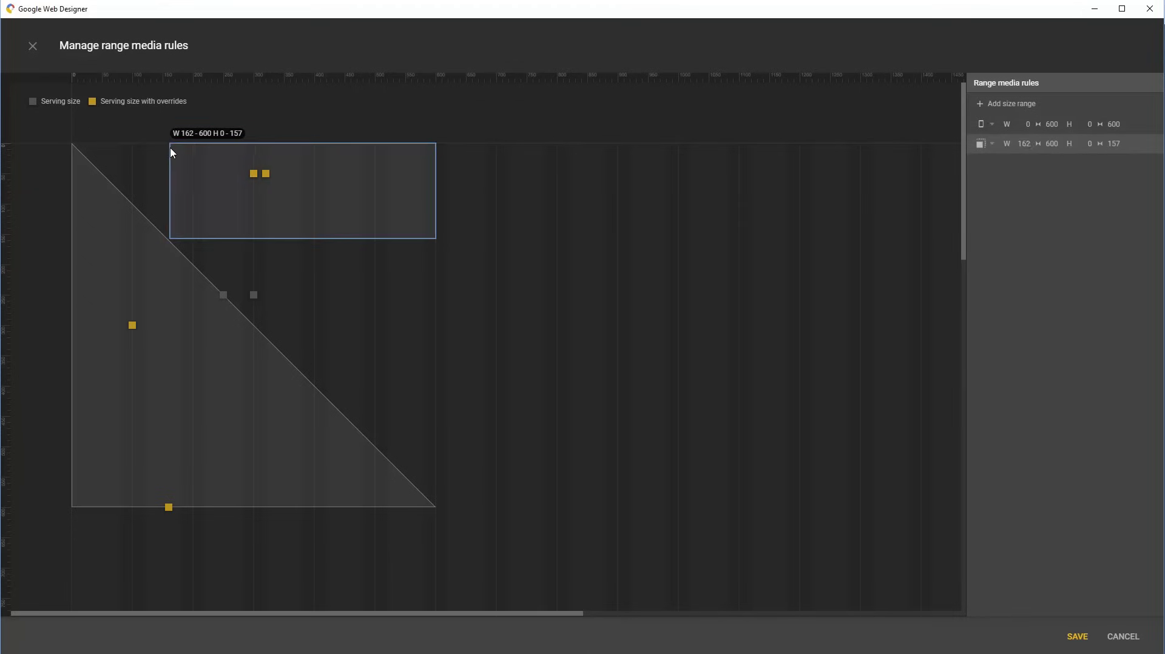
pyautogui.click(302, 190)
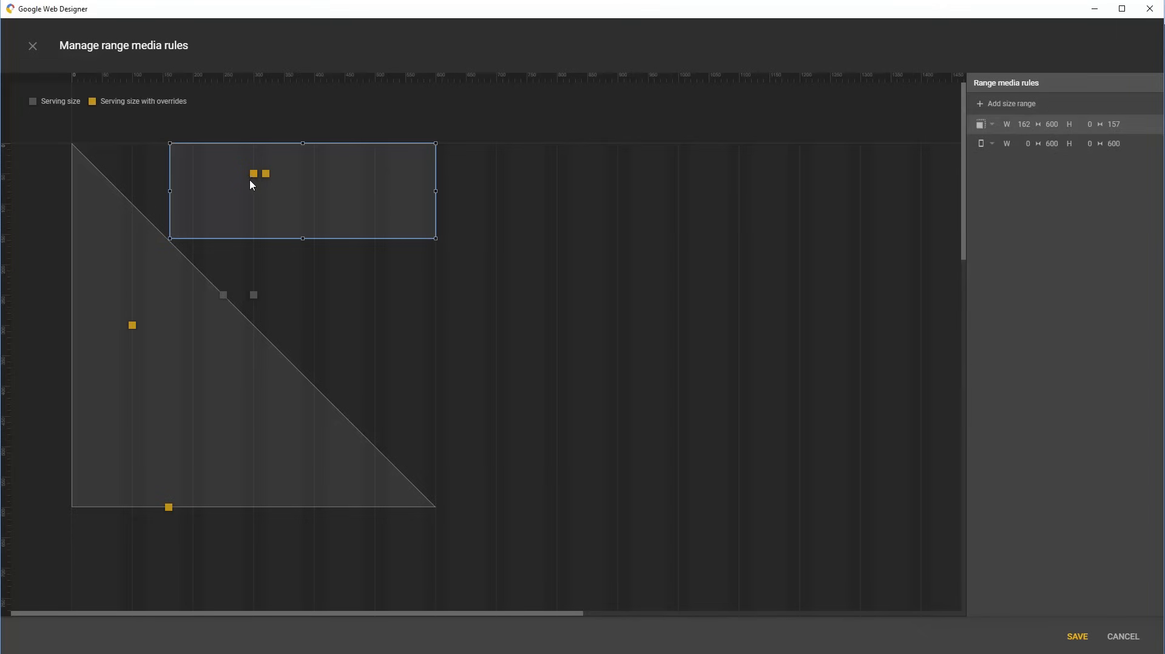
pyautogui.click(991, 124)
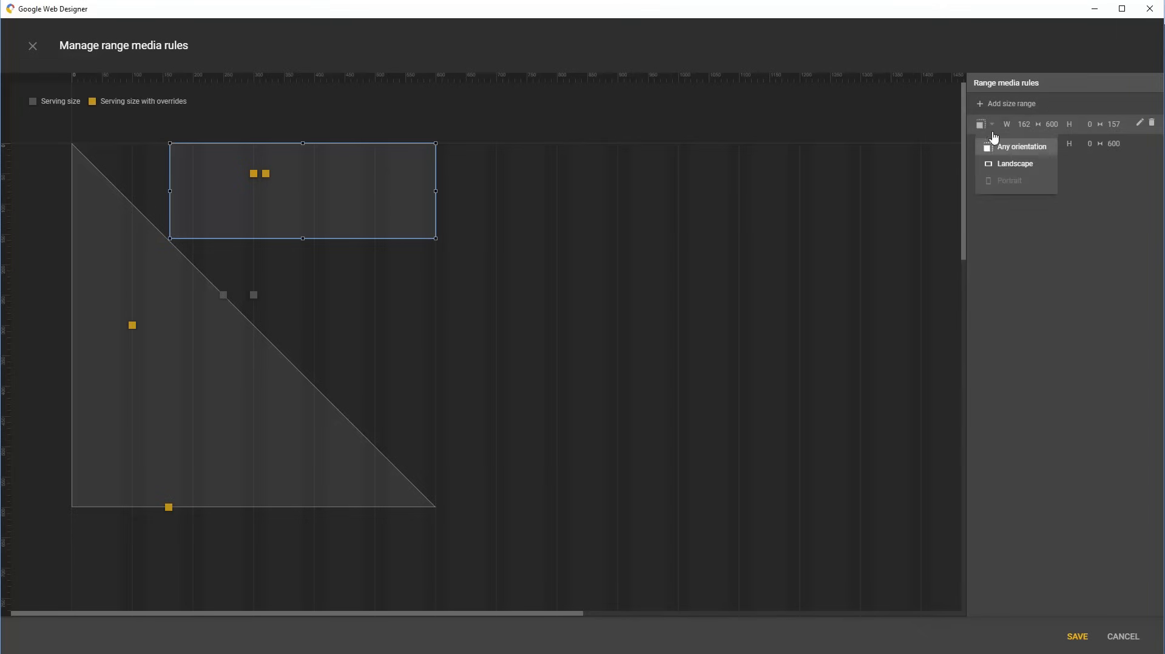
pyautogui.click(1015, 163)
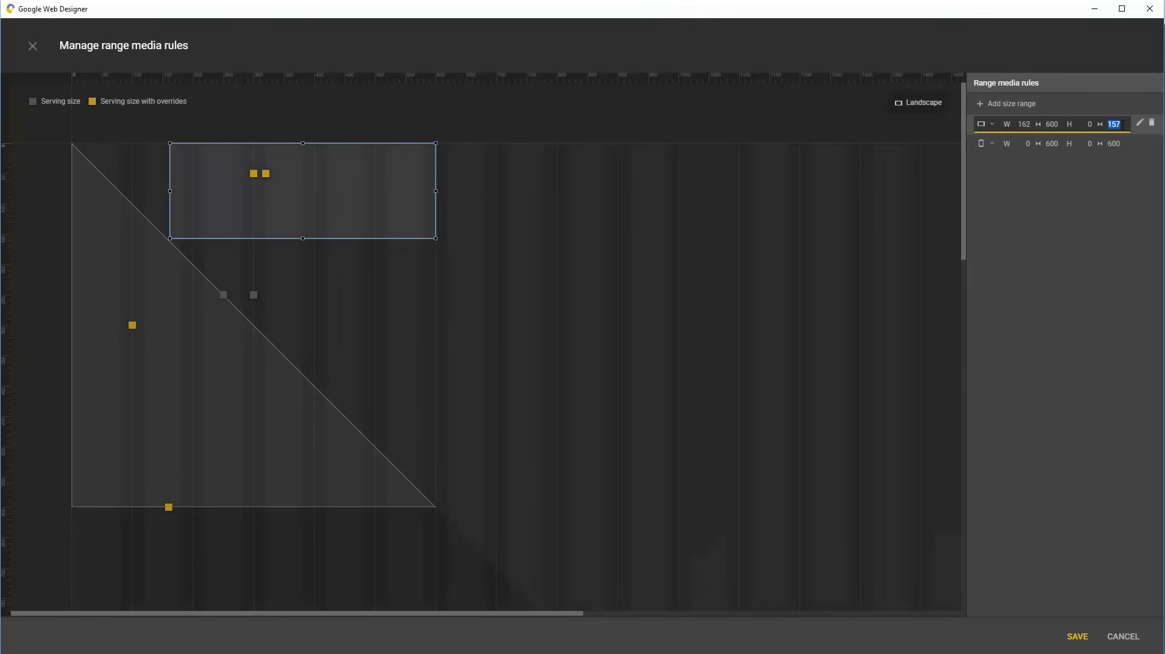
pyautogui.write('150')
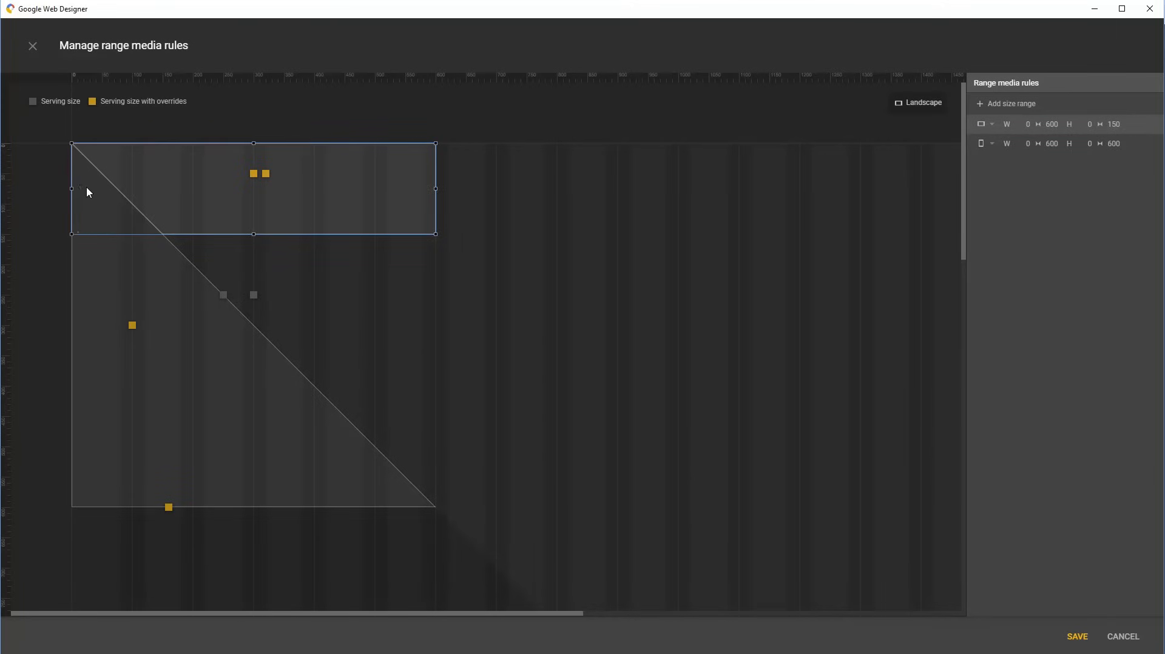
pyautogui.moveTo(342, 313)
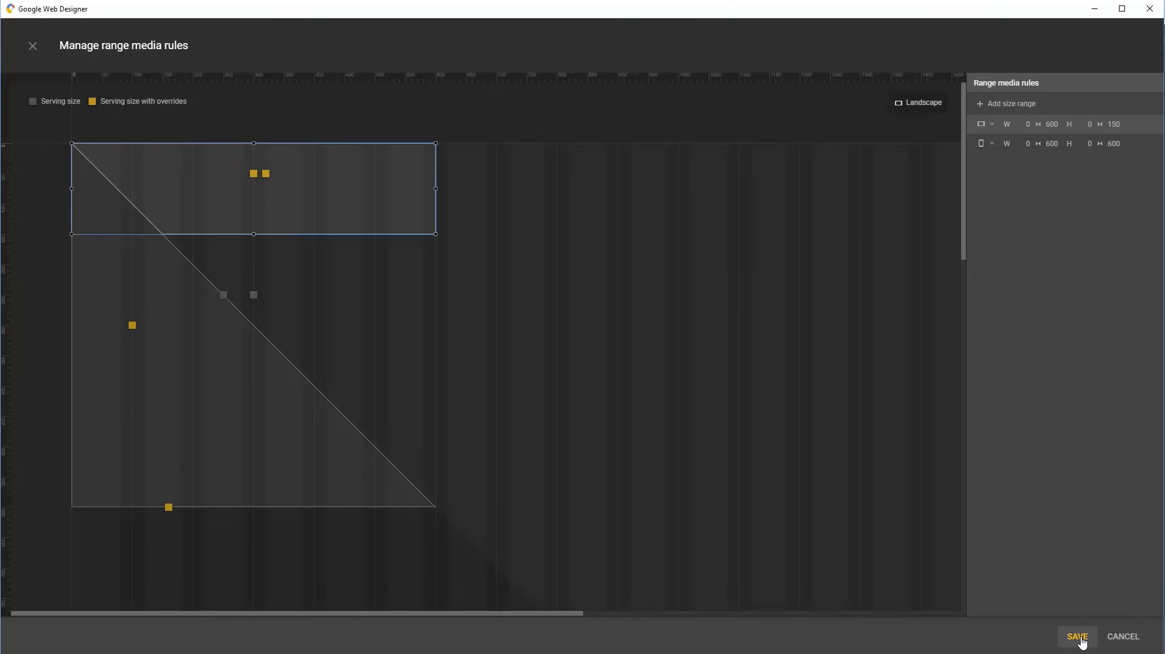
pyautogui.click(1077, 637)
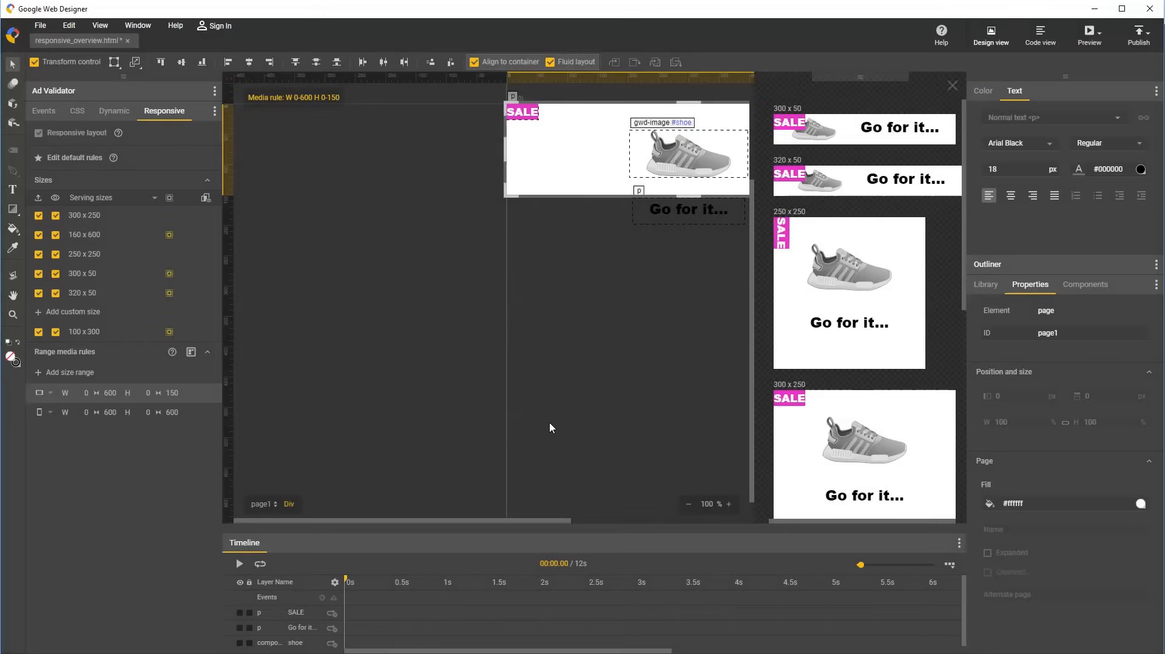
pyautogui.moveTo(246, 419)
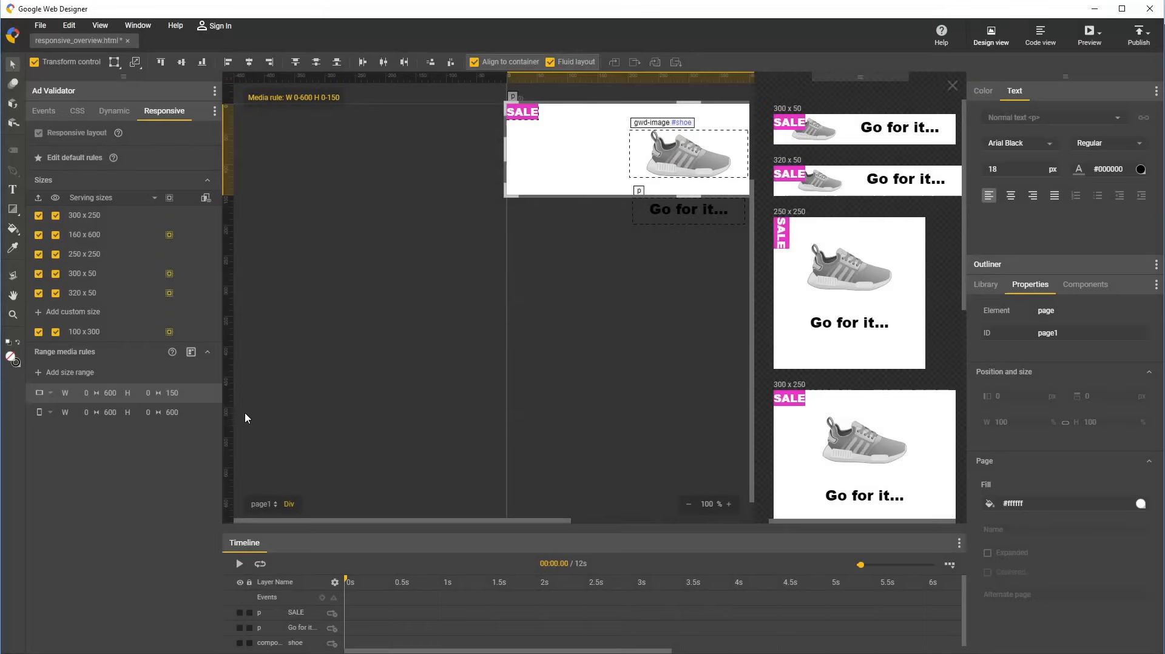
pyautogui.moveTo(114, 396)
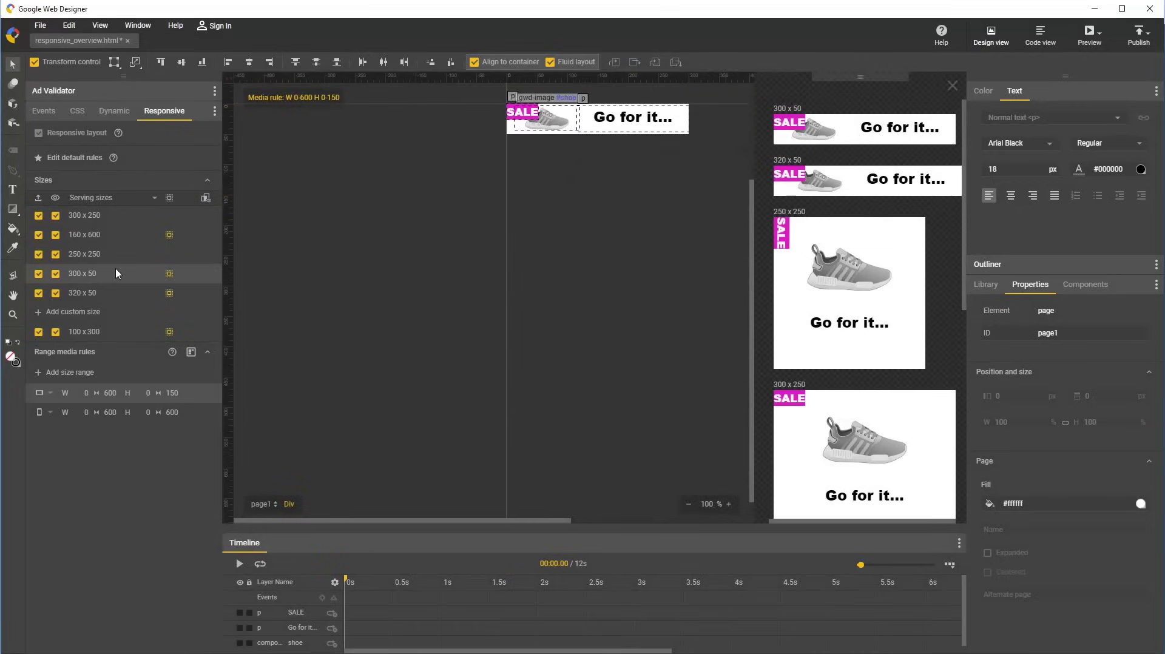
# In the landscape range rule, set the SALE tag's font size to 12 px.
pyautogui.click(82, 293)
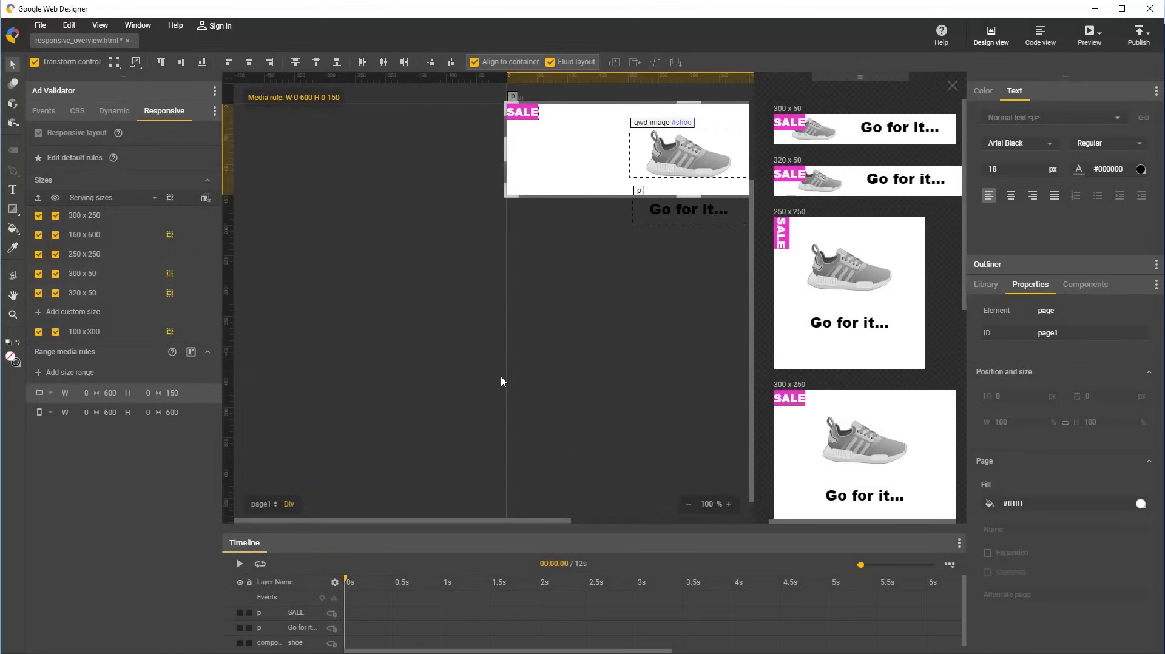
pyautogui.click(523, 111)
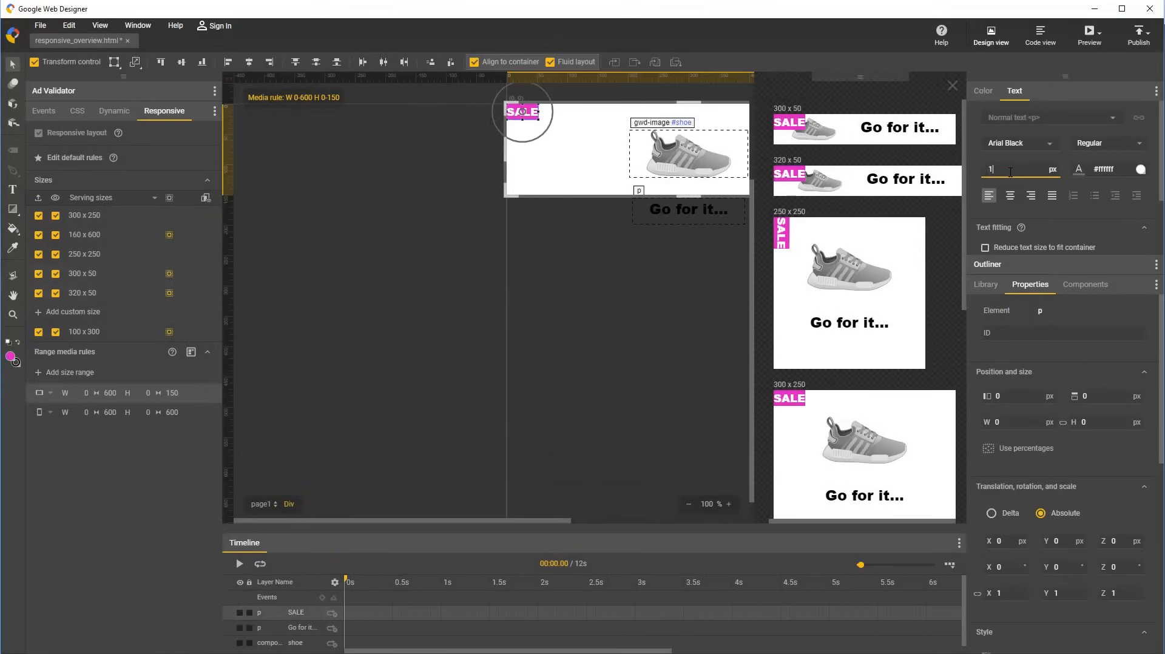
pyautogui.write('12')
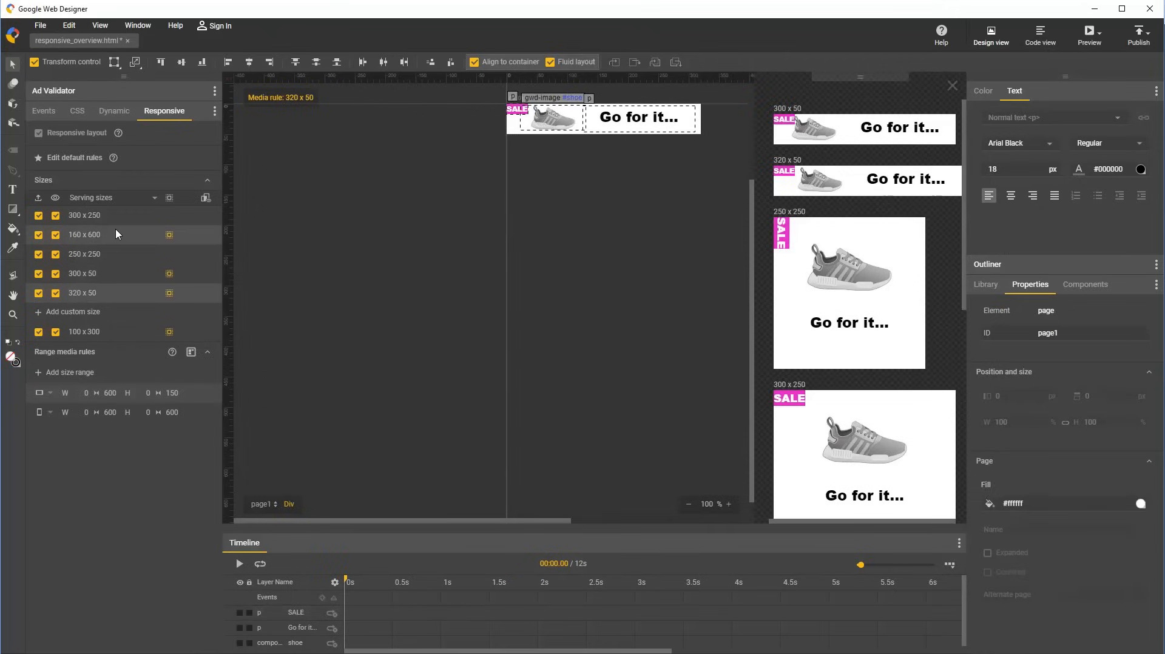
# Switch to the default rules and drag the shoe off the banner to the left.
pyautogui.click(84, 215)
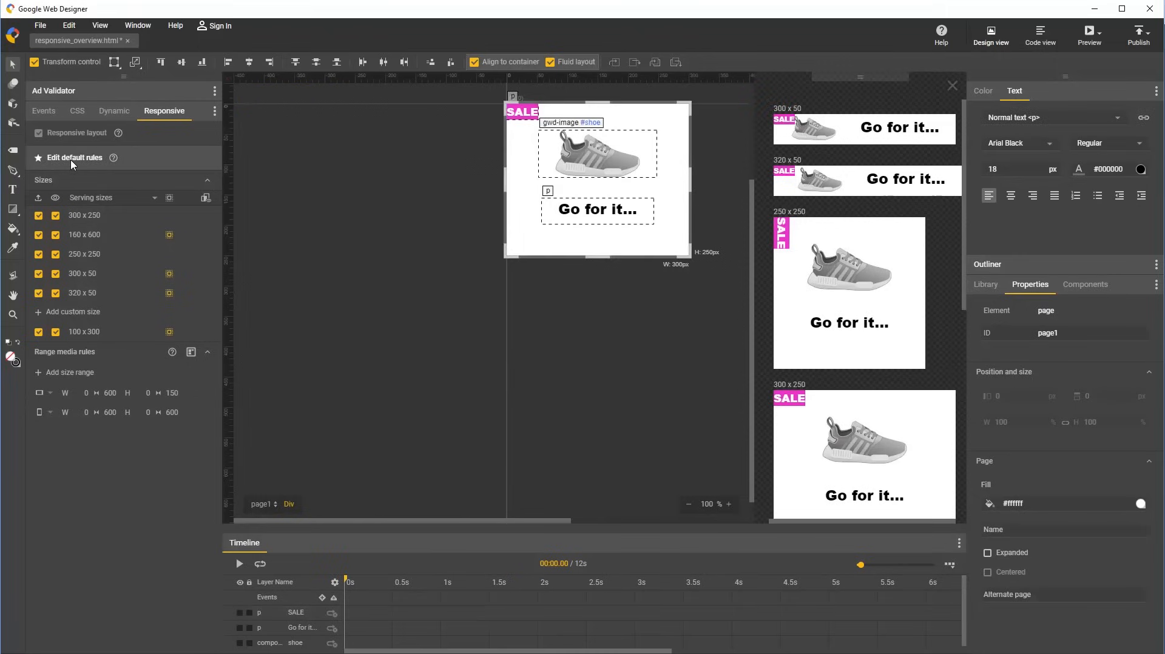
pyautogui.moveTo(439, 644)
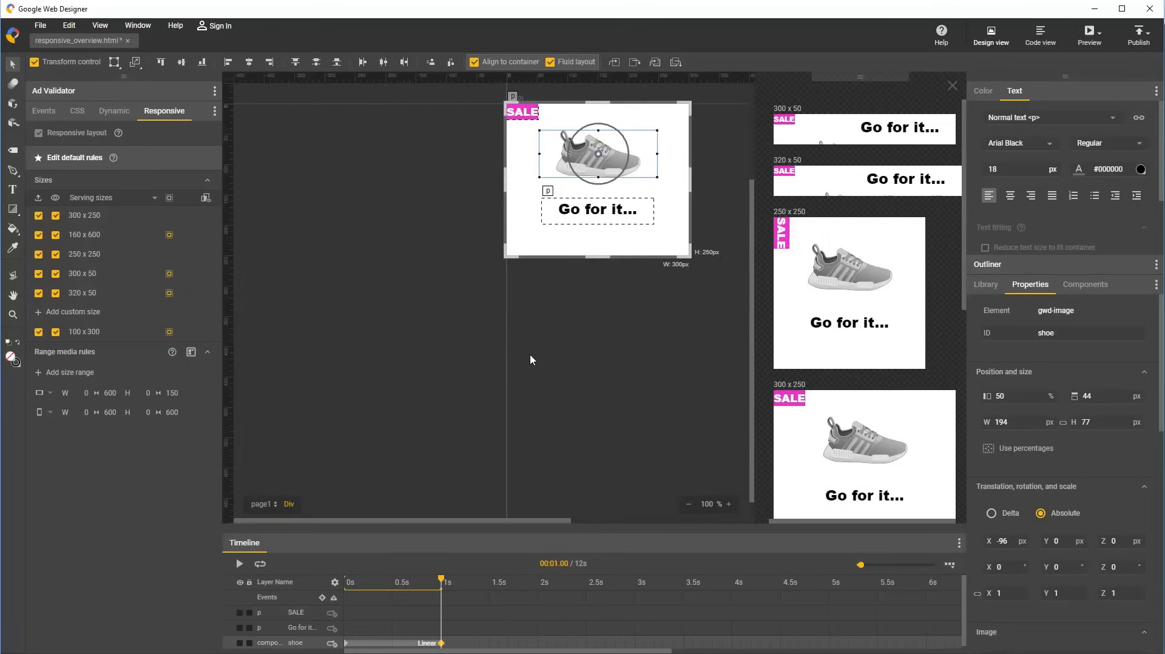
pyautogui.moveTo(348, 647)
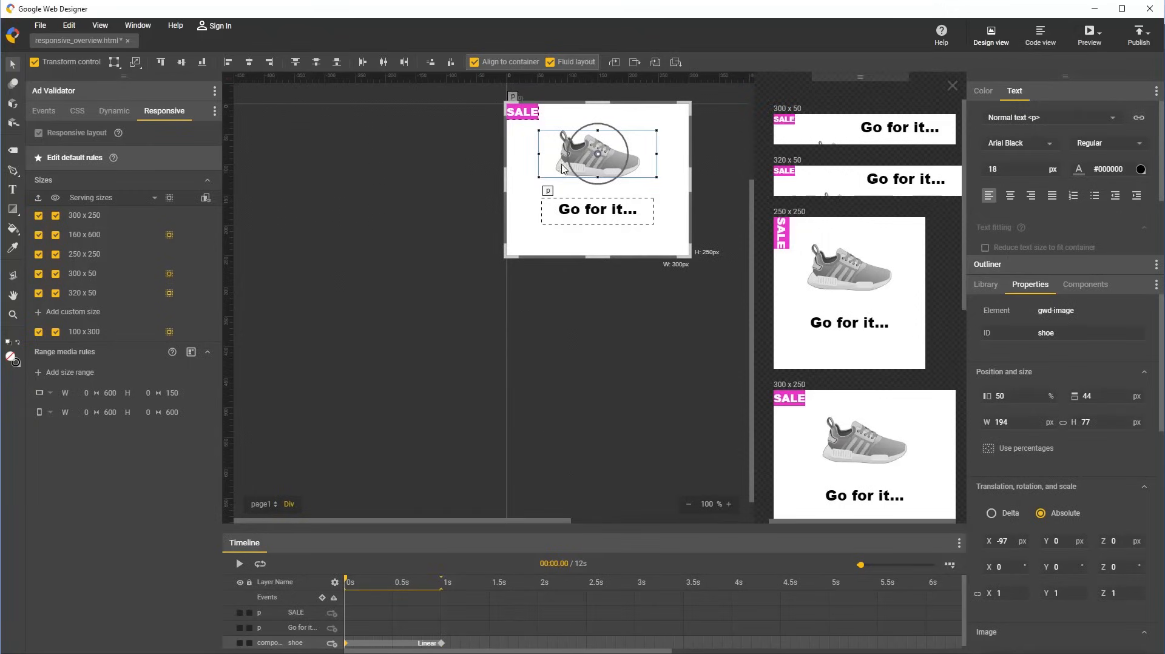
pyautogui.moveTo(597, 154); pyautogui.dragTo(435, 154)
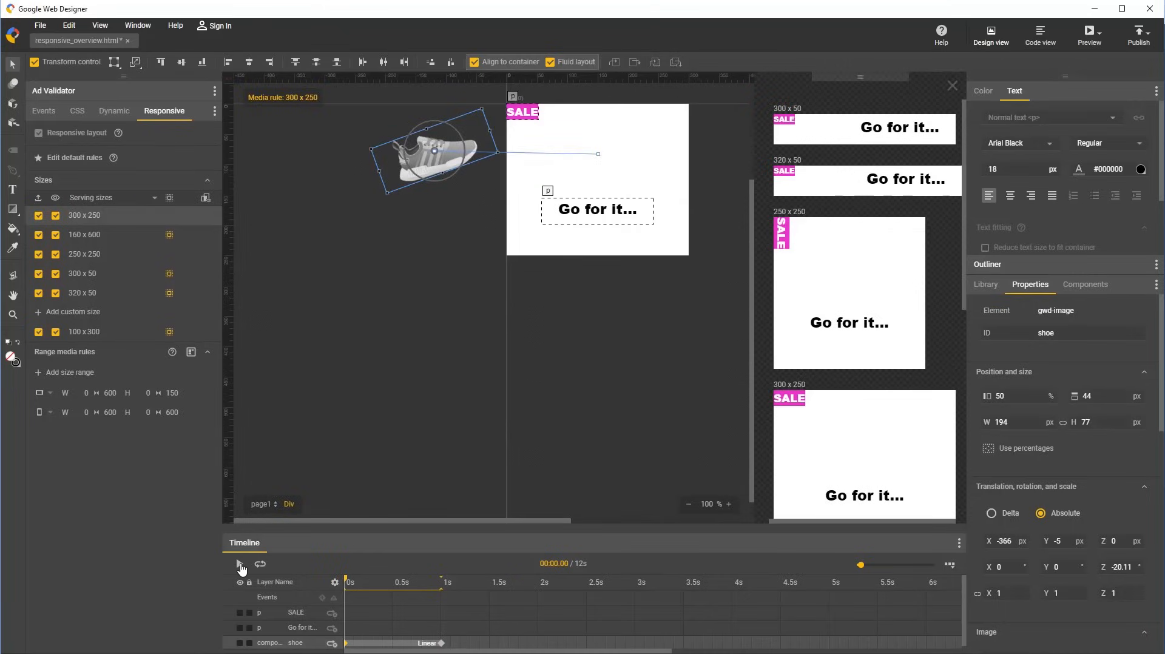
# Play the animation, tilt the shoe in 160 x 600, and raise it beside SALE in 300 x 50.
pyautogui.click(239, 564)
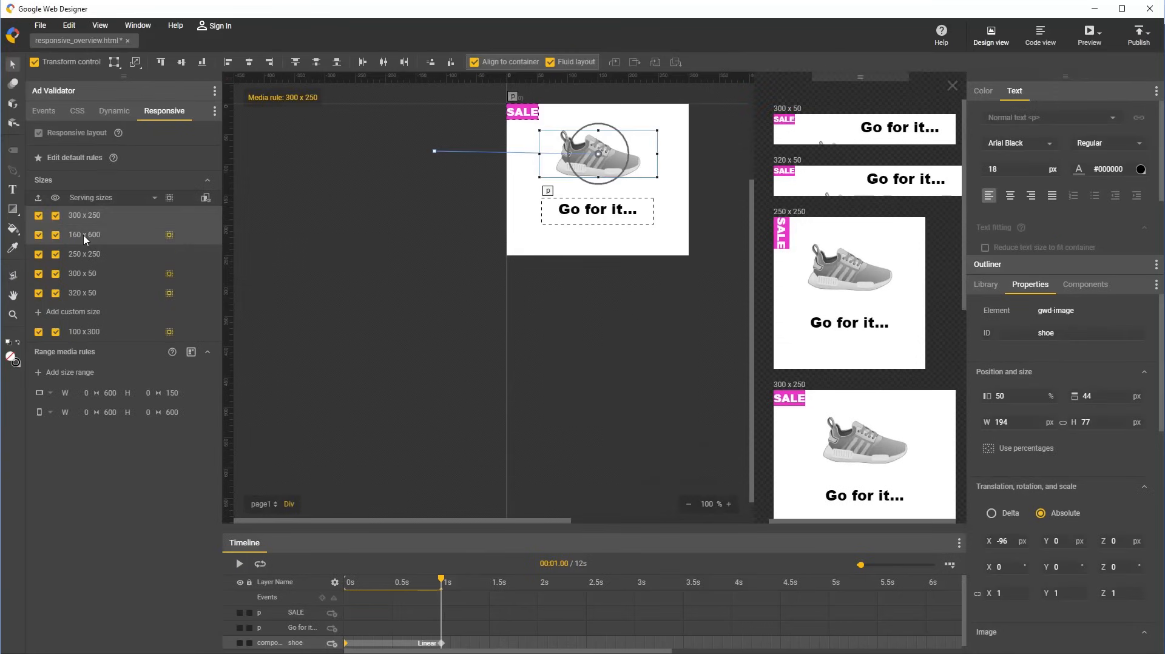
pyautogui.click(85, 235)
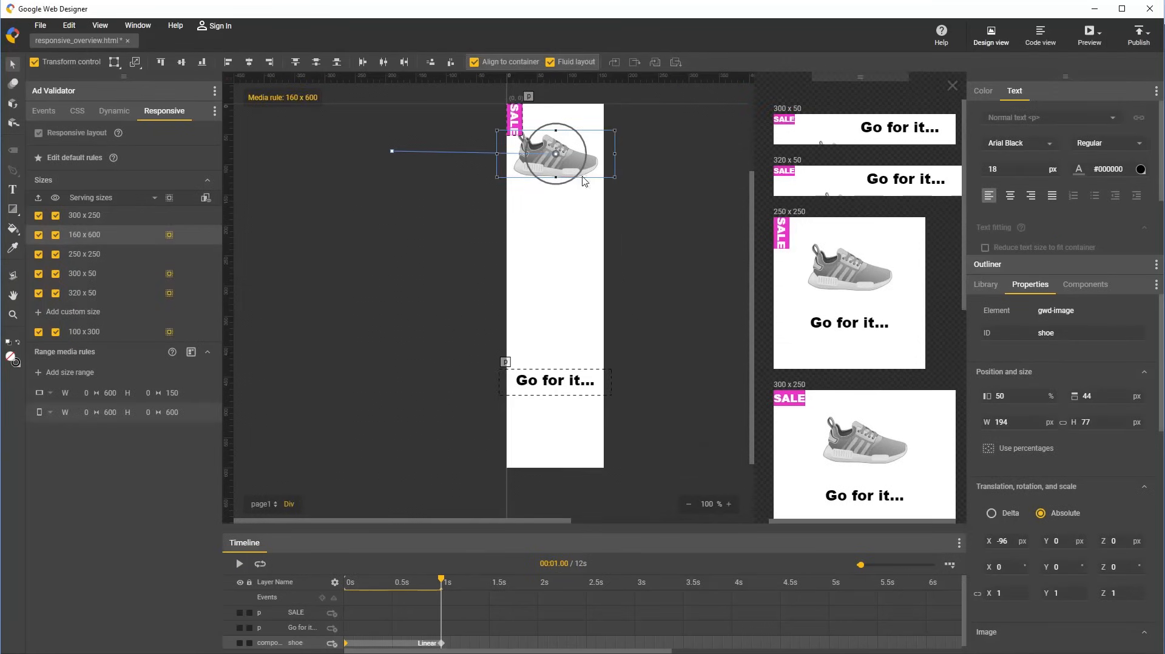
pyautogui.moveTo(585, 184); pyautogui.dragTo(617, 180)
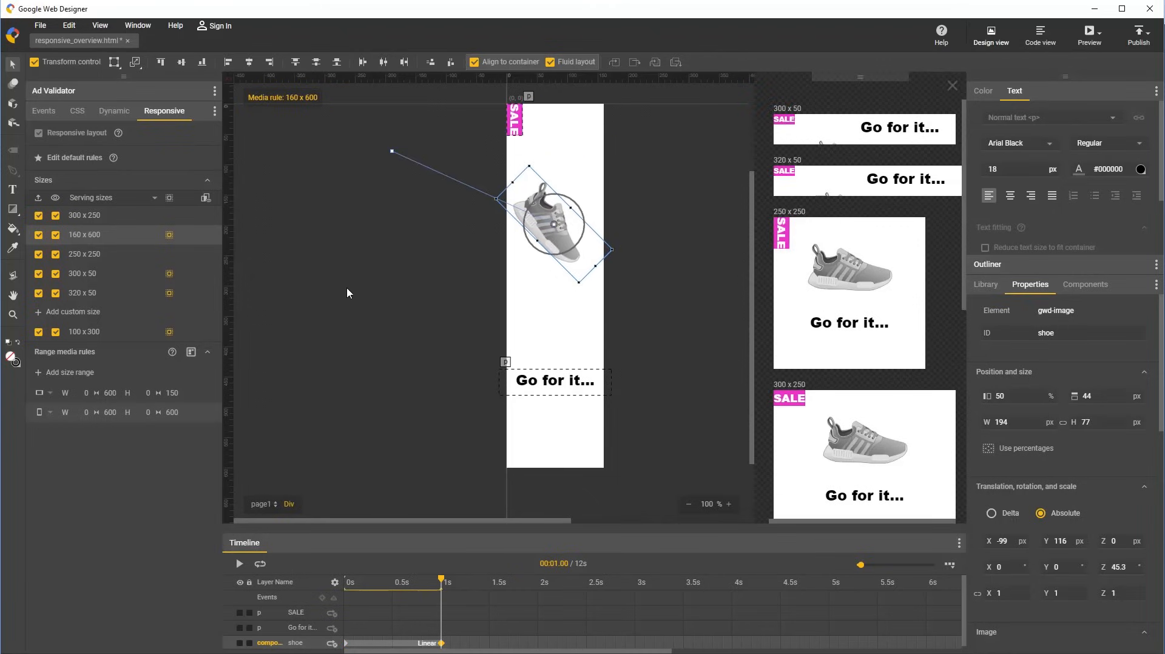
pyautogui.click(82, 274)
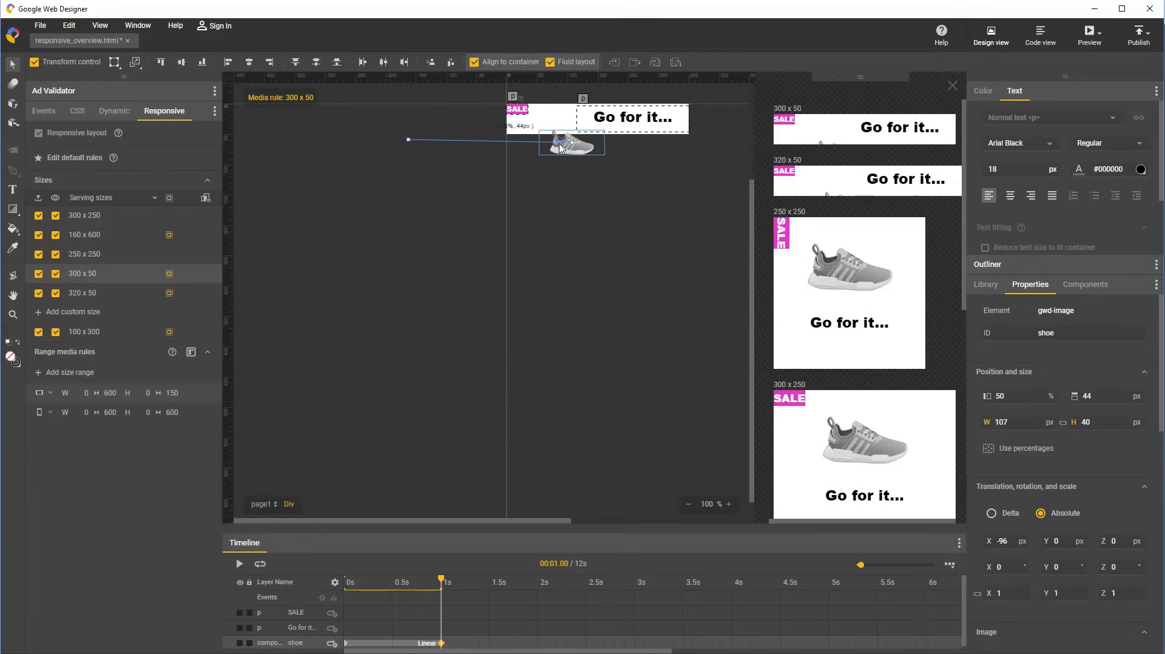
pyautogui.moveTo(571, 143); pyautogui.dragTo(553, 119)
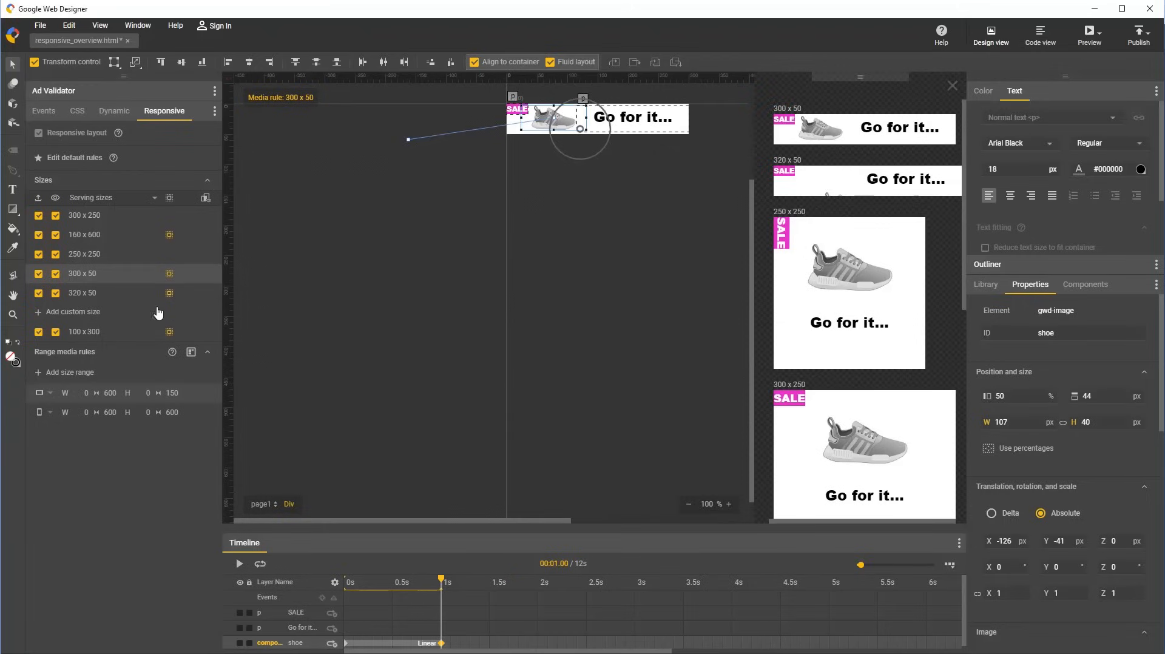
# Check 320 x 50, tilt the shoe in 100 x 300, and replay the animation.
pyautogui.click(82, 293)
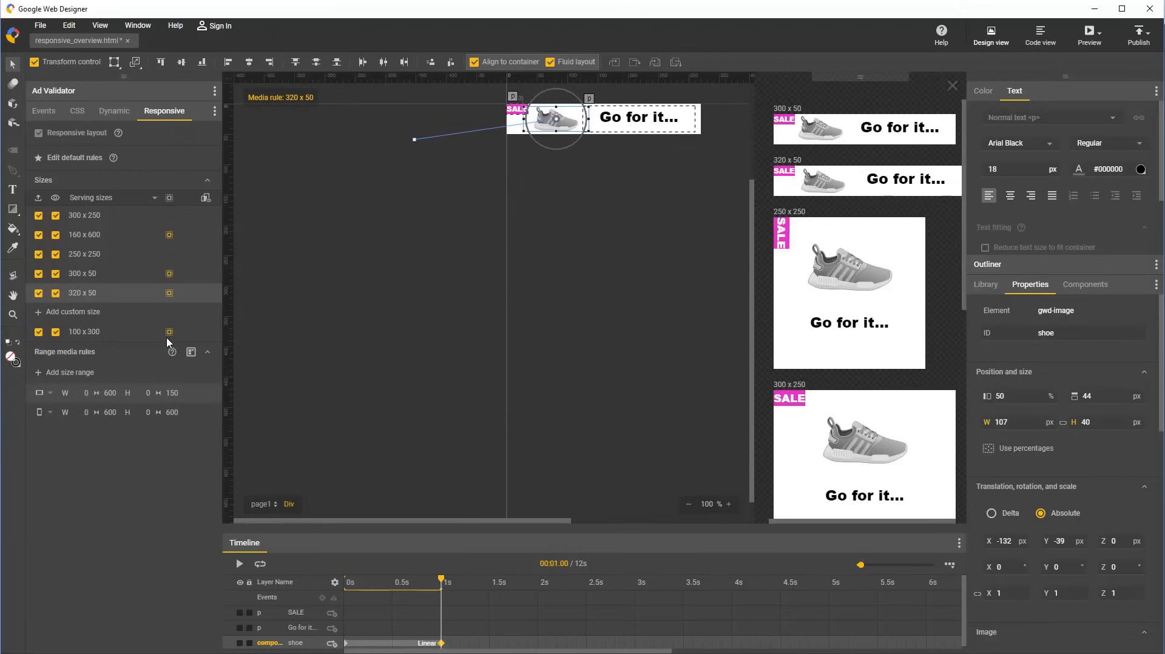
pyautogui.click(84, 332)
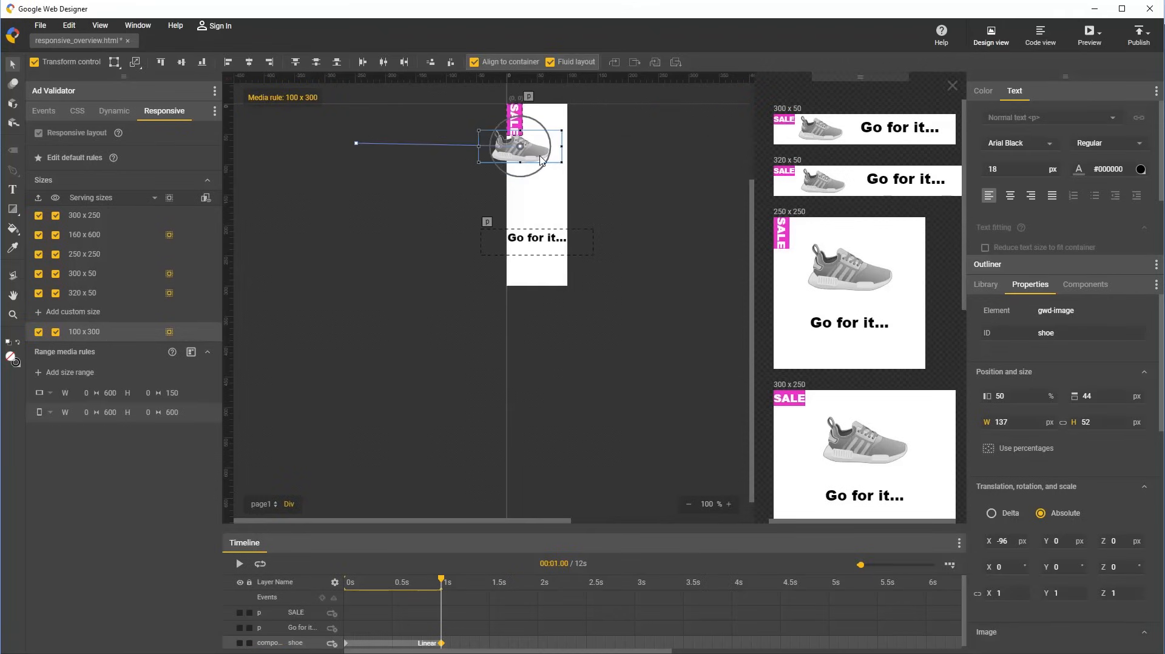
pyautogui.moveTo(542, 160); pyautogui.dragTo(543, 182)
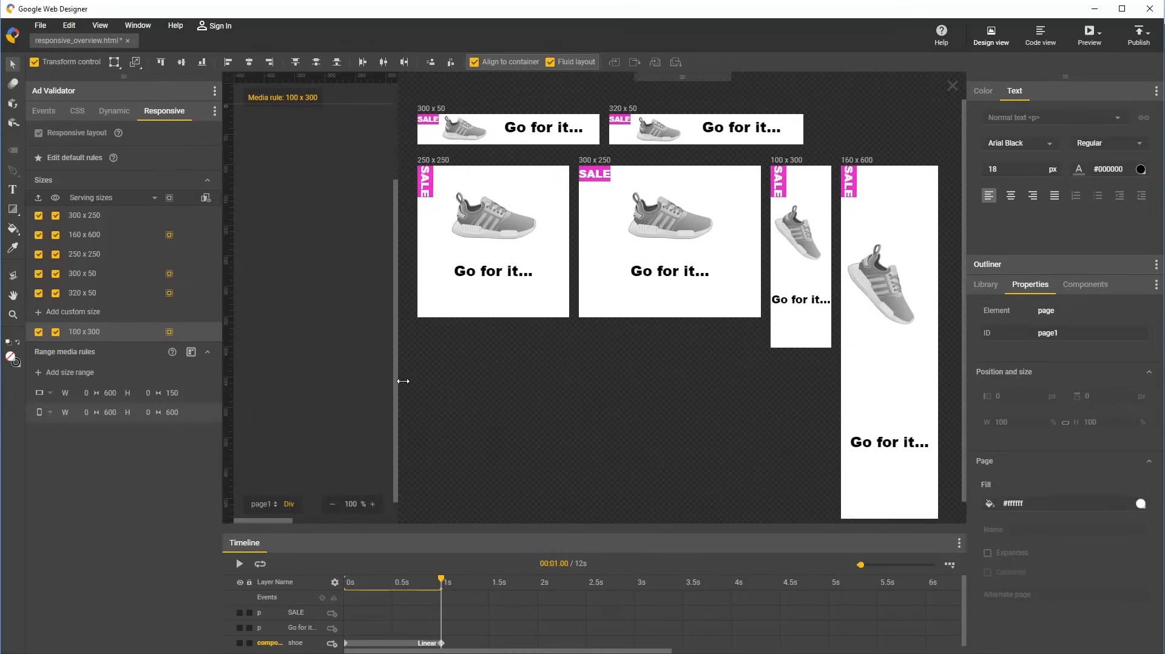
pyautogui.click(239, 563)
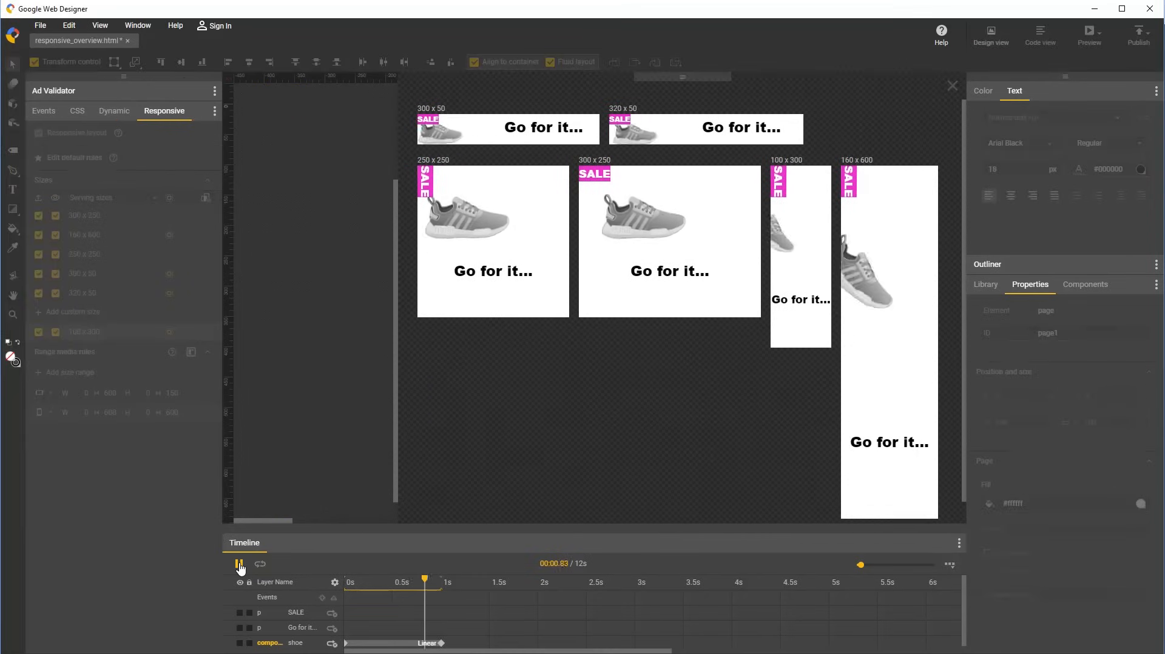